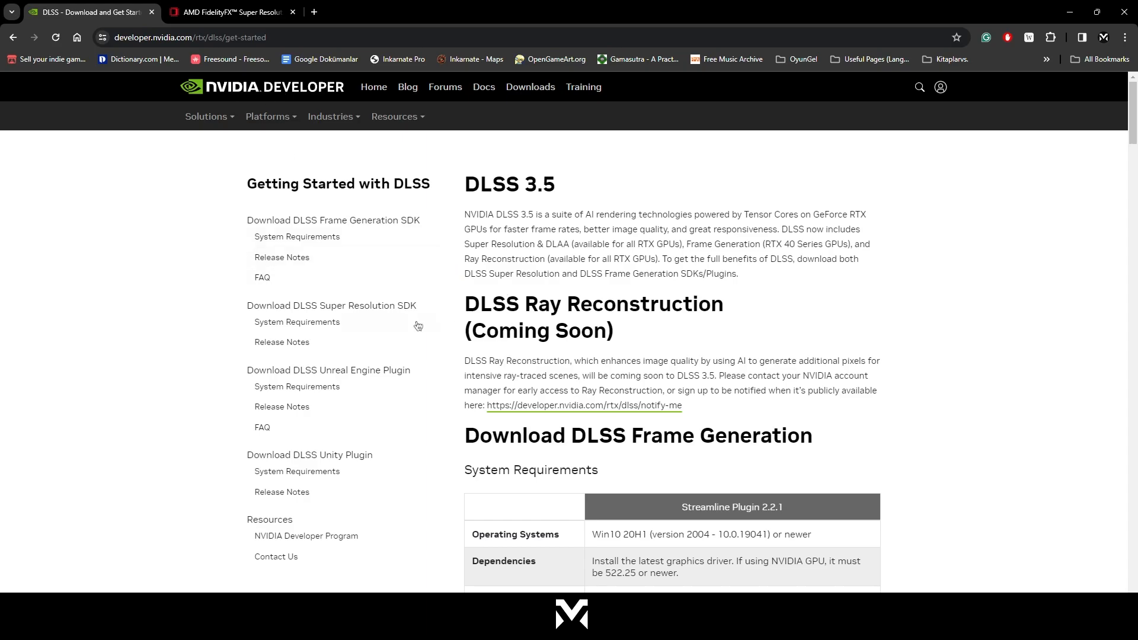
mouse_move(472, 353)
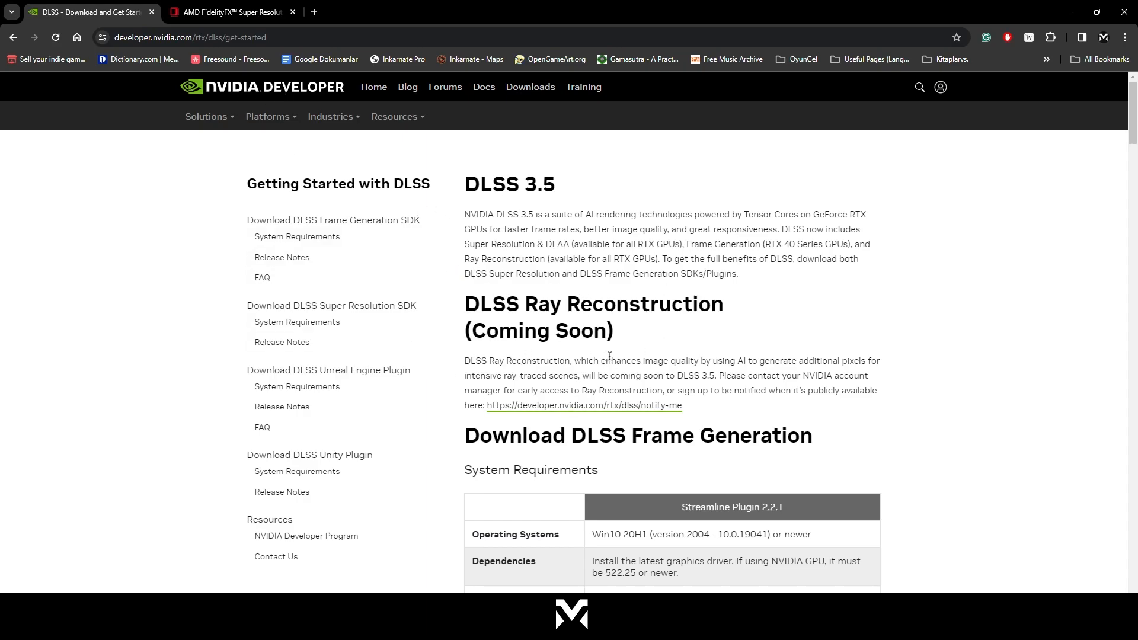
- Scroll the DLSS page down to the 'Download DLSS 3.5 Unreal Engine Plugin' section
scroll("down", 3)
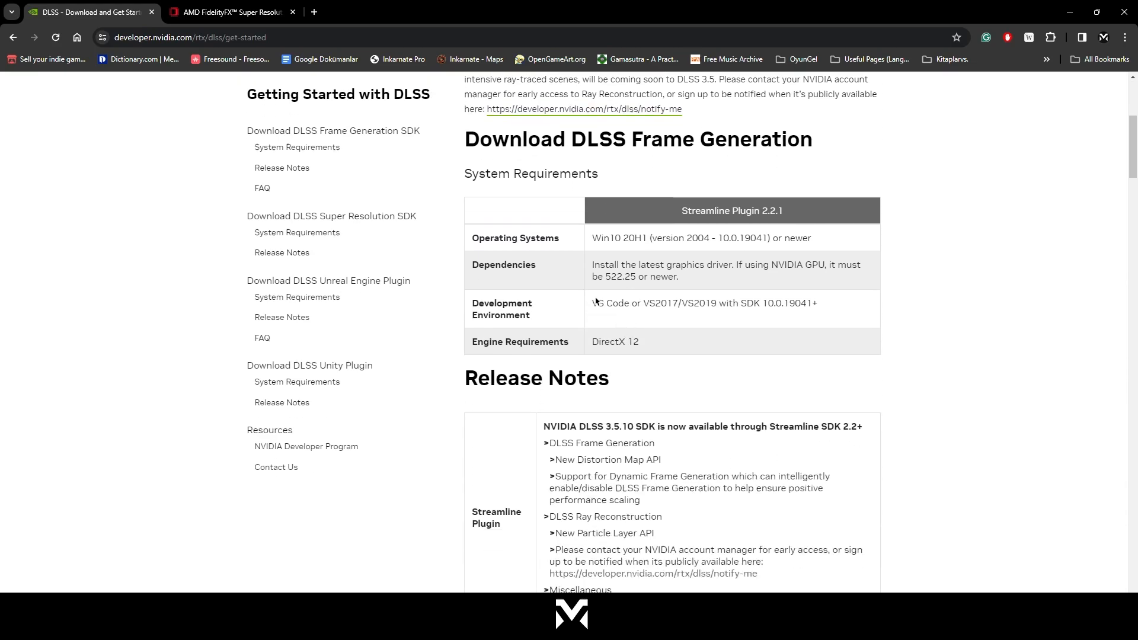
scroll("down", 3)
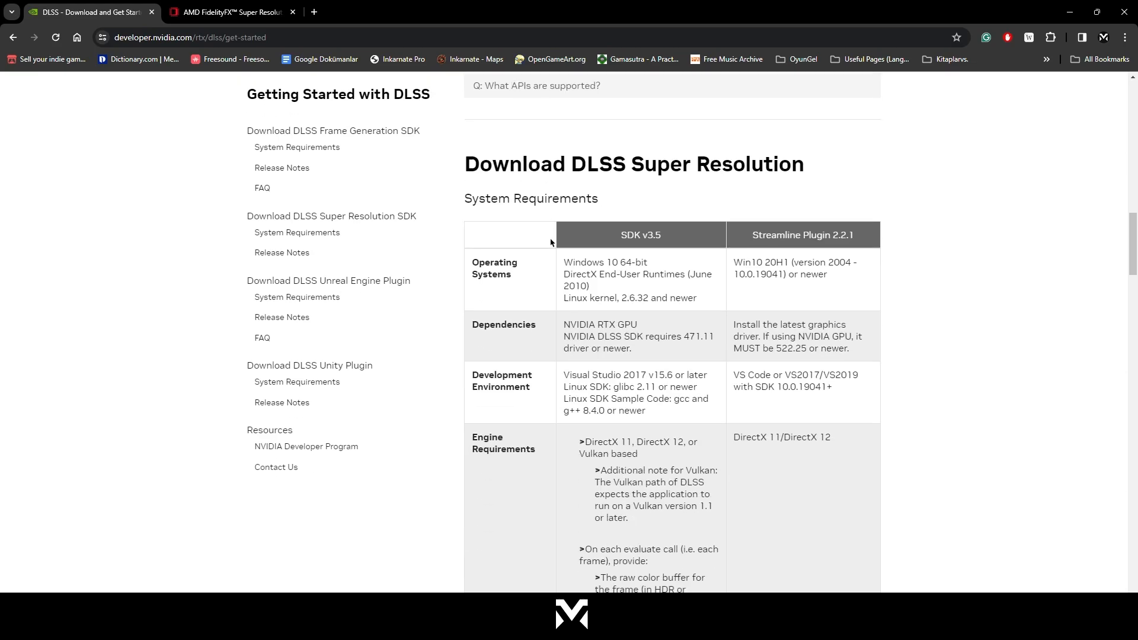
scroll("down", 3)
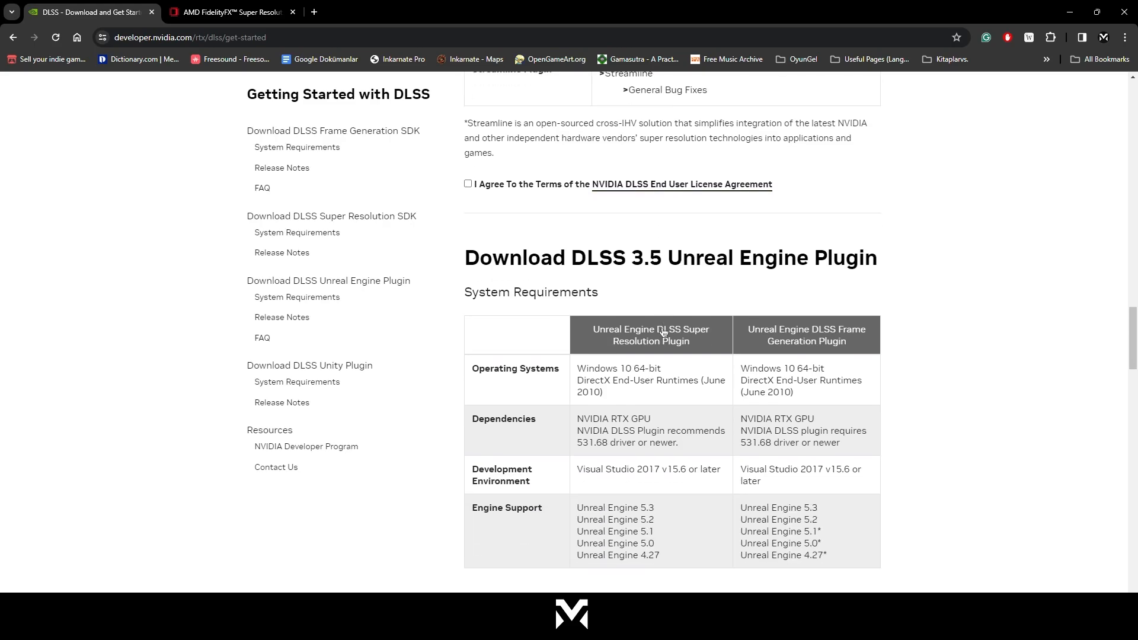
scroll("down", 3)
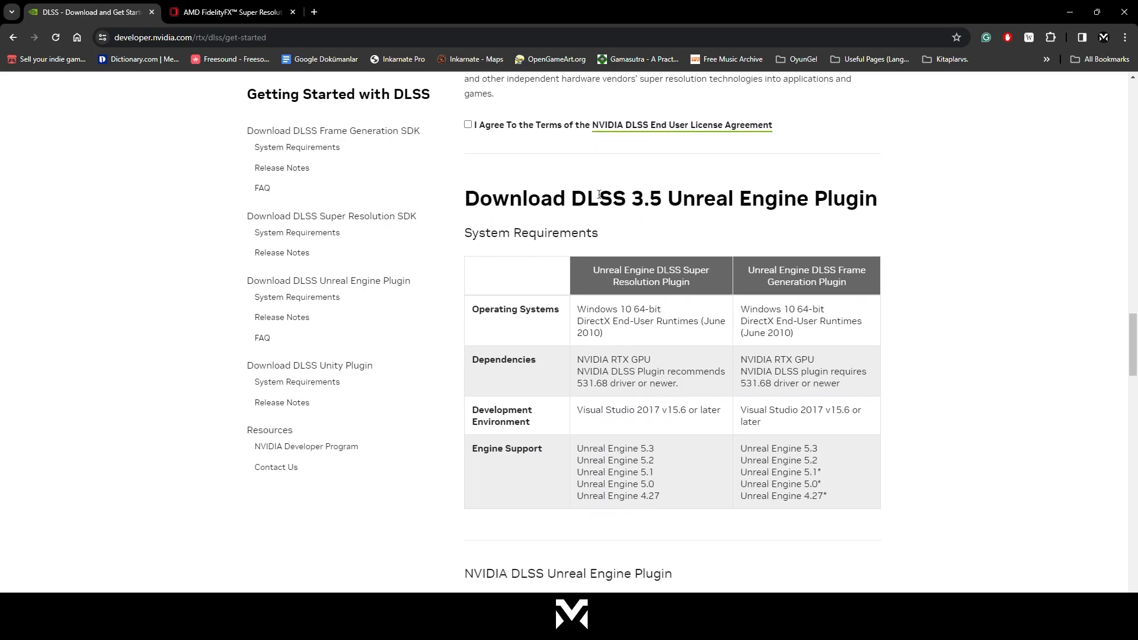
mouse_move(753, 262)
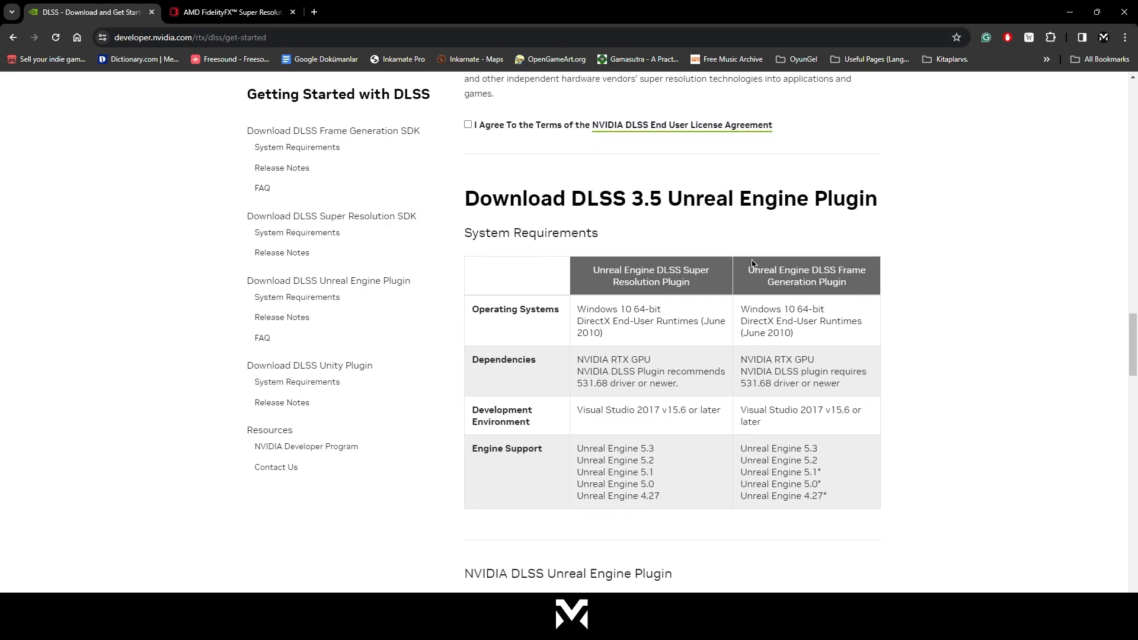
scroll("down", 3)
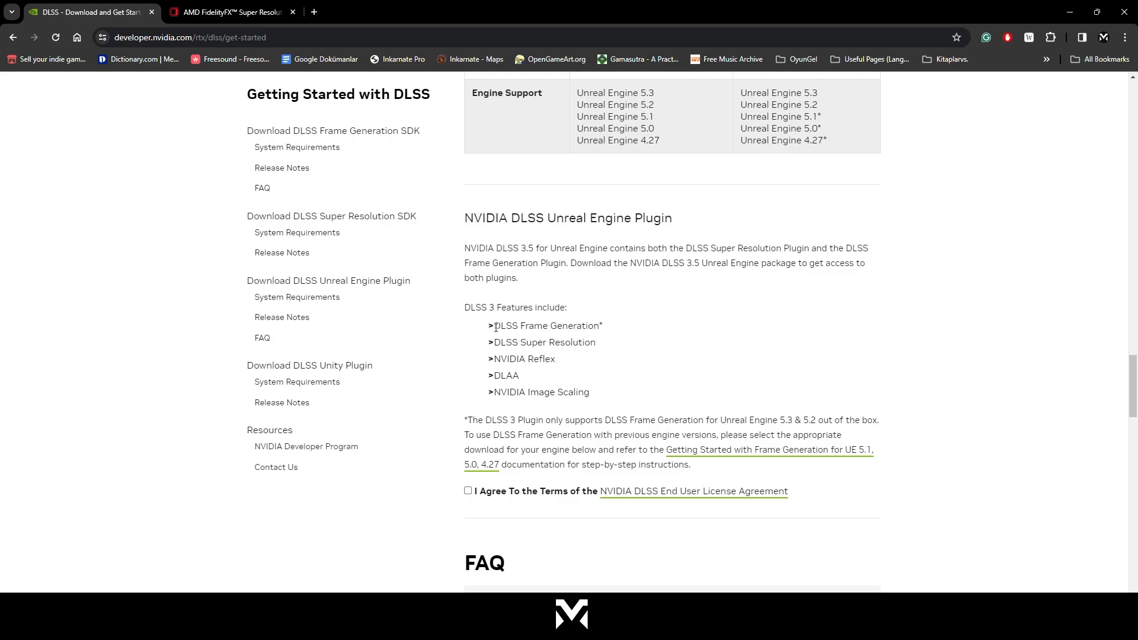
mouse_move(482, 346)
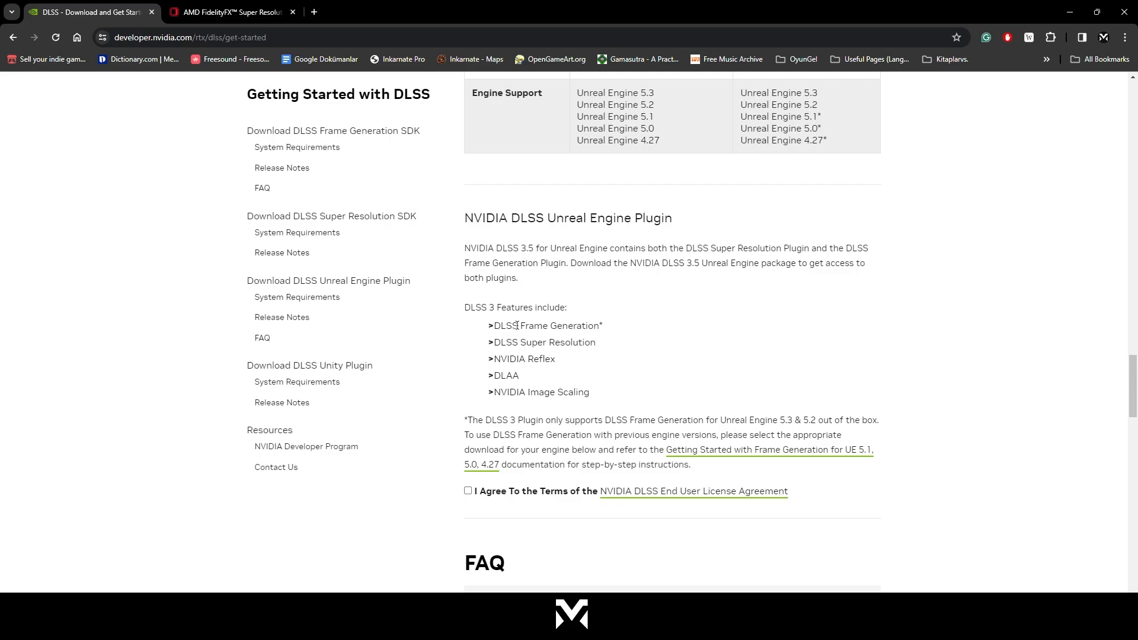
mouse_move(498, 337)
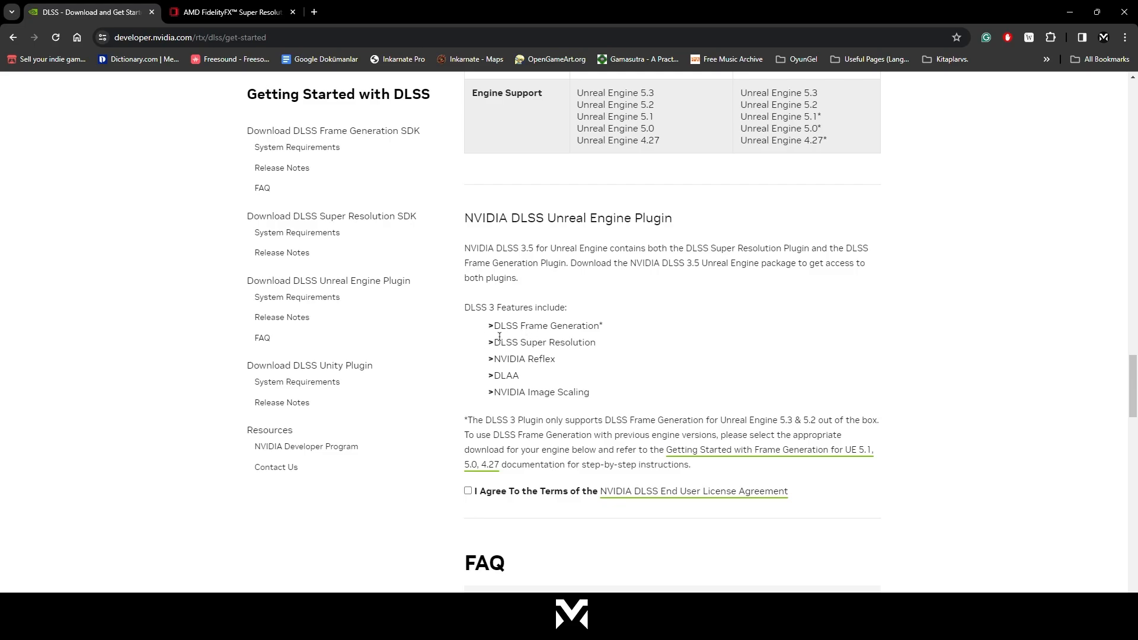
scroll("down", 3)
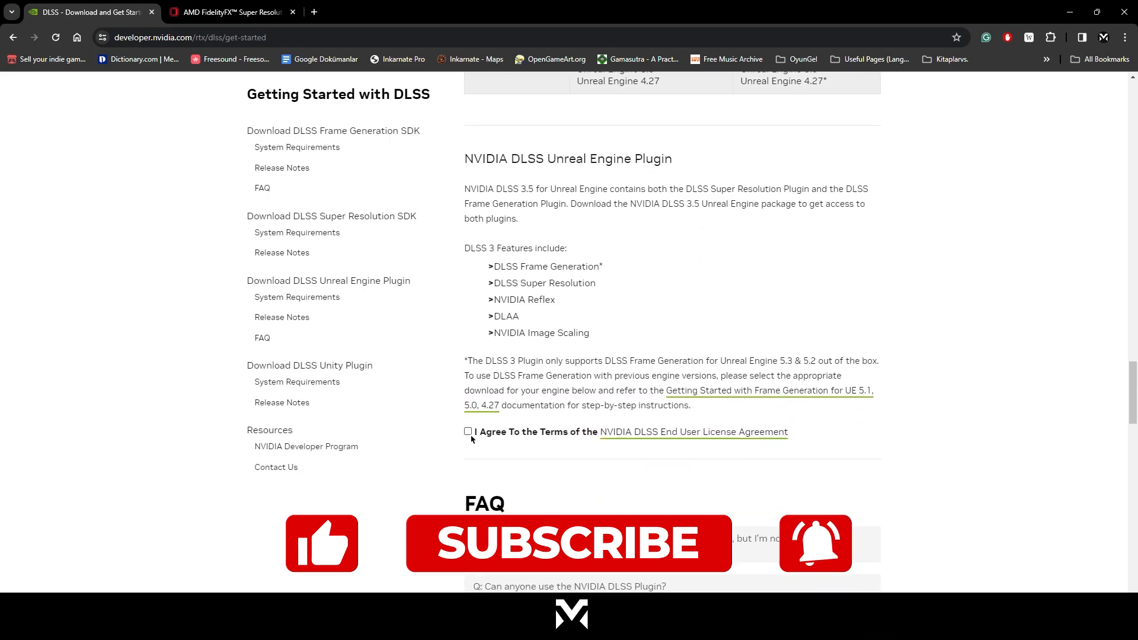
- Accept the NVIDIA DLSS end user license agreement and download the UE 5.3 plugin
left_click(468, 432)
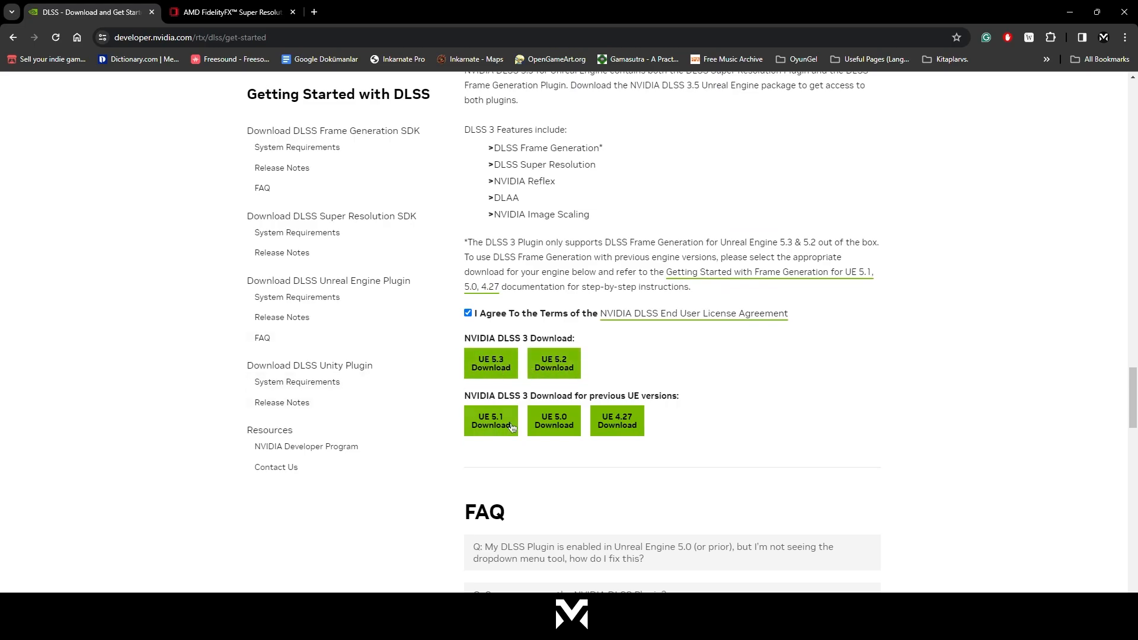
mouse_move(655, 412)
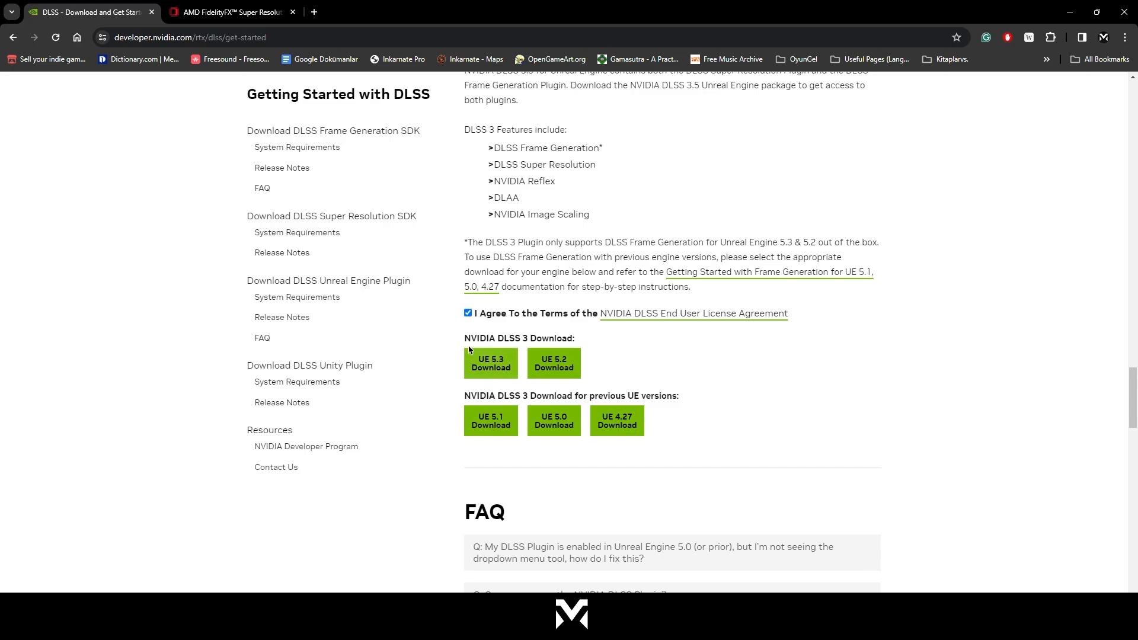
mouse_move(491, 363)
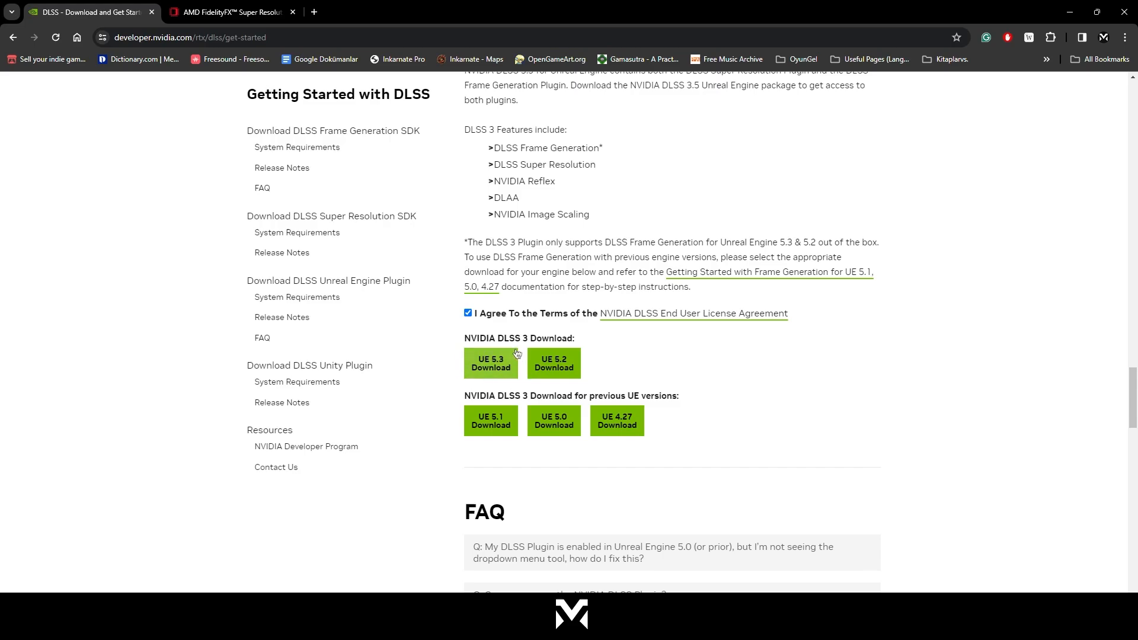
mouse_move(455, 350)
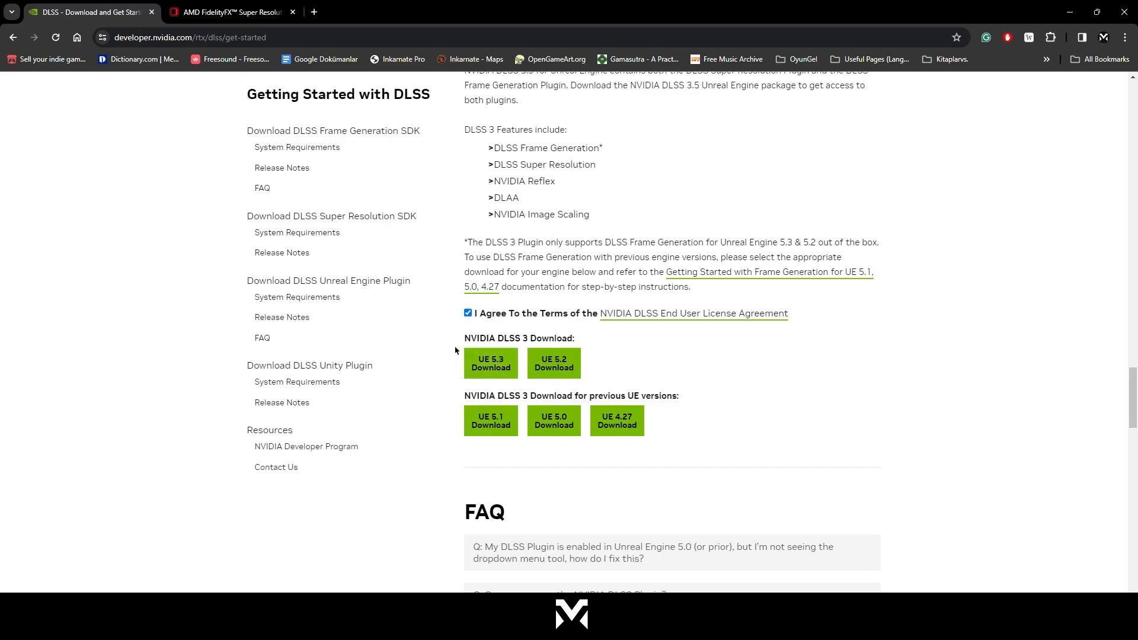
left_click(233, 12)
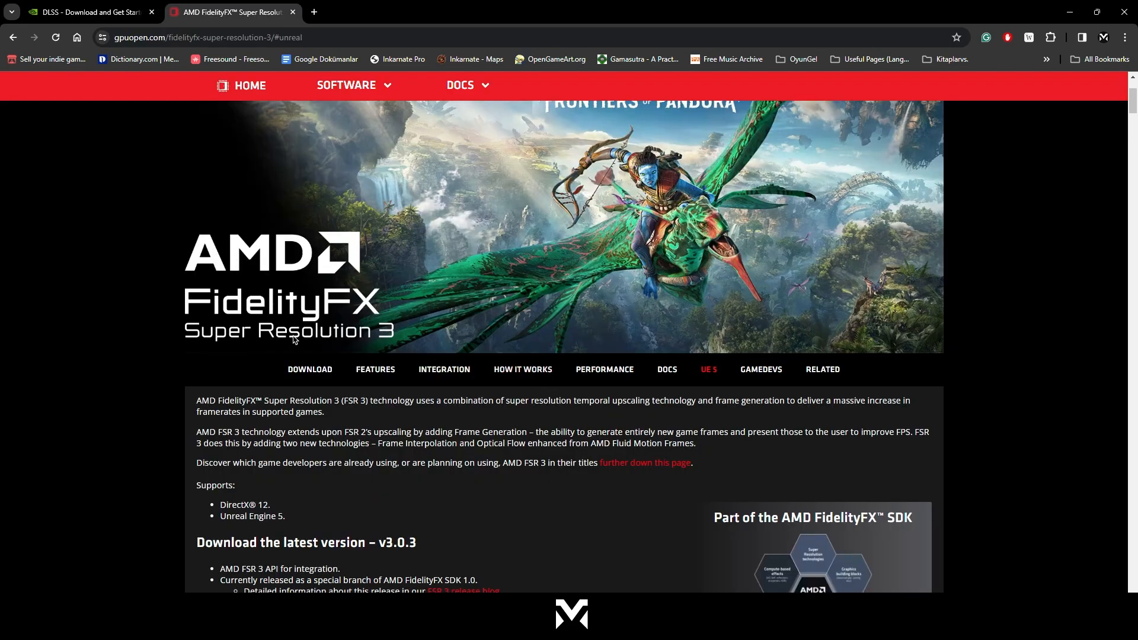
mouse_move(307, 220)
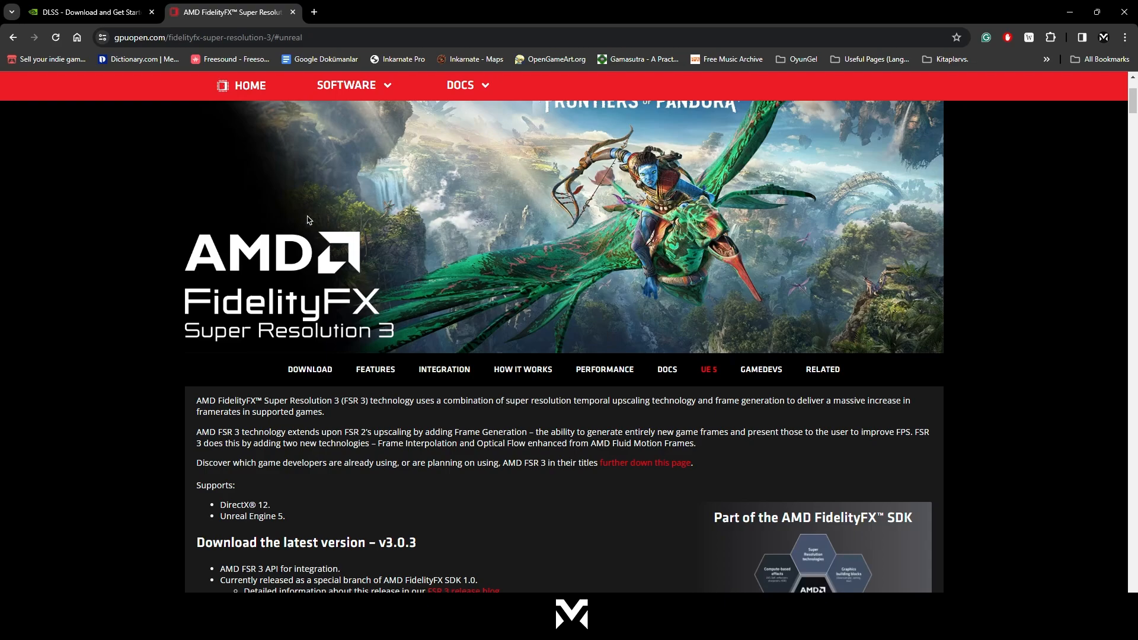
mouse_move(428, 359)
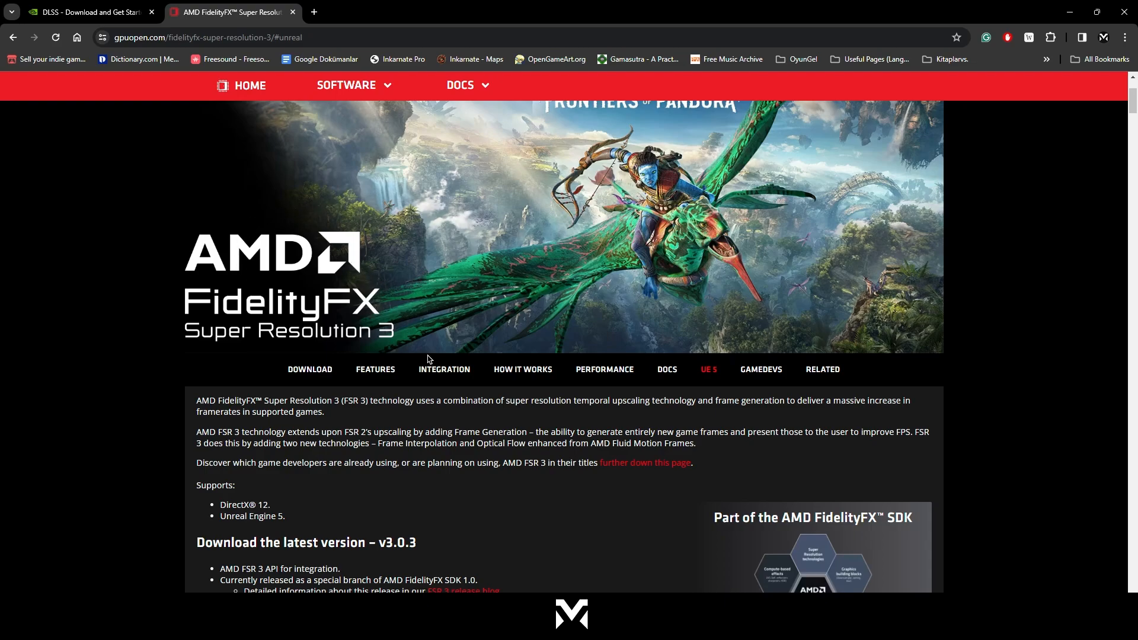
- Jump to the FSR 3 page's Unreal Engine 5 section and open the Software menu
scroll("down", 3)
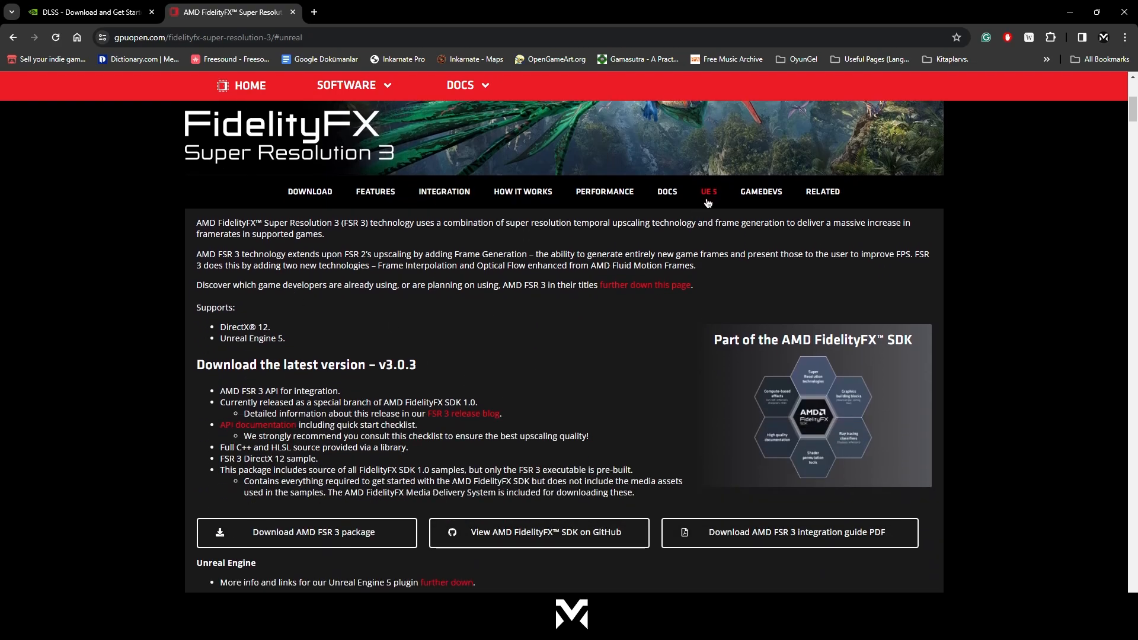
left_click(708, 192)
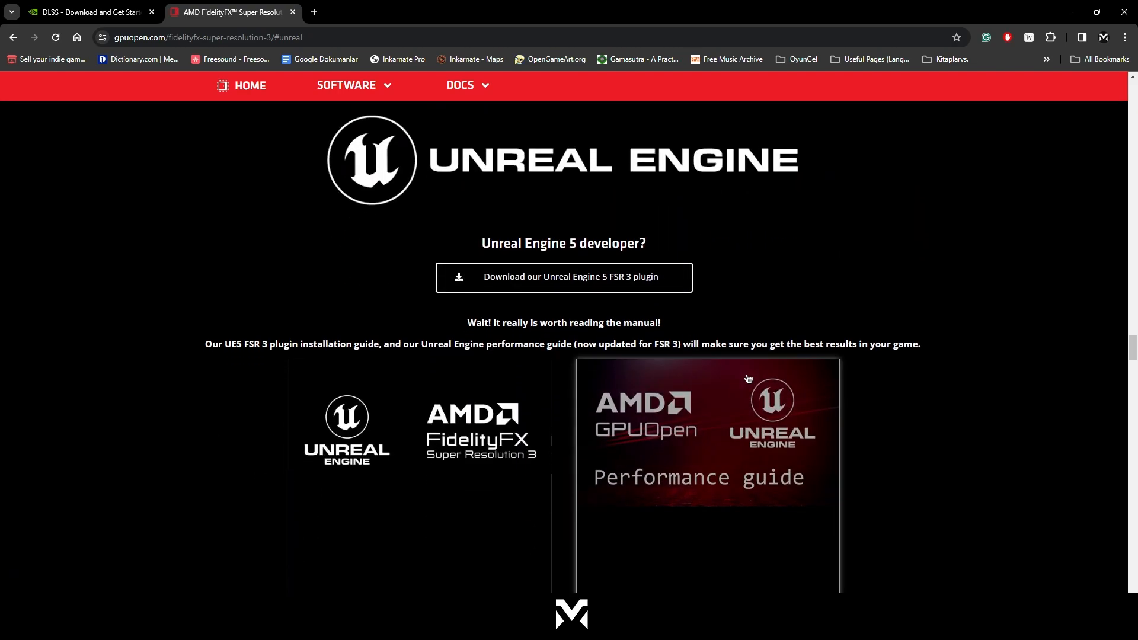
scroll("up", 3)
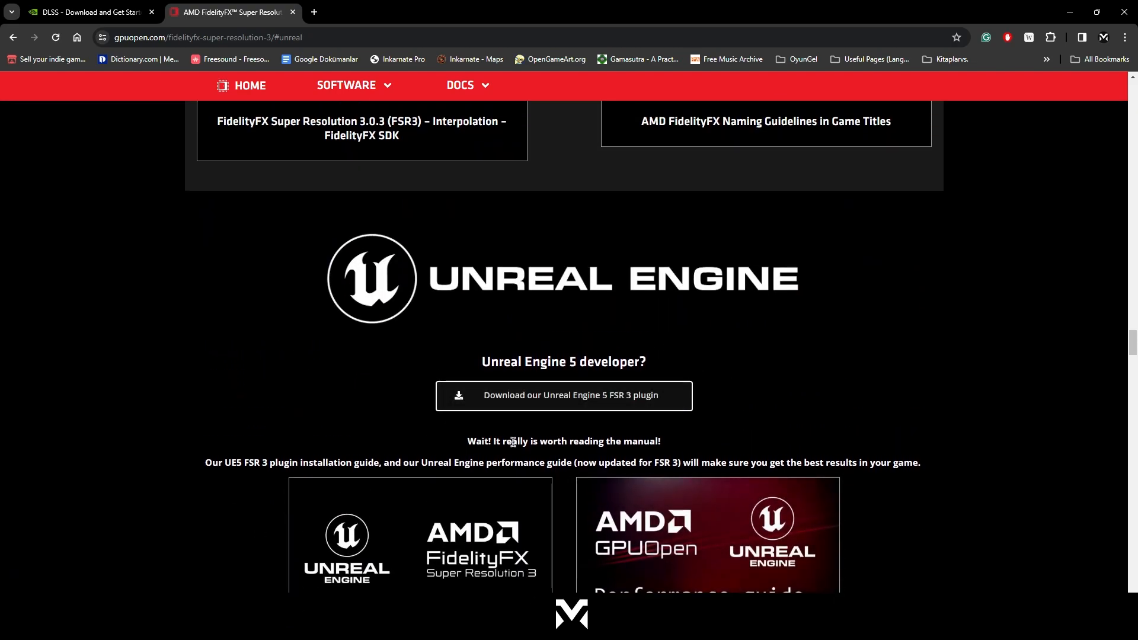
mouse_move(421, 223)
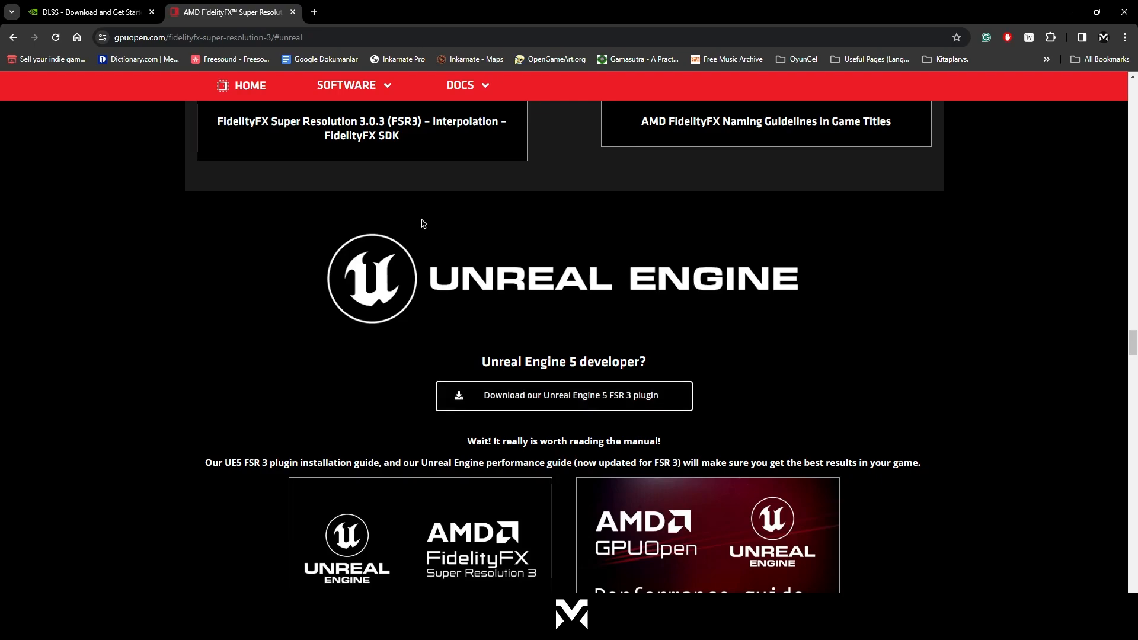
left_click(347, 85)
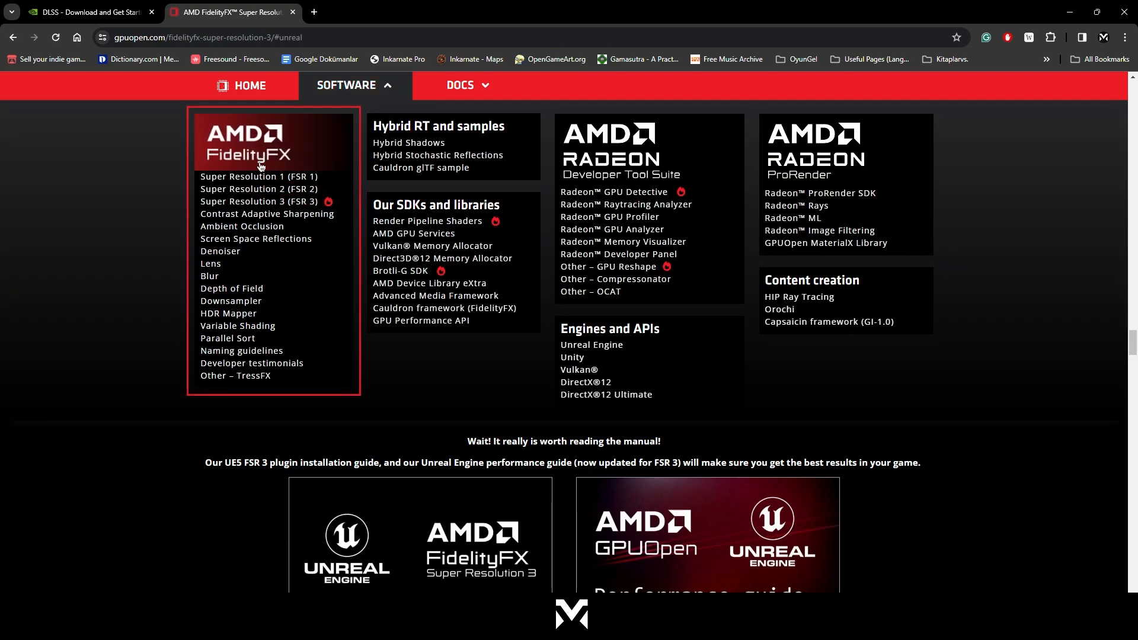
mouse_move(232, 300)
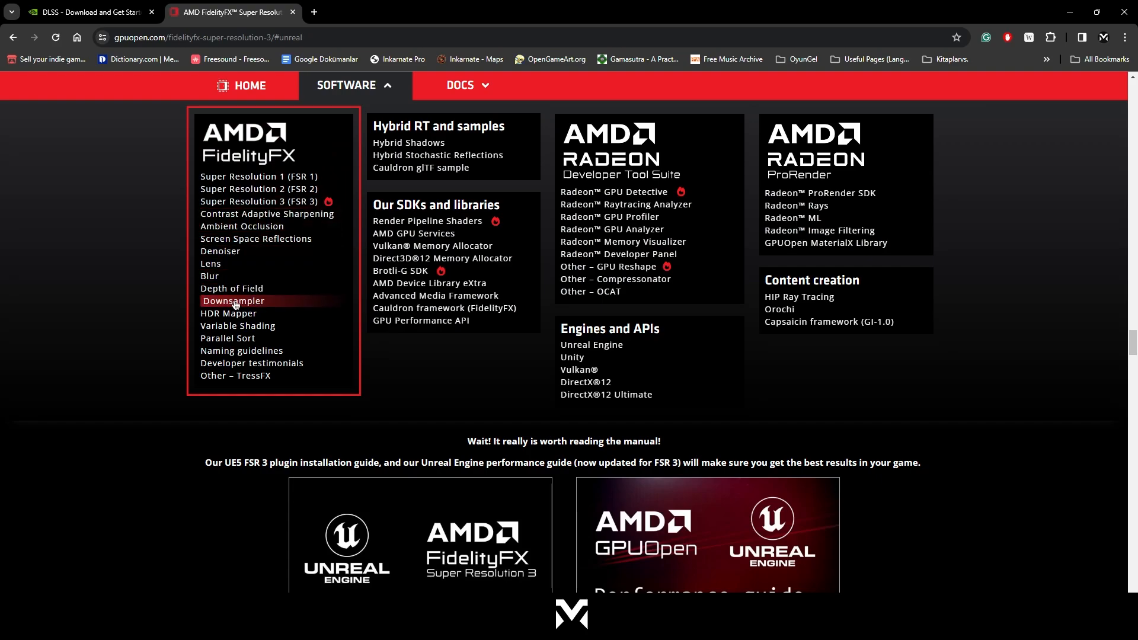
mouse_move(267, 213)
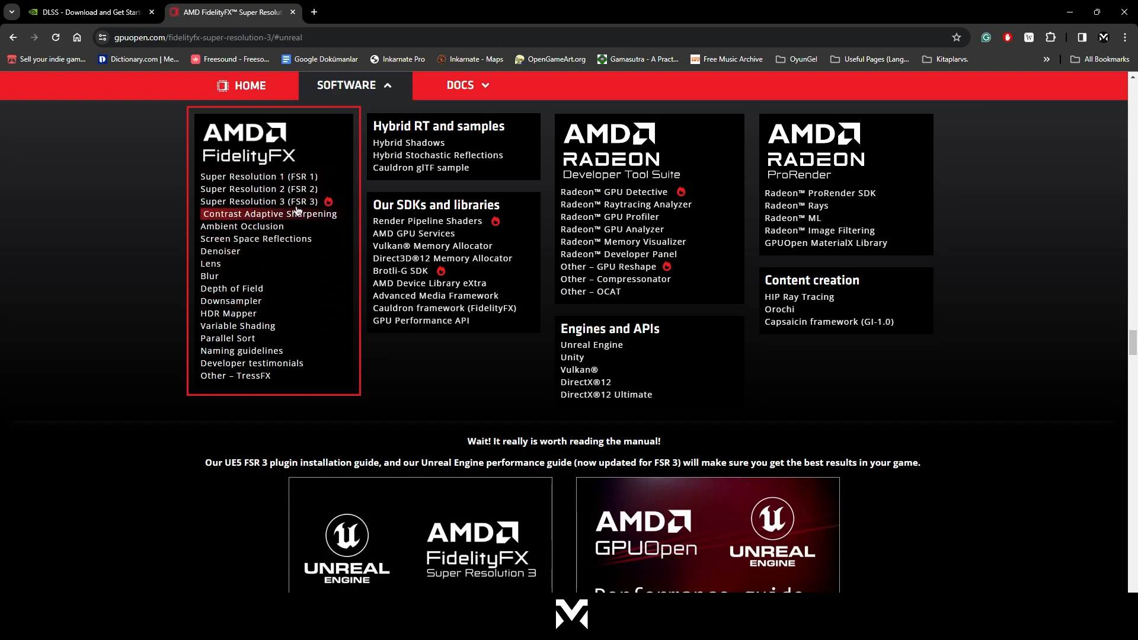
mouse_move(259, 188)
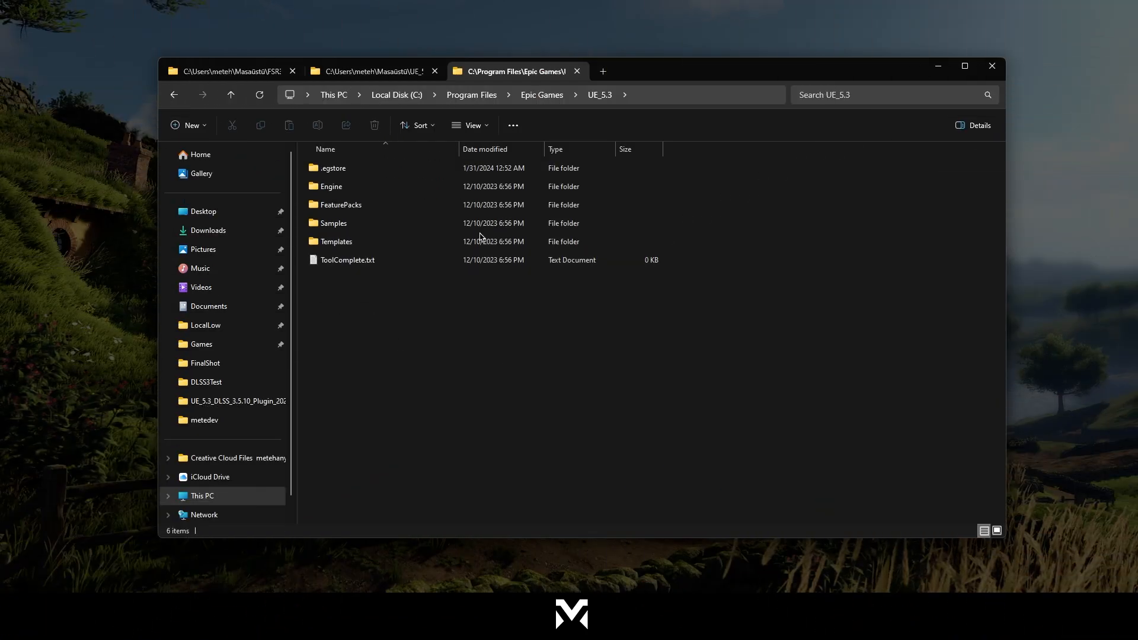
- Open the DLSS plugin's Documentation folder and select the frame generation quick start PDF
left_click(340, 204)
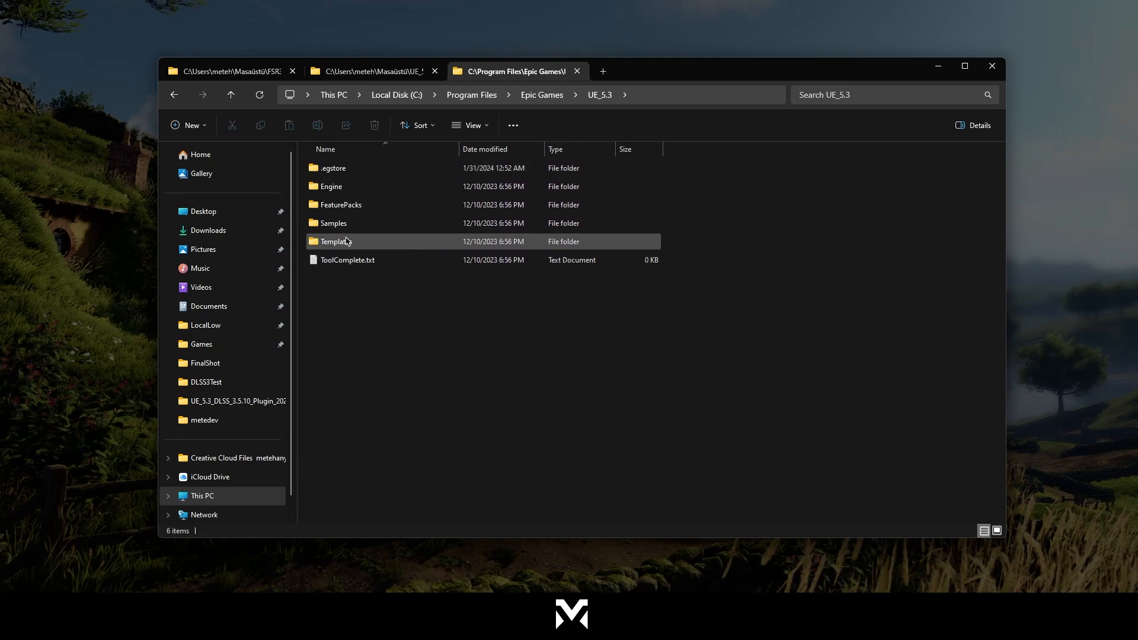
left_click(373, 71)
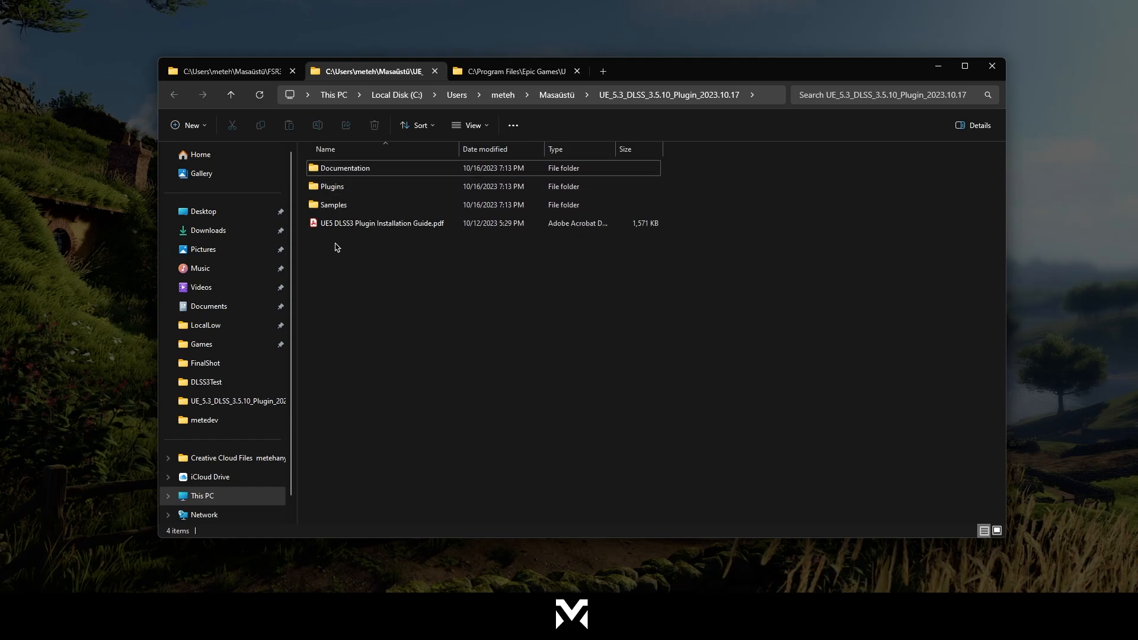
double_click(345, 168)
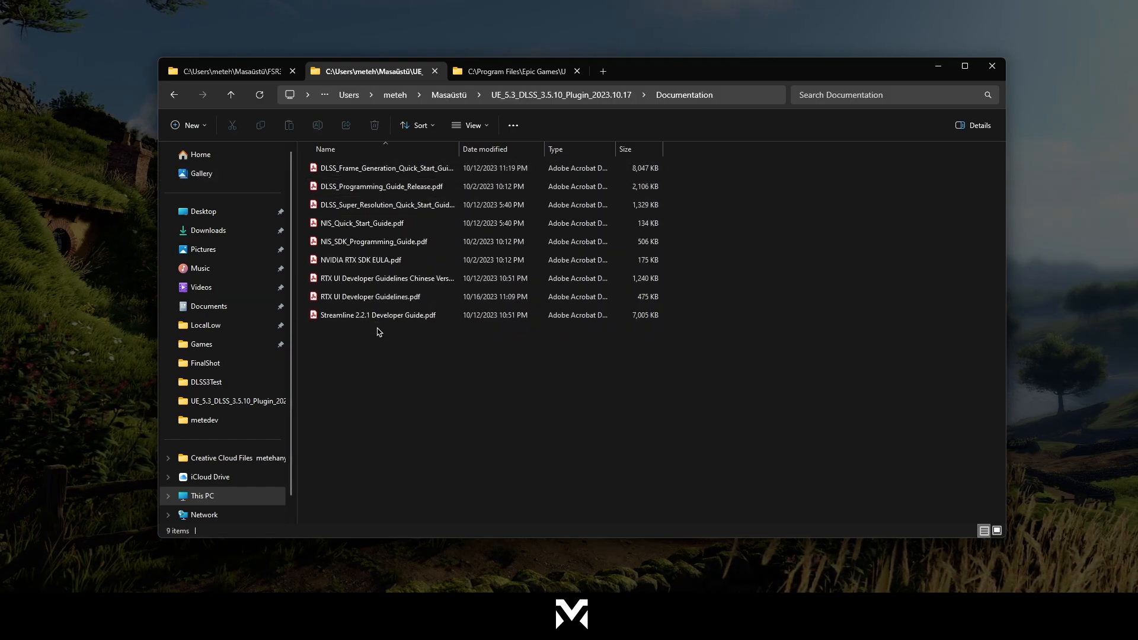
left_click(385, 167)
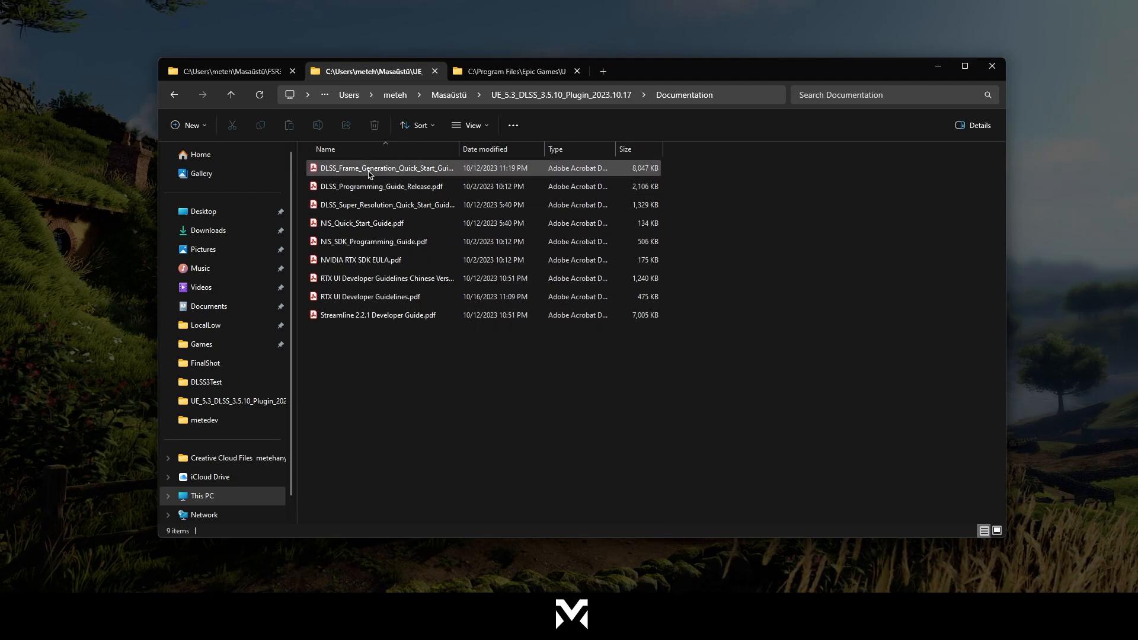
left_click(373, 241)
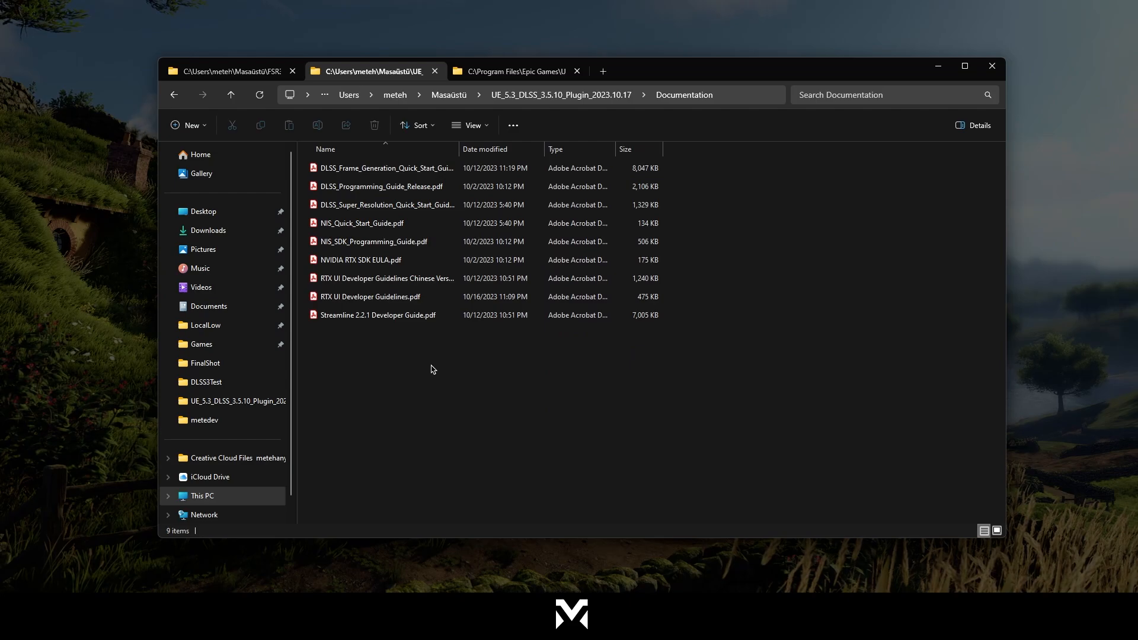
mouse_move(388, 339)
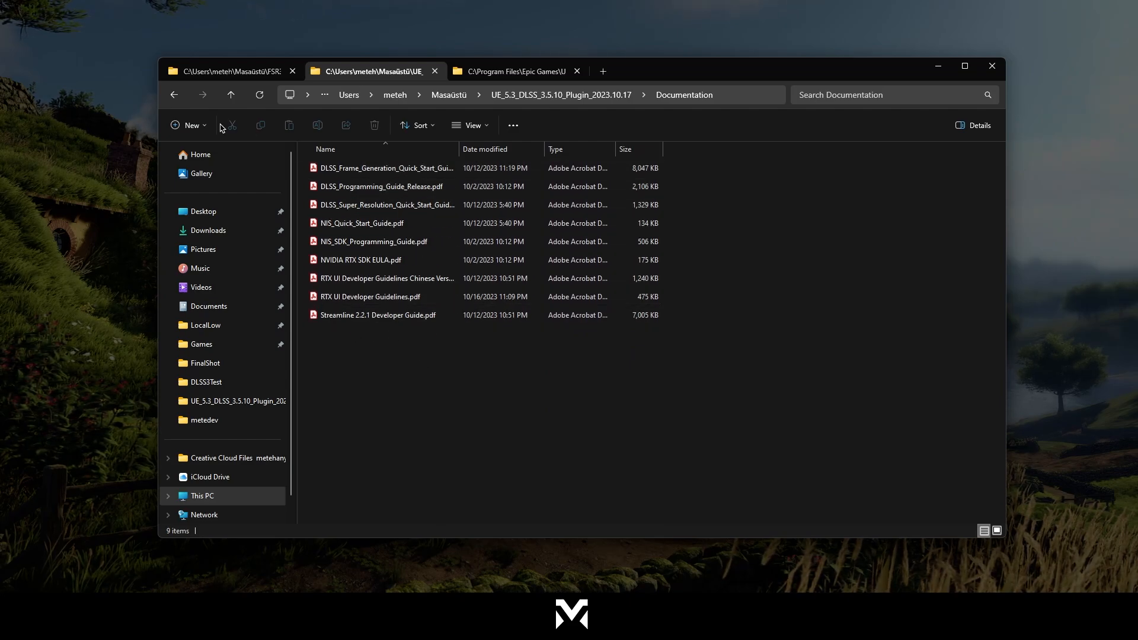
- Open the plugin's Plugins folder and select DLSS, DLSSMoviePipelineSupport and Streamline
left_click(230, 95)
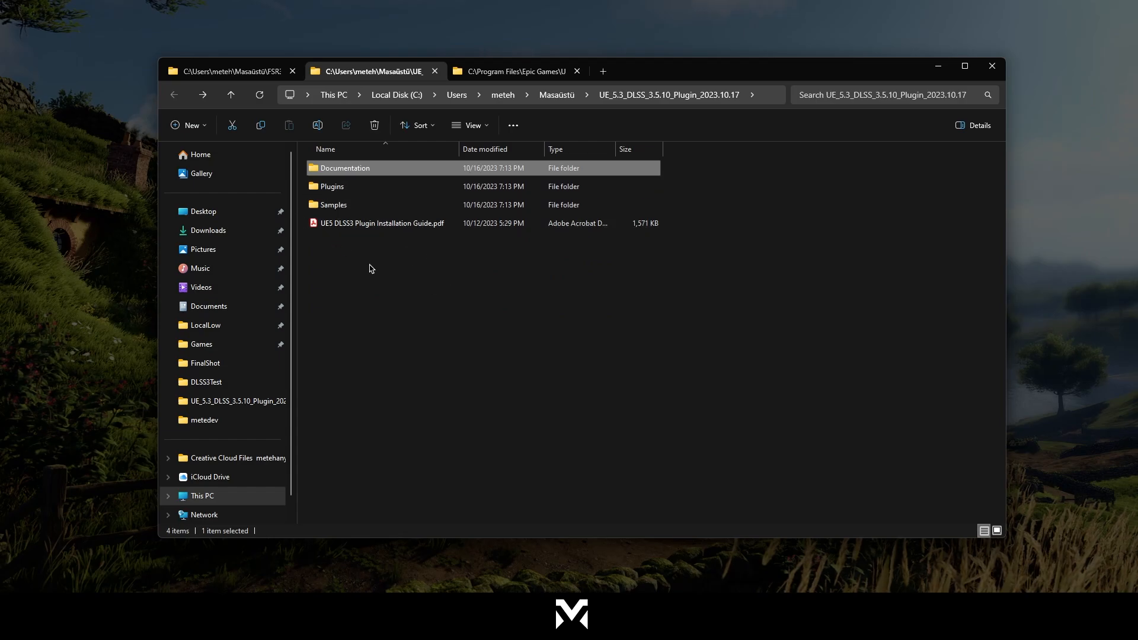
left_click(332, 187)
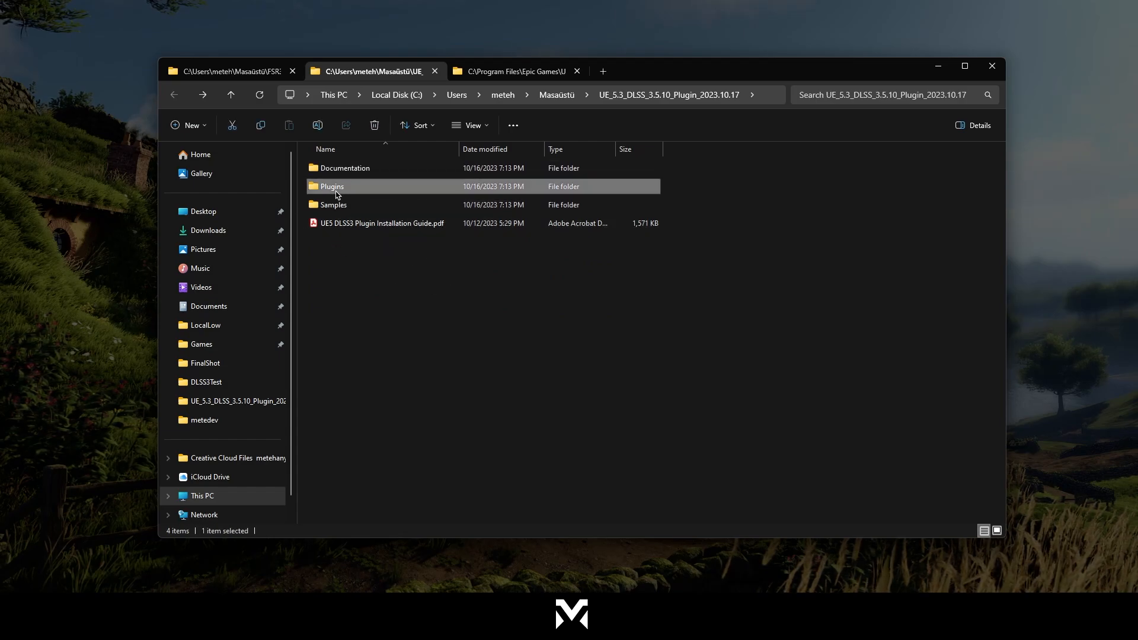
double_click(332, 187)
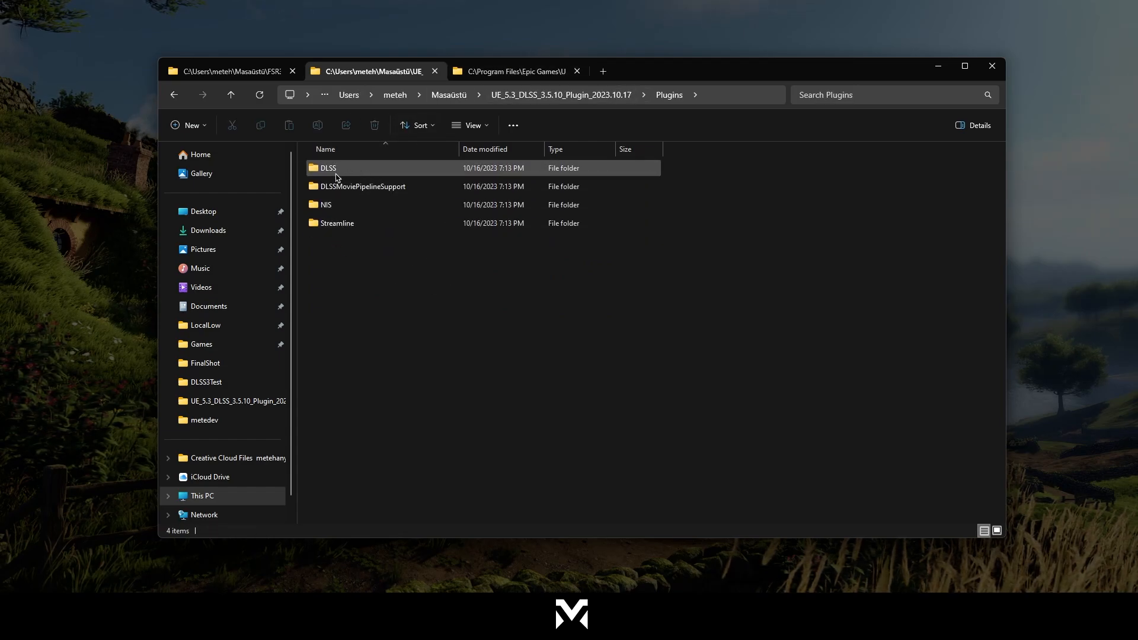
mouse_move(341, 172)
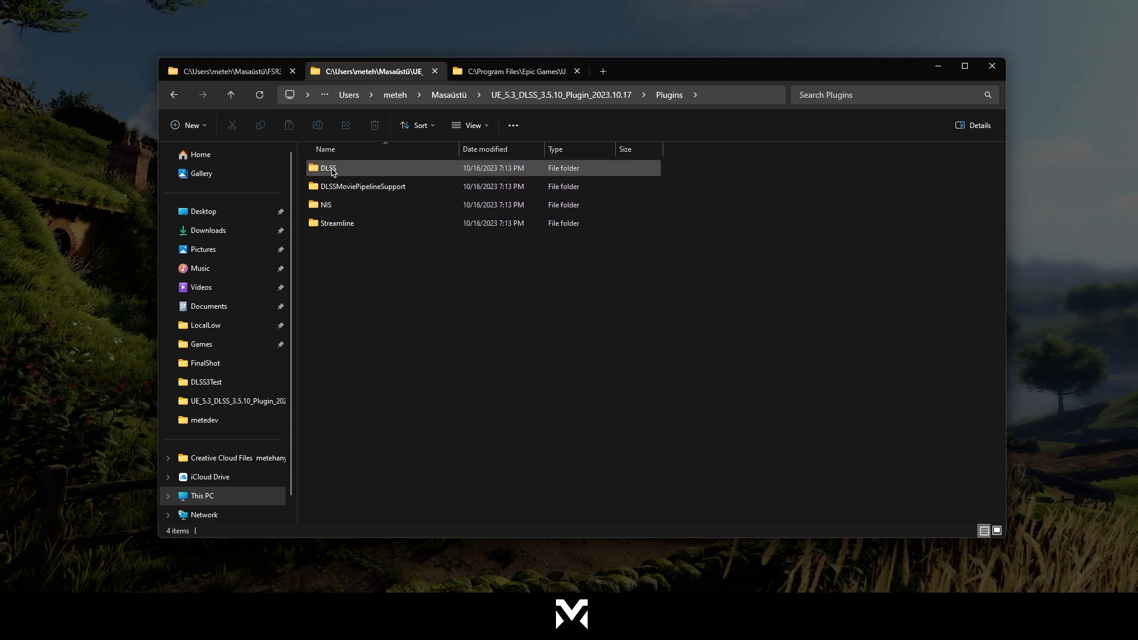
left_click(363, 187)
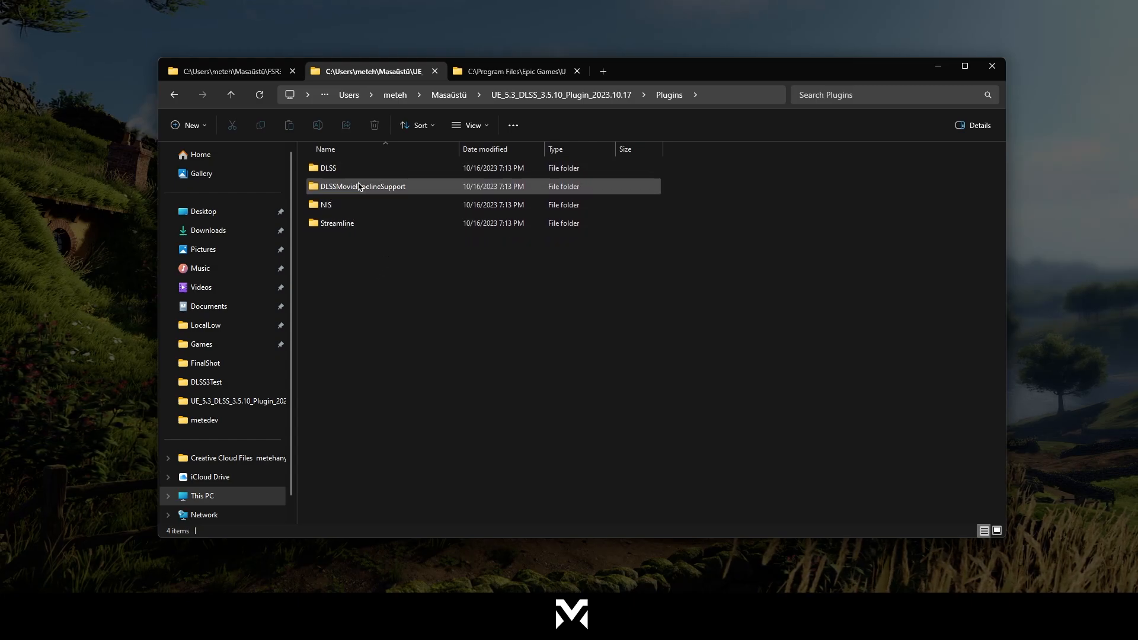
left_click(327, 168)
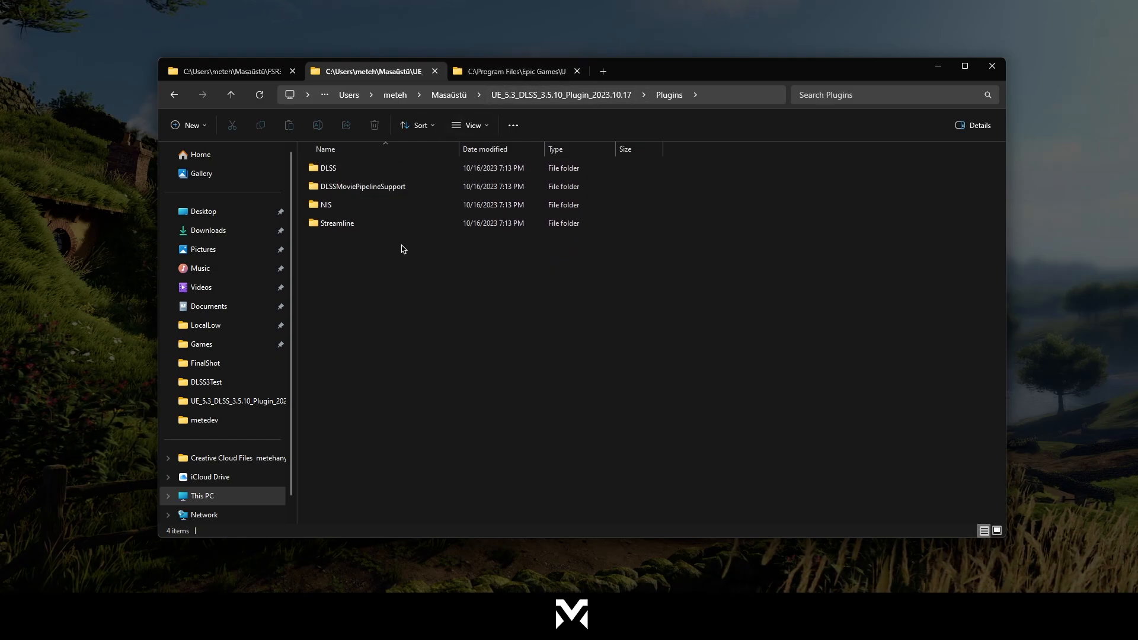
left_click(337, 222)
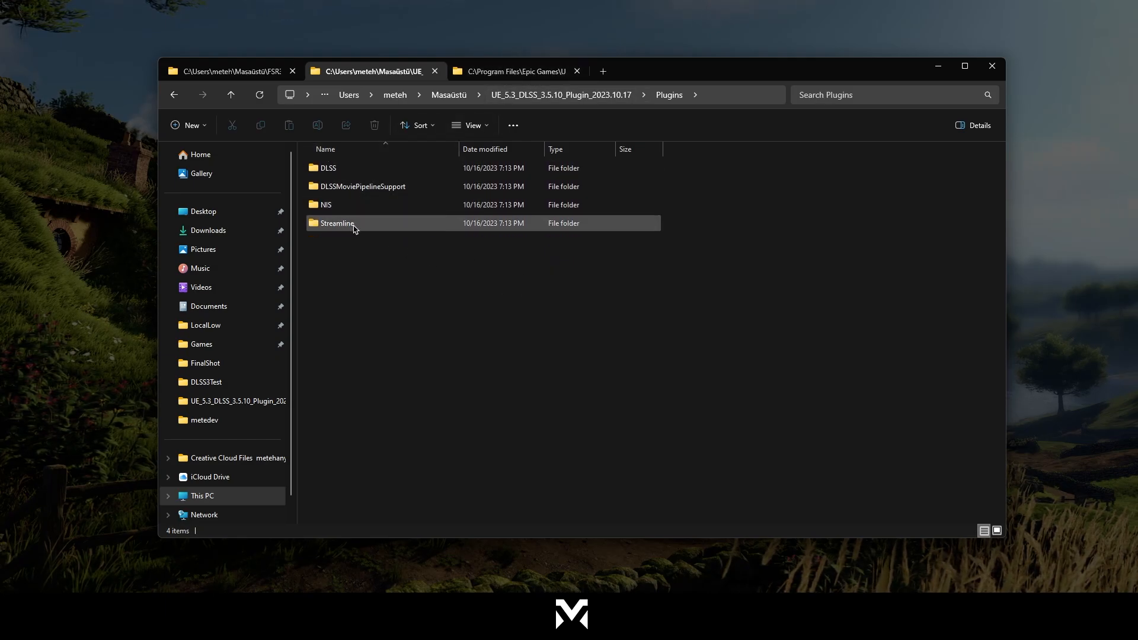
mouse_move(339, 230)
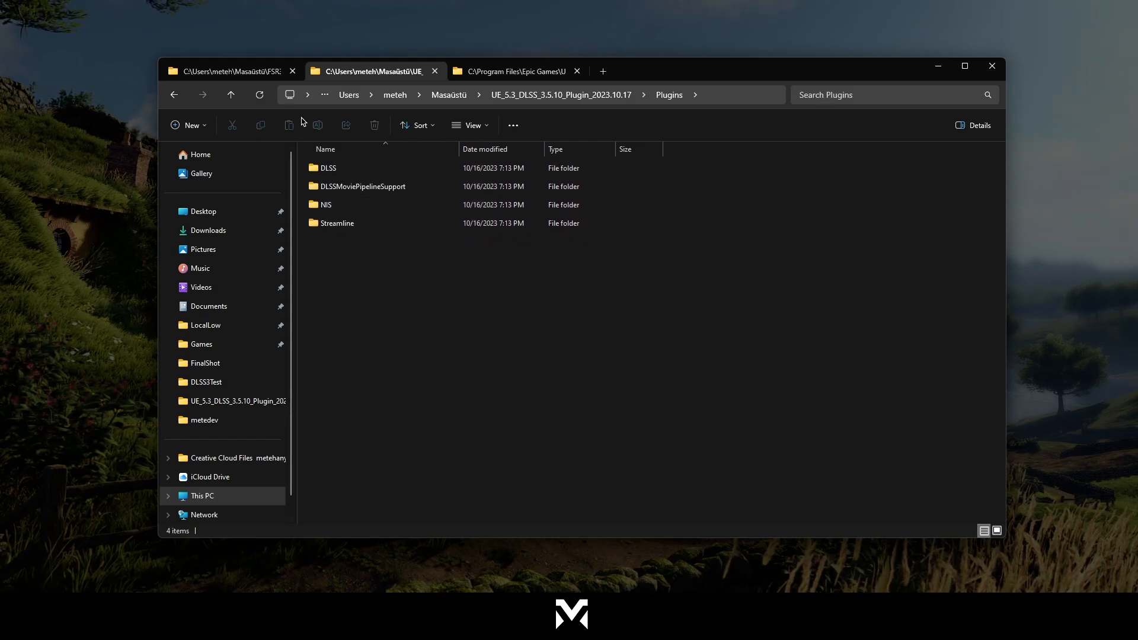
- In FSR3-530, inspect readme.md, the FSR 3 PDF and FSR3MovieRenderPipeline, then open FSR3
left_click(225, 70)
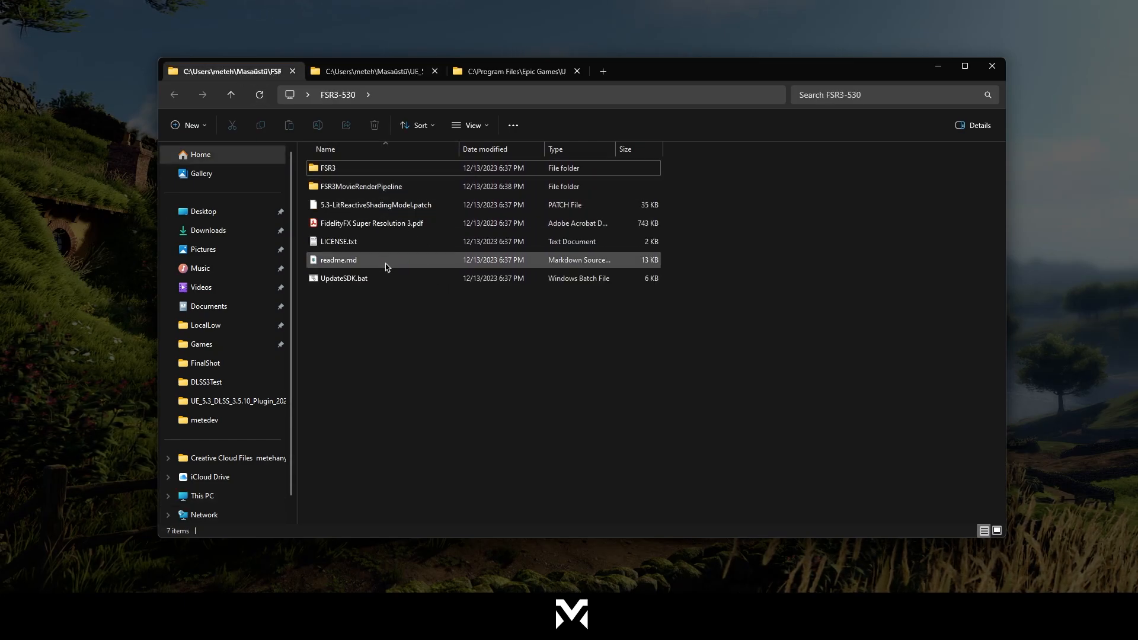
left_click(327, 167)
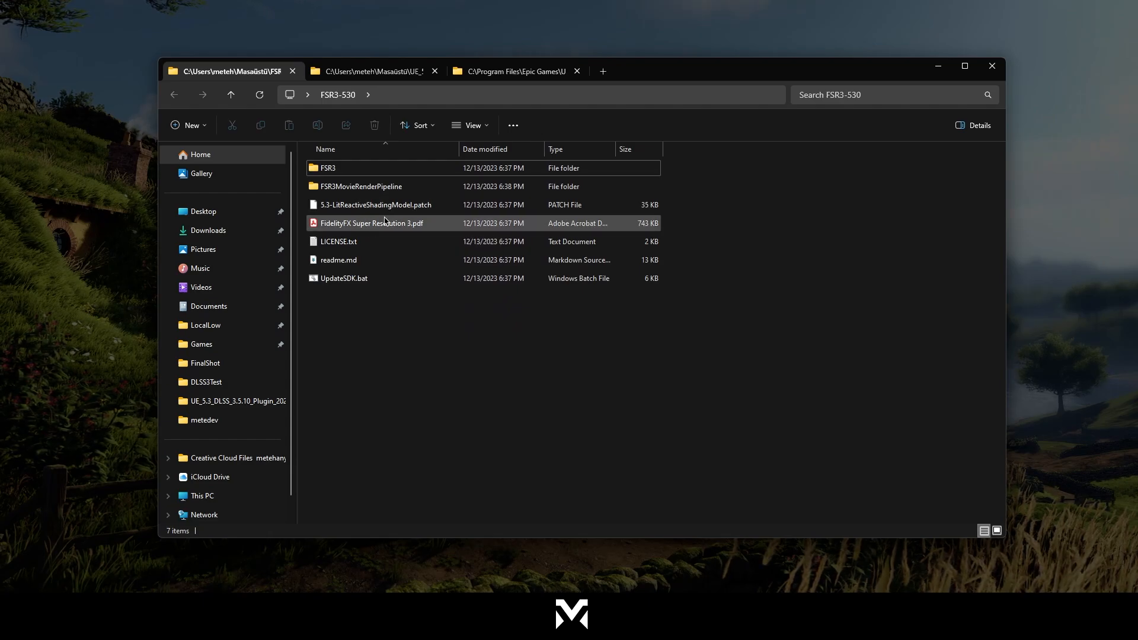
left_click(361, 186)
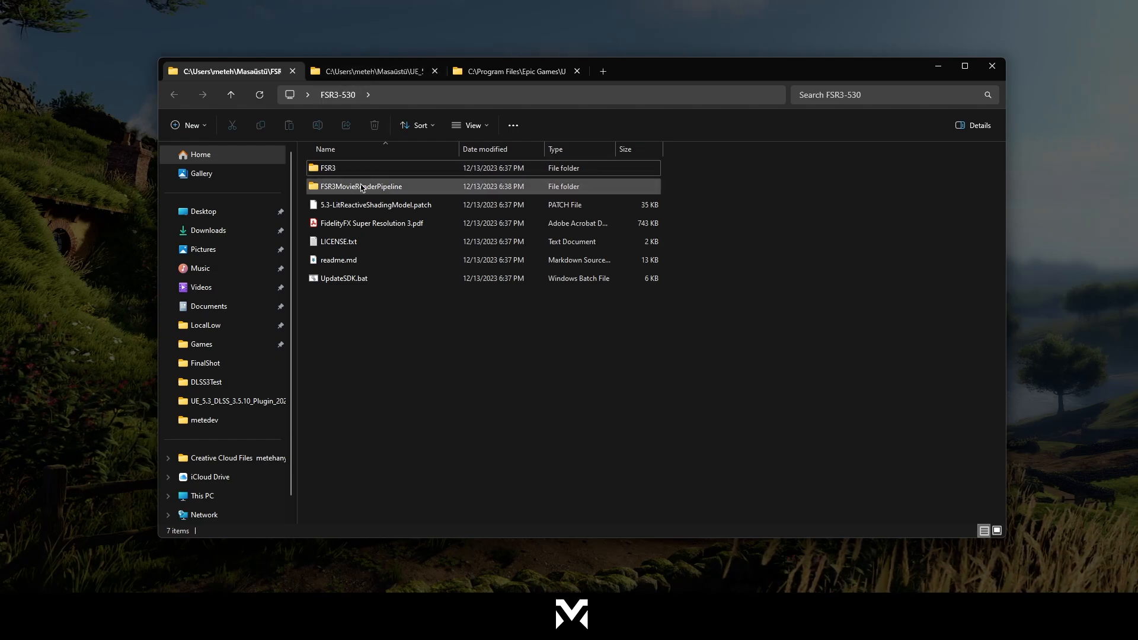
left_click(327, 168)
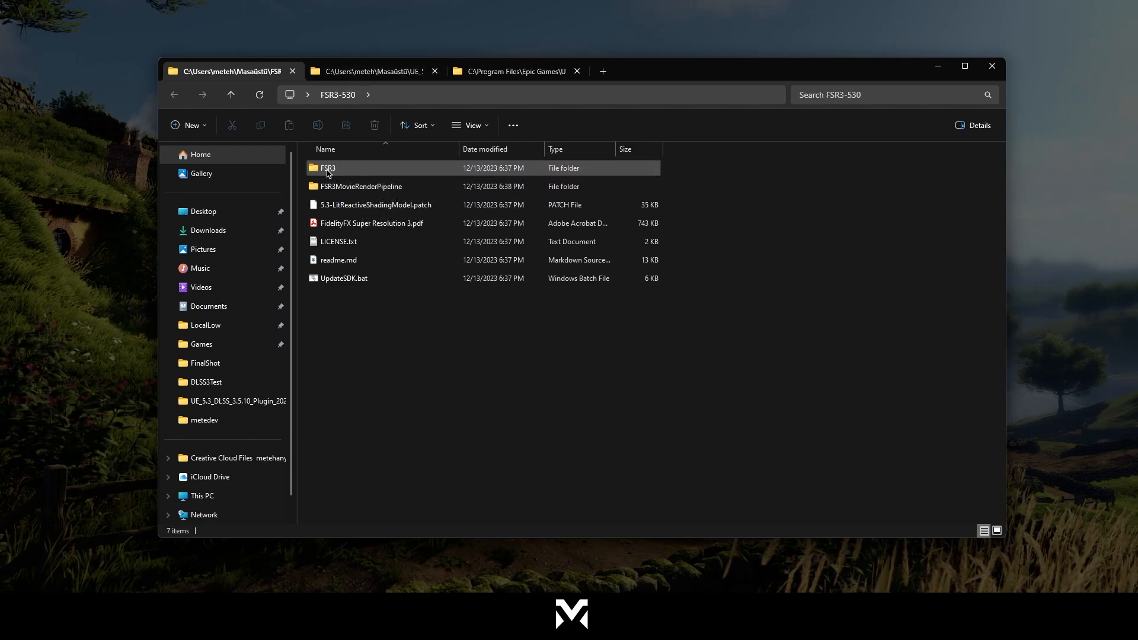
double_click(327, 167)
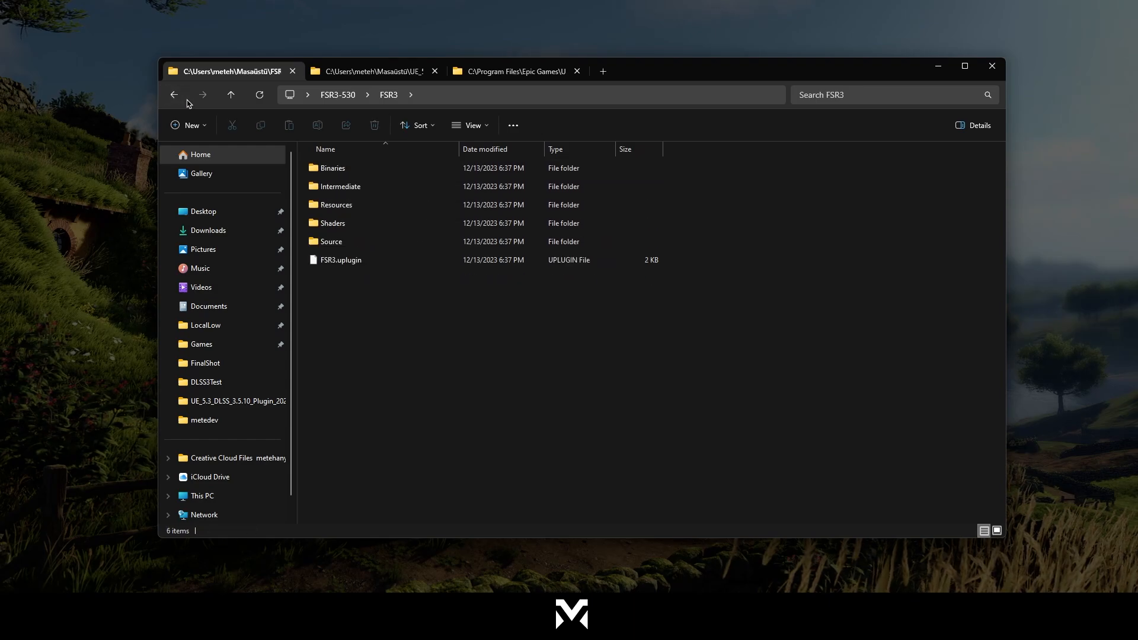
- Browse UE_5.3 Engine > Plugins > Marketplace and look inside the FSR3-530 and nvidia folders
left_click(515, 71)
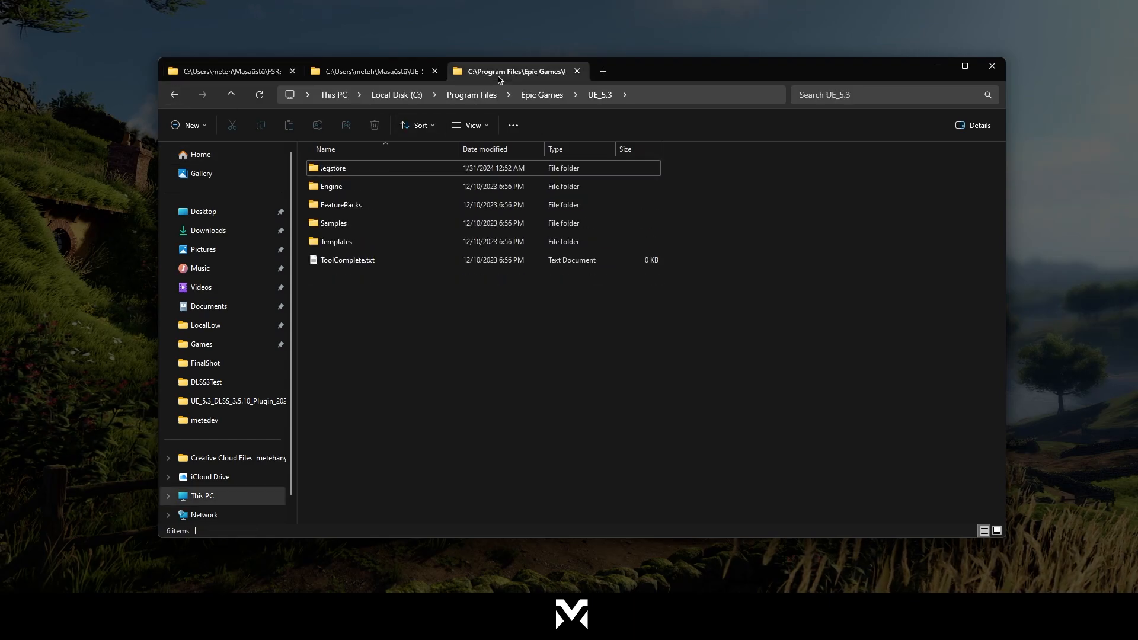
left_click(347, 260)
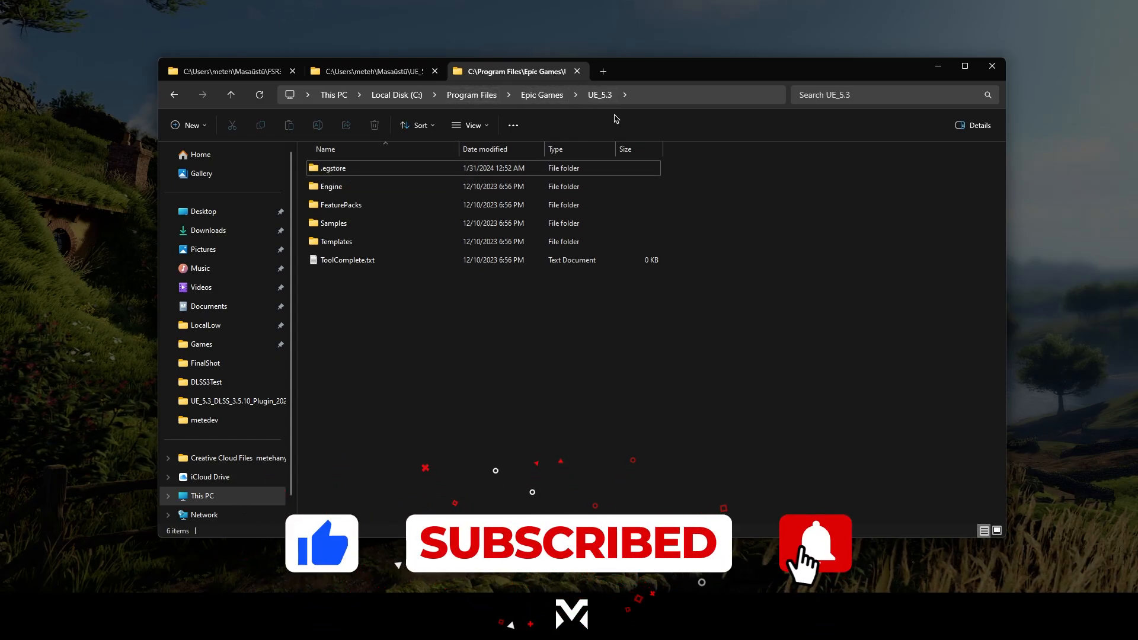
double_click(331, 185)
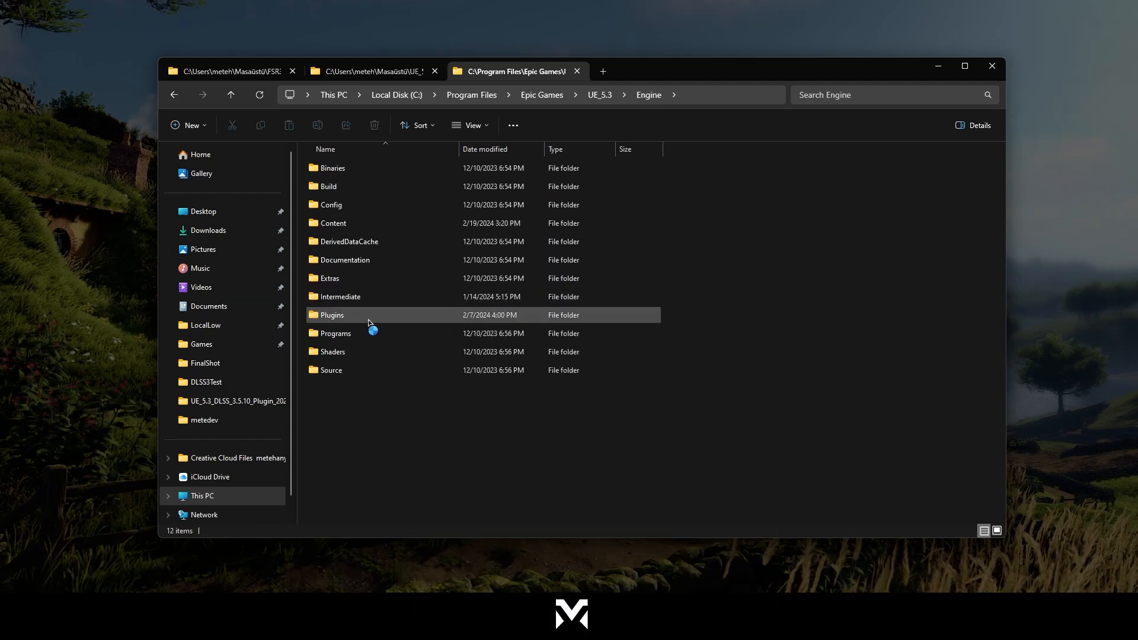
double_click(332, 315)
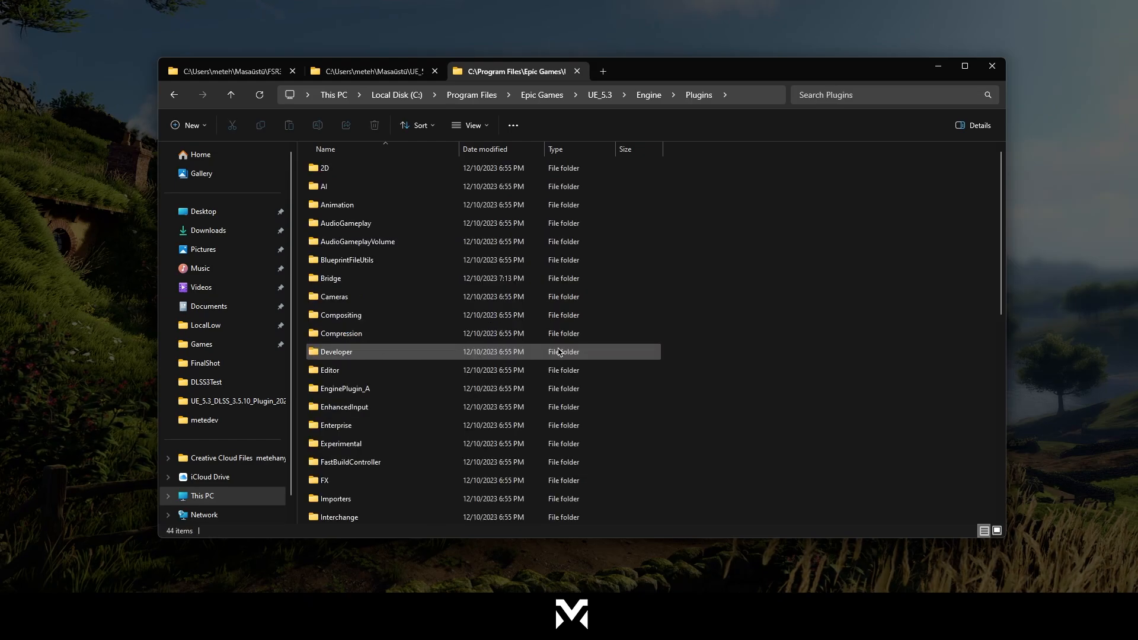
scroll("down", 3)
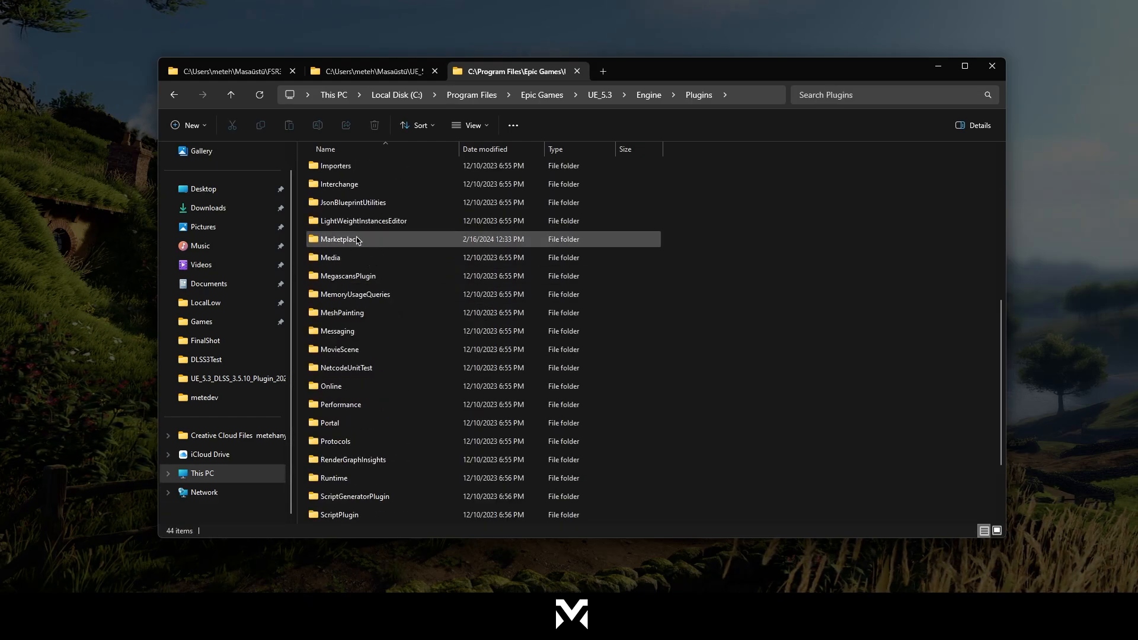
mouse_move(339, 239)
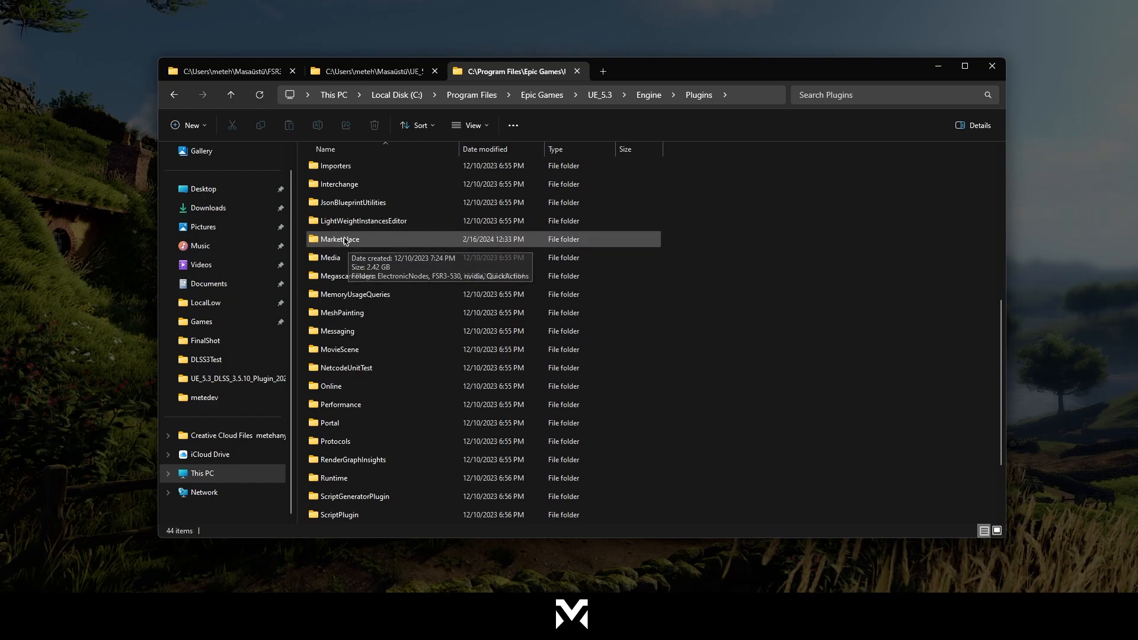
double_click(339, 239)
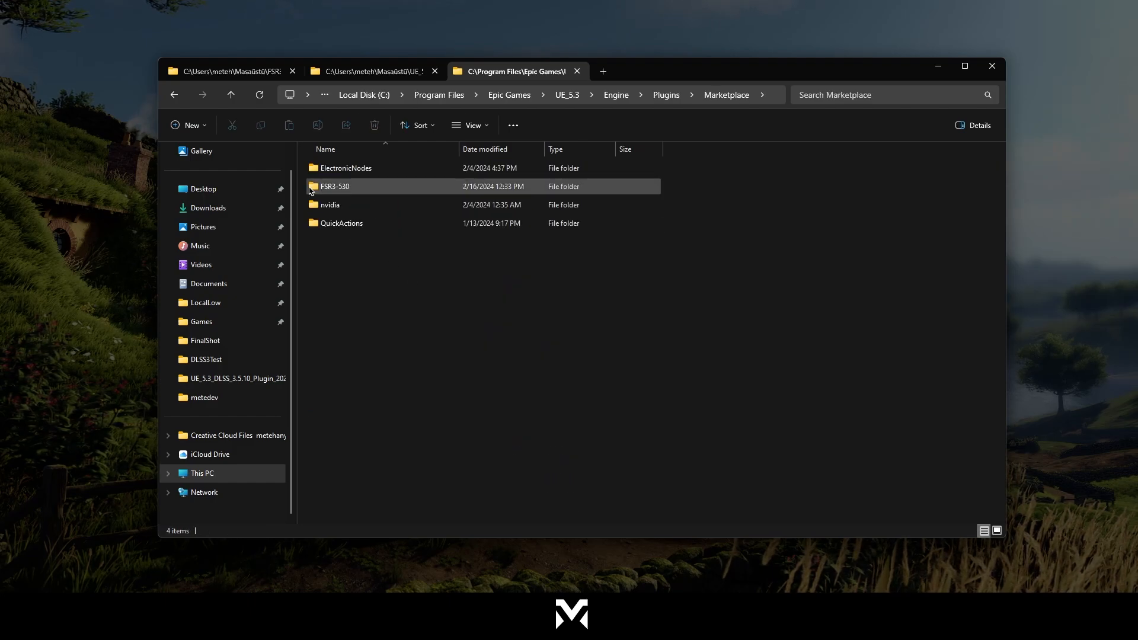
mouse_move(338, 196)
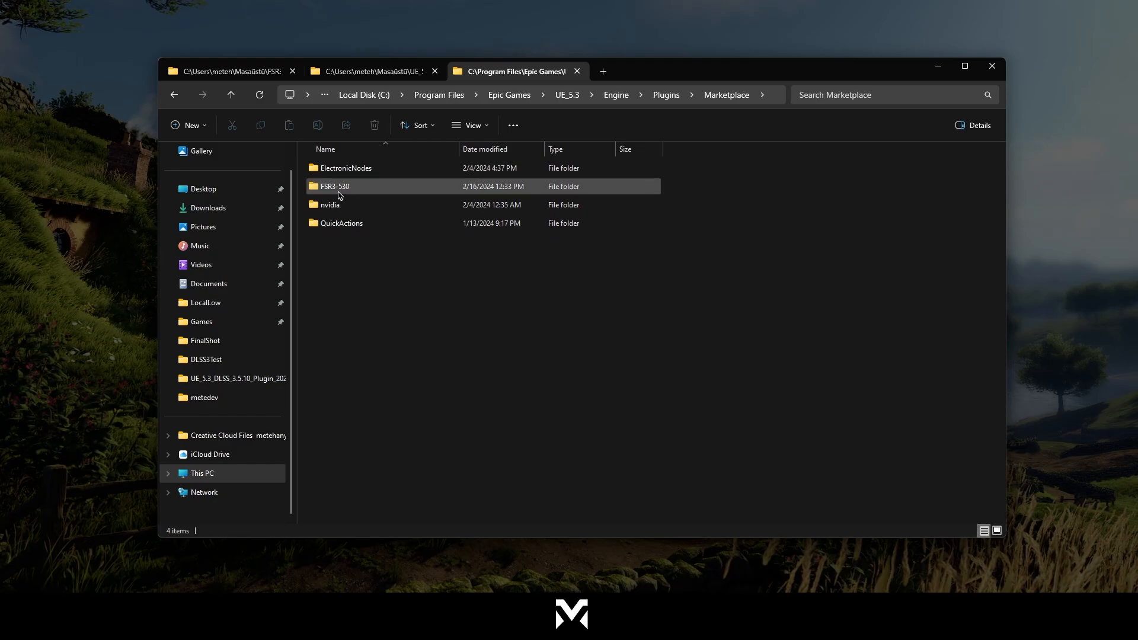
double_click(334, 187)
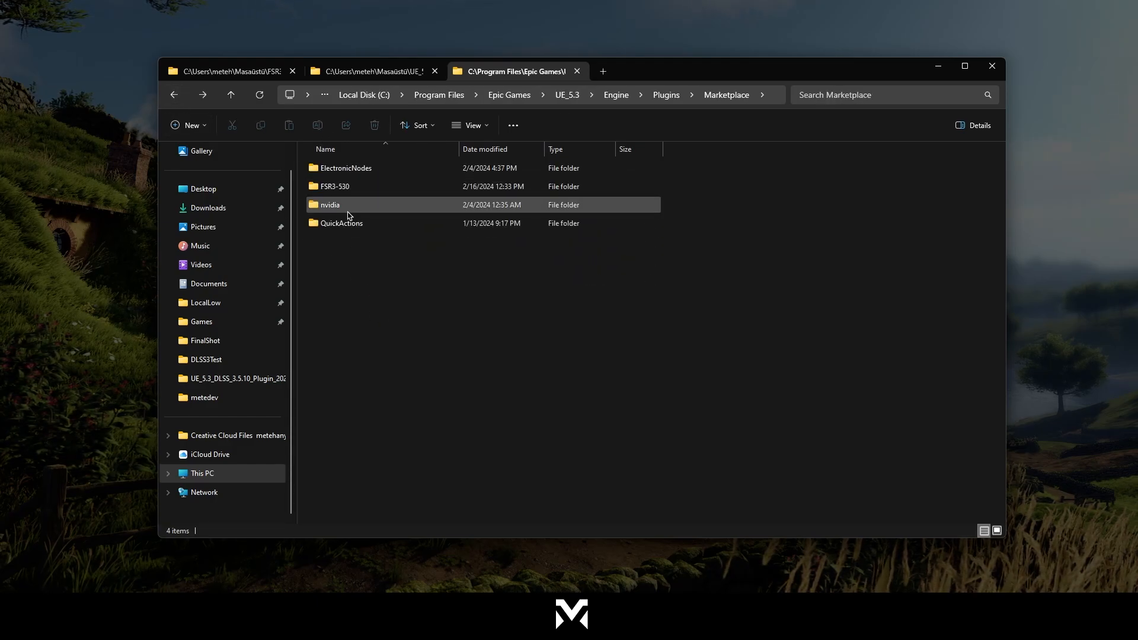
double_click(330, 205)
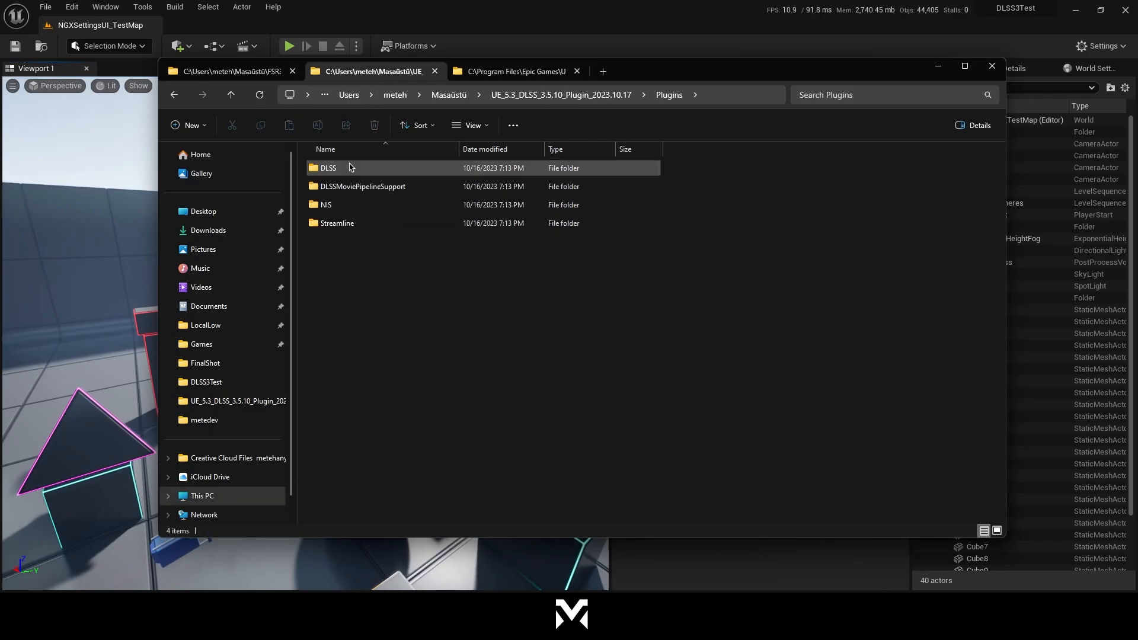
mouse_move(368, 172)
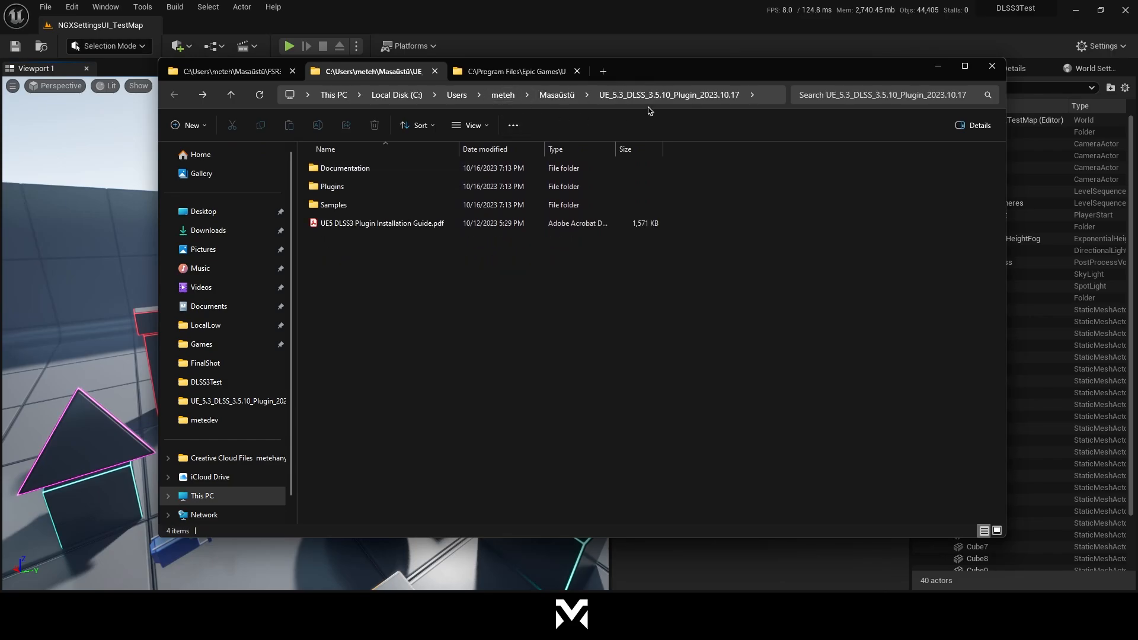
- Open the DLSS plugin's Samples folder, then move the editor view into the test room
left_click(333, 205)
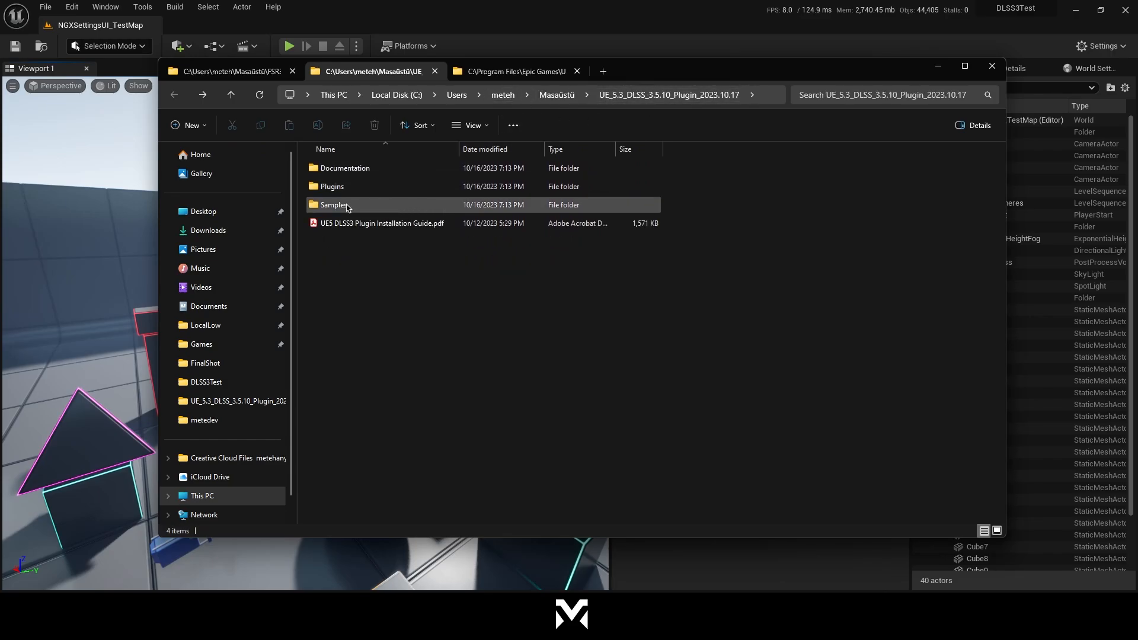
double_click(336, 204)
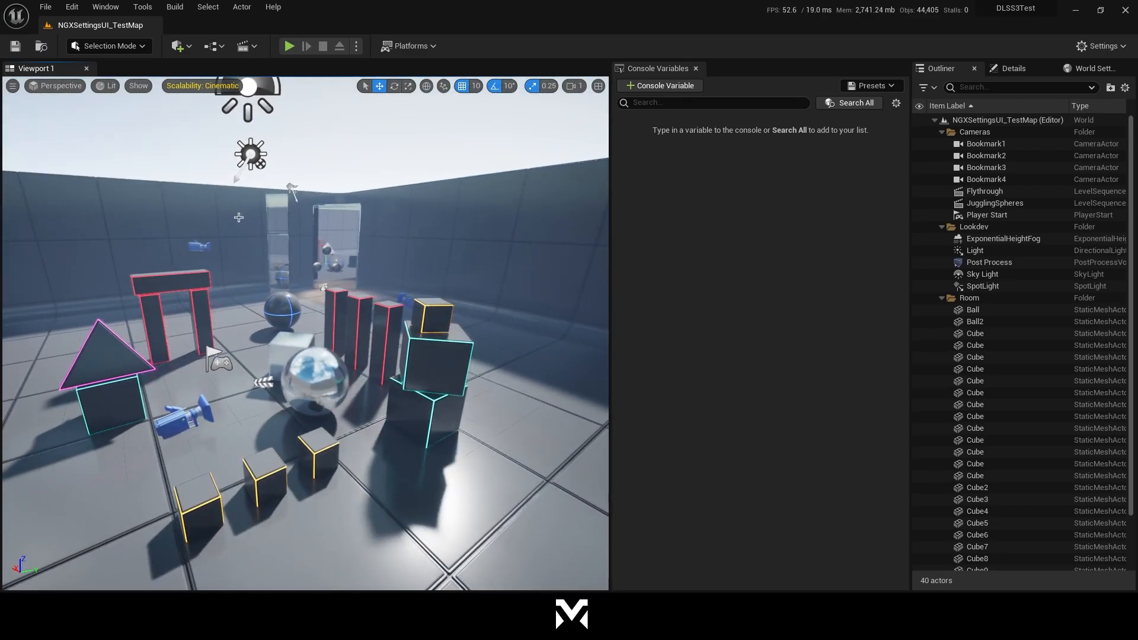
left_click_drag(304, 326, 349, 291)
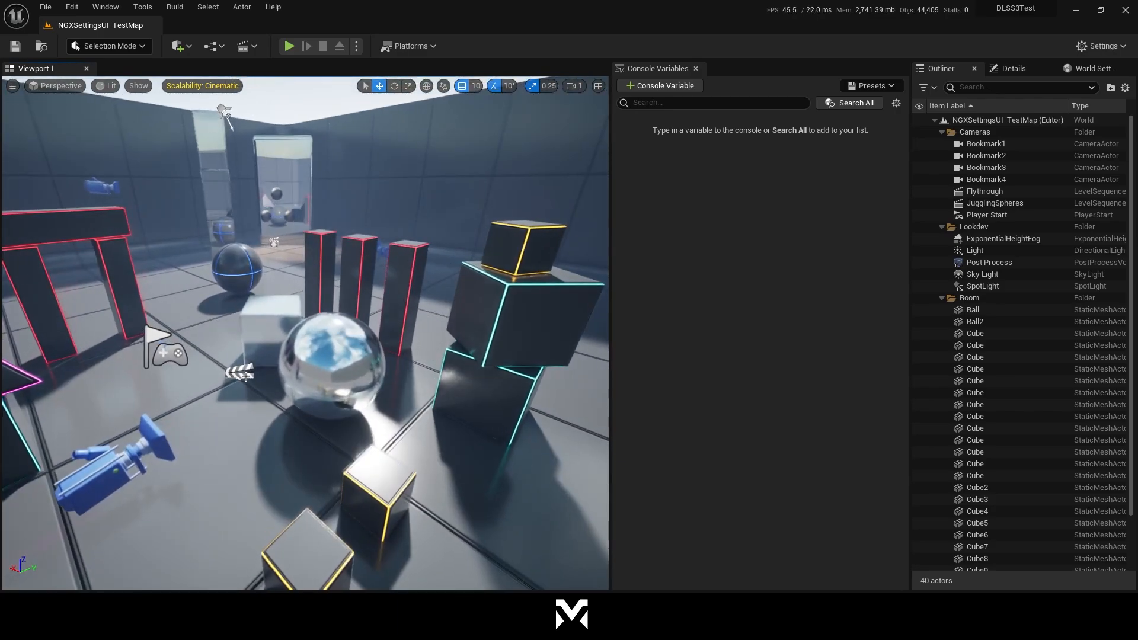
- Filter plugins by Installed and enable FSR 3.0 and FSR 3 Movie Render Pipeline Support
left_click(71, 6)
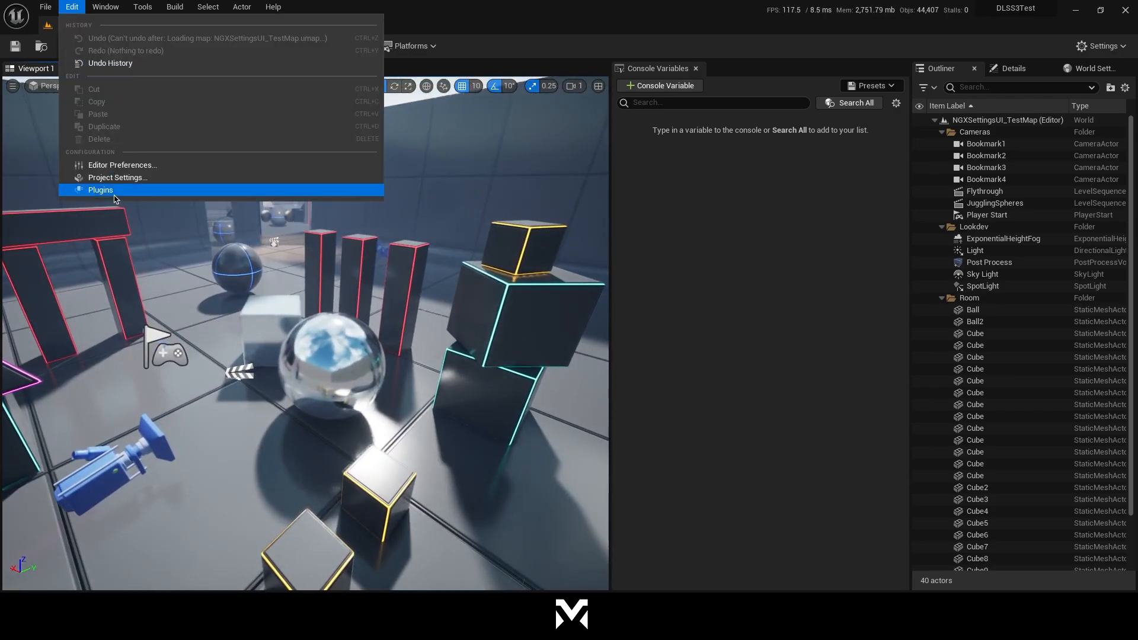
left_click(101, 189)
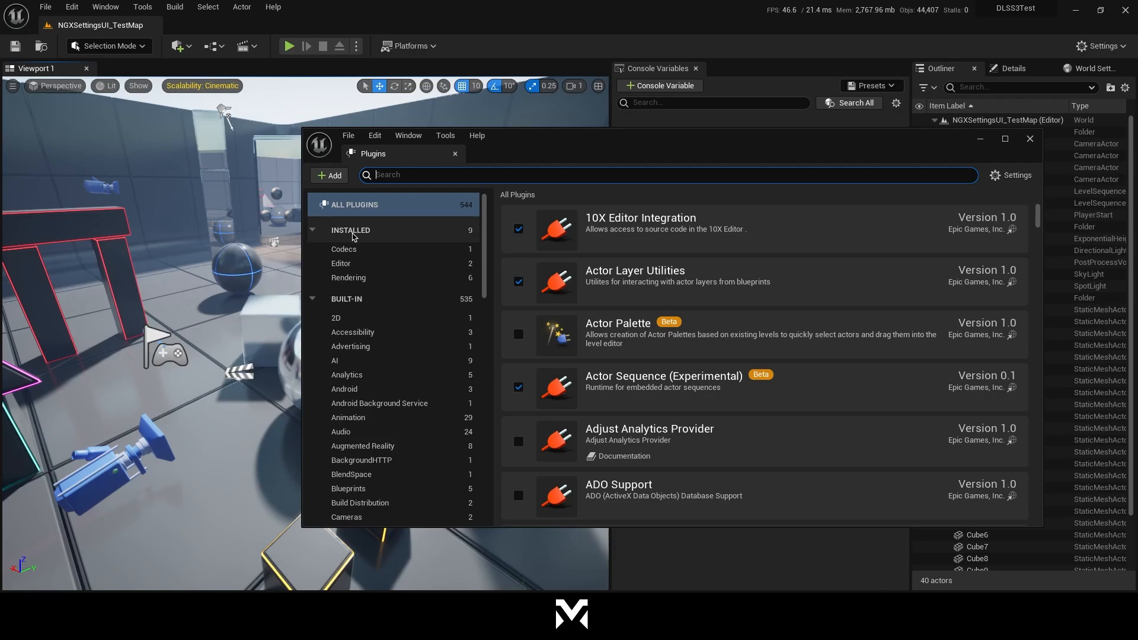
left_click(351, 230)
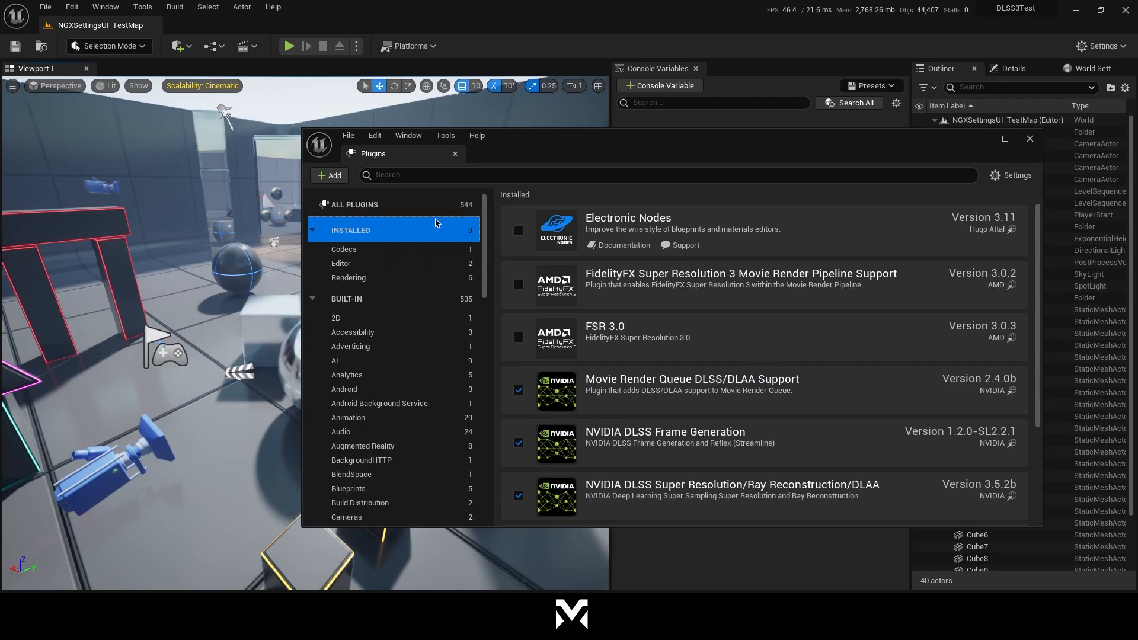
scroll("down", 3)
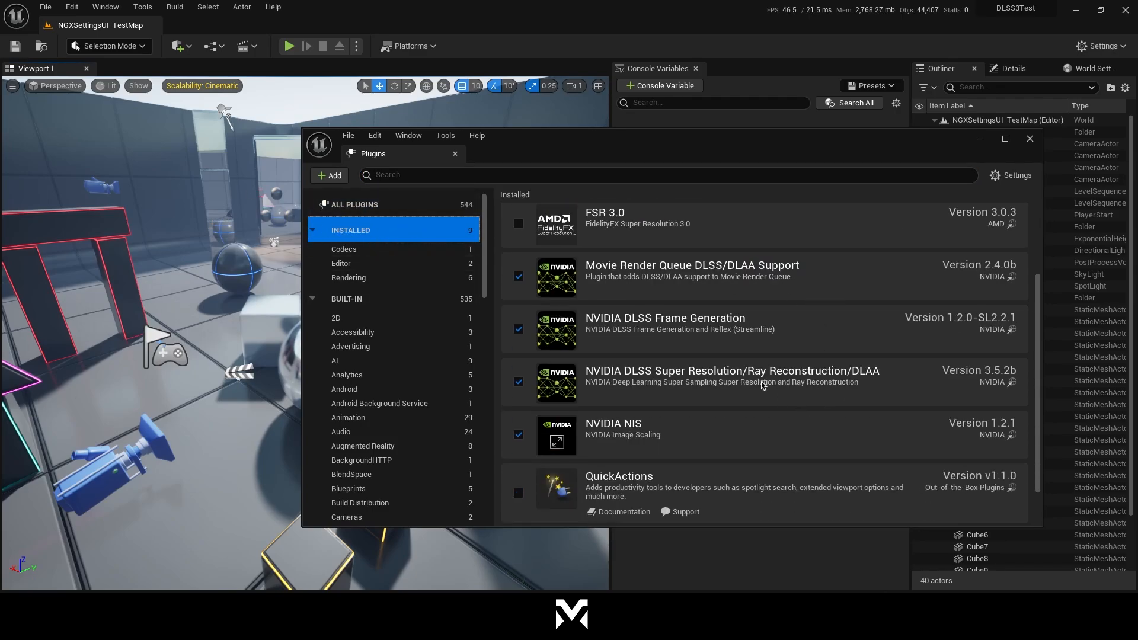
scroll("down", 3)
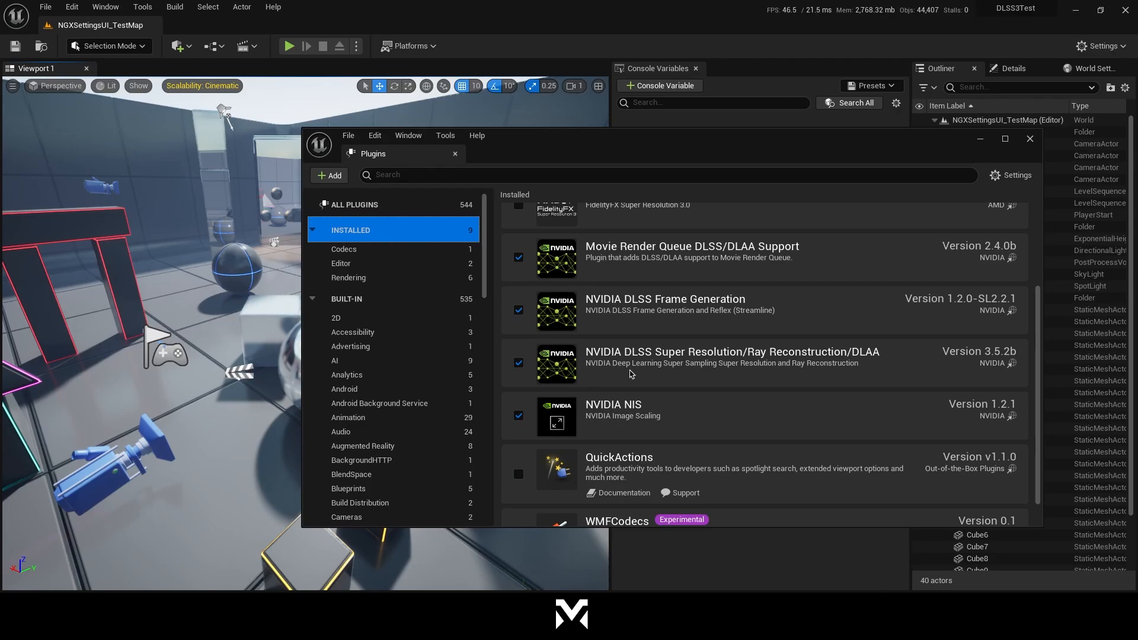
scroll("up", 3)
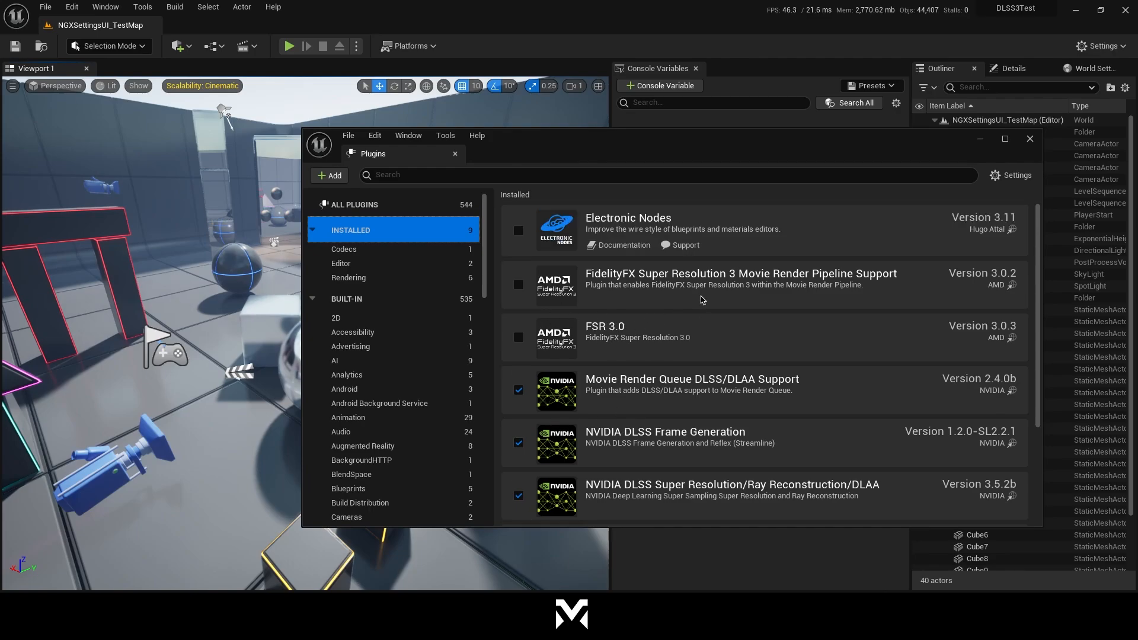
left_click(517, 336)
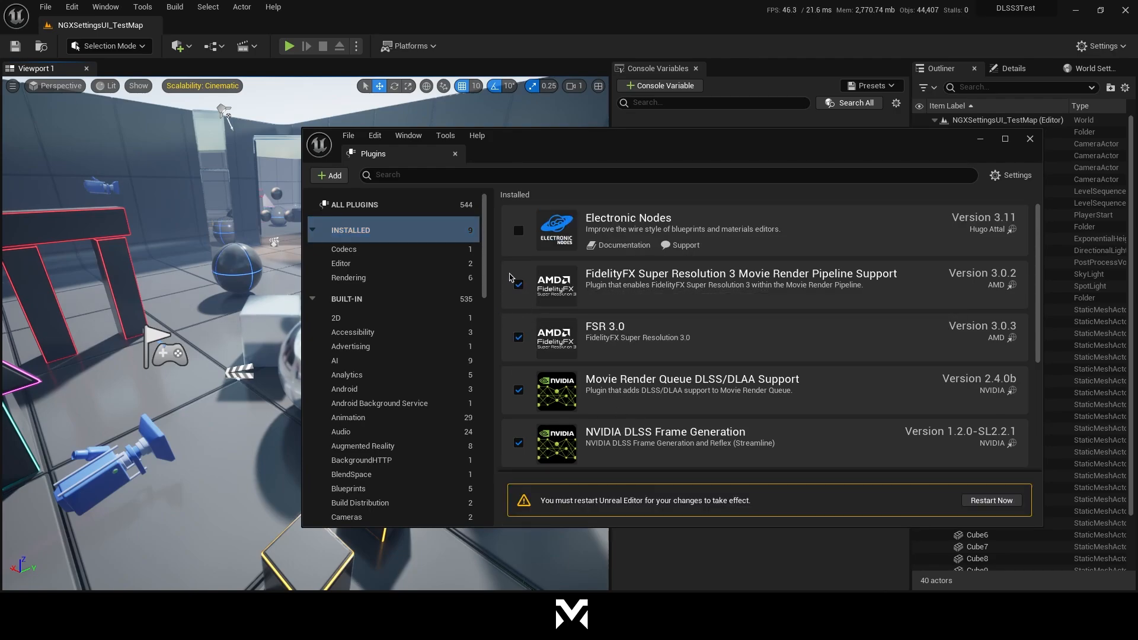
left_click(518, 283)
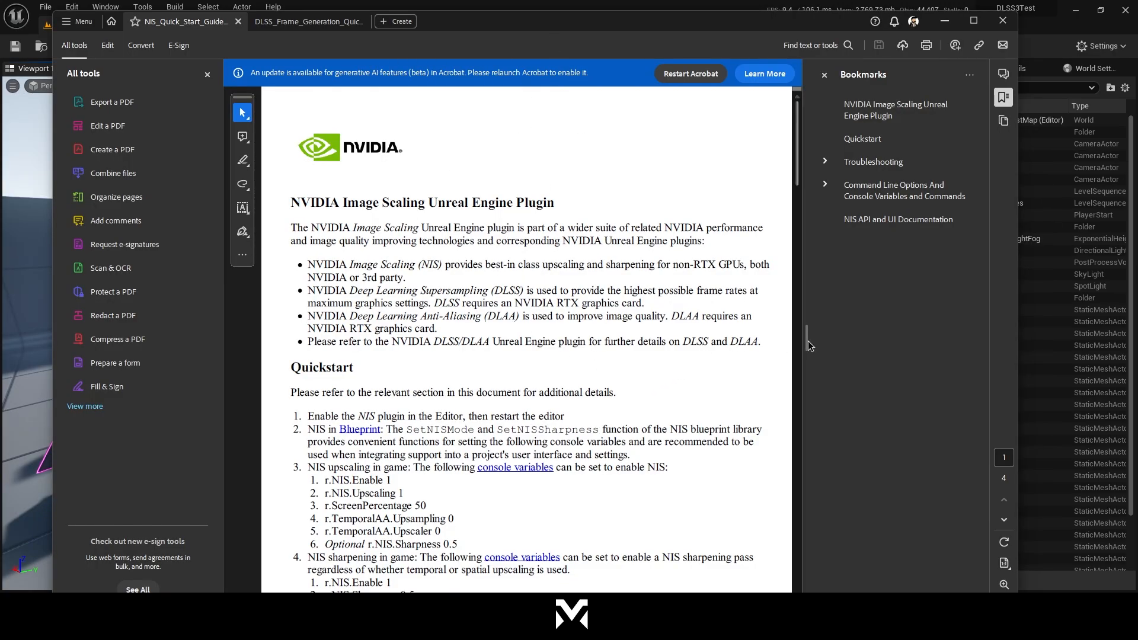
- Scroll through the NVIDIA Image Scaling Quick Start Guide PDF
scroll("down", 3)
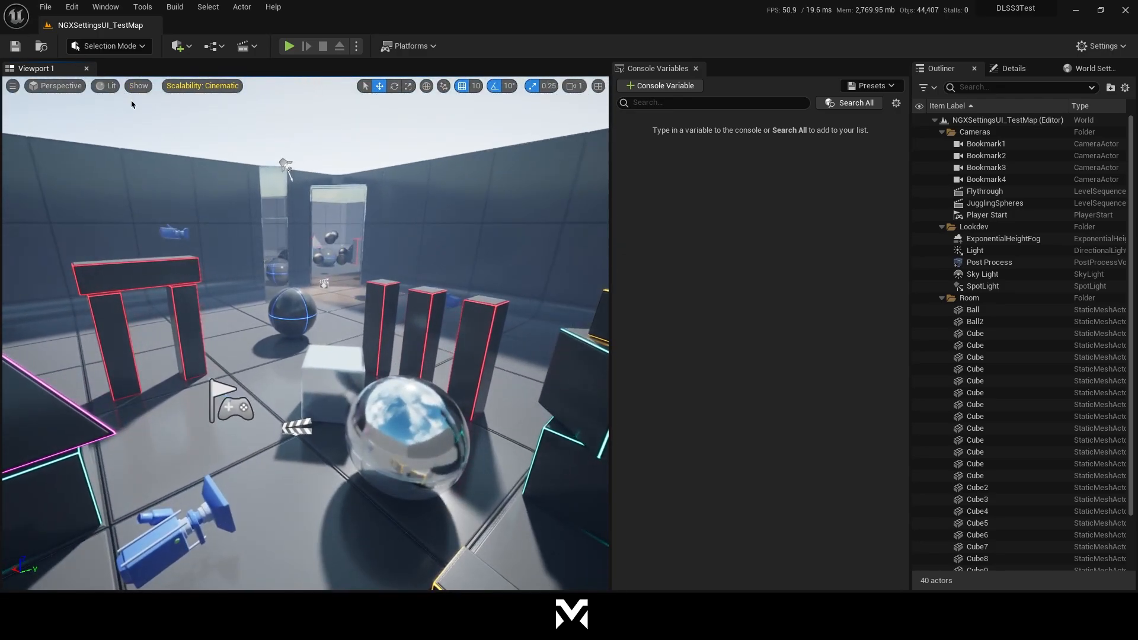
mouse_move(71, 6)
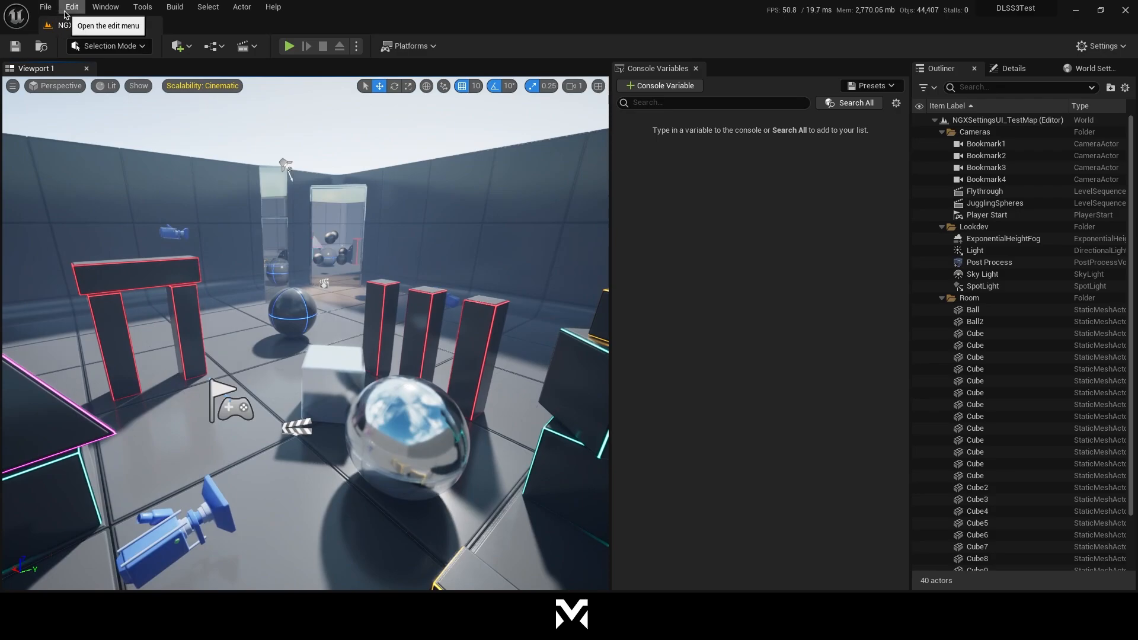
- Review the NVIDIA DLSS plugin settings in Project Settings, then return to the level map
left_click(71, 6)
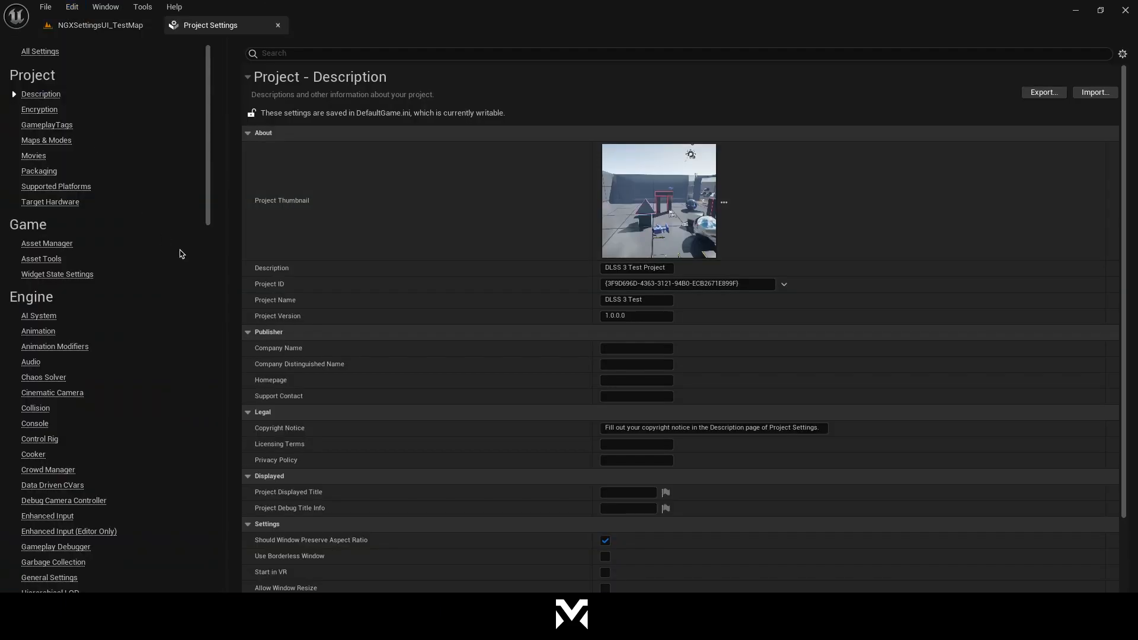
scroll("down", 3)
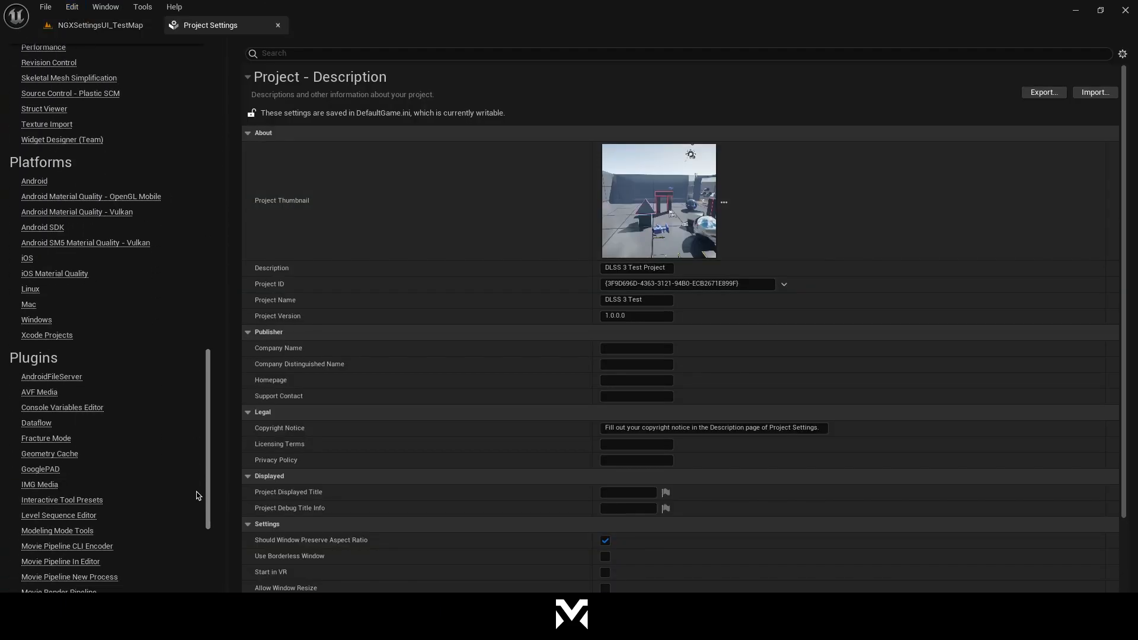
scroll("down", 3)
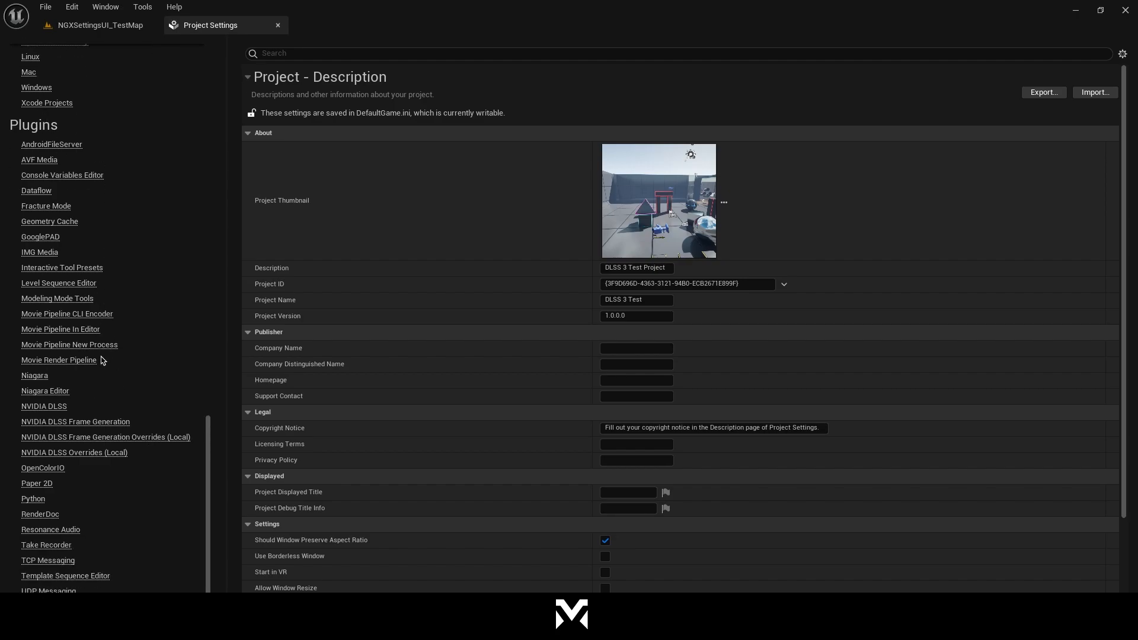
mouse_move(43, 407)
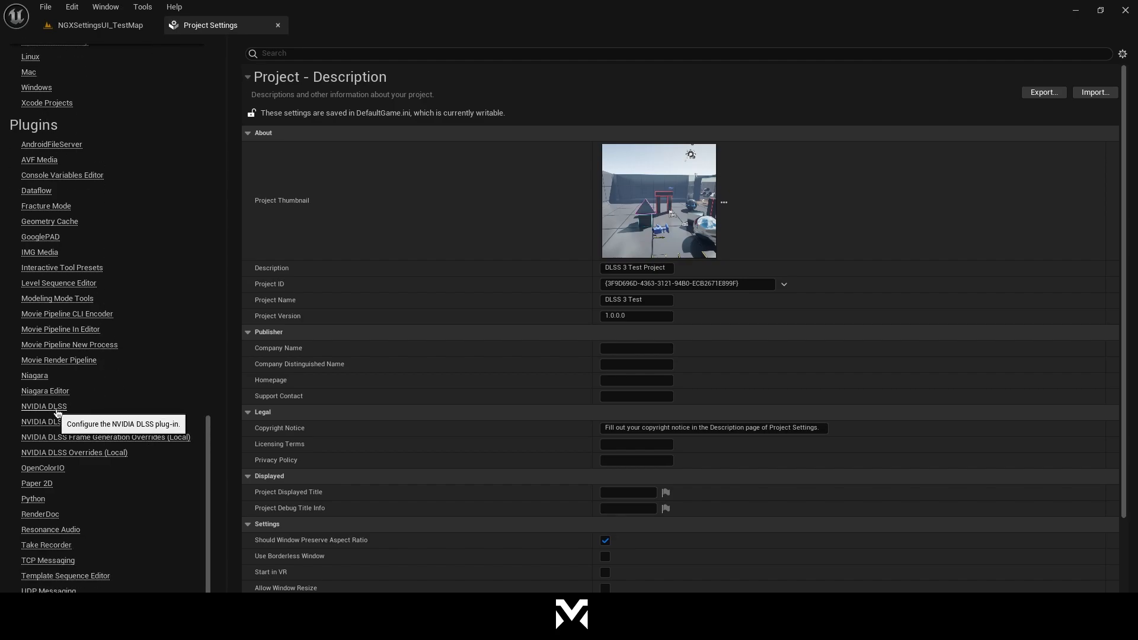
left_click(44, 407)
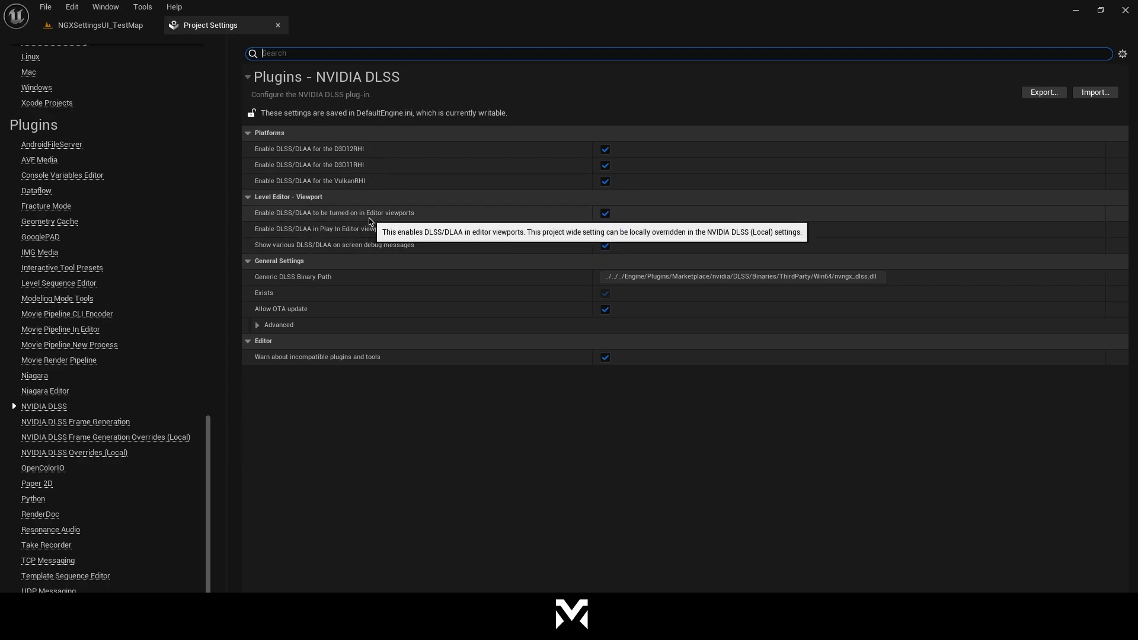
mouse_move(330, 218)
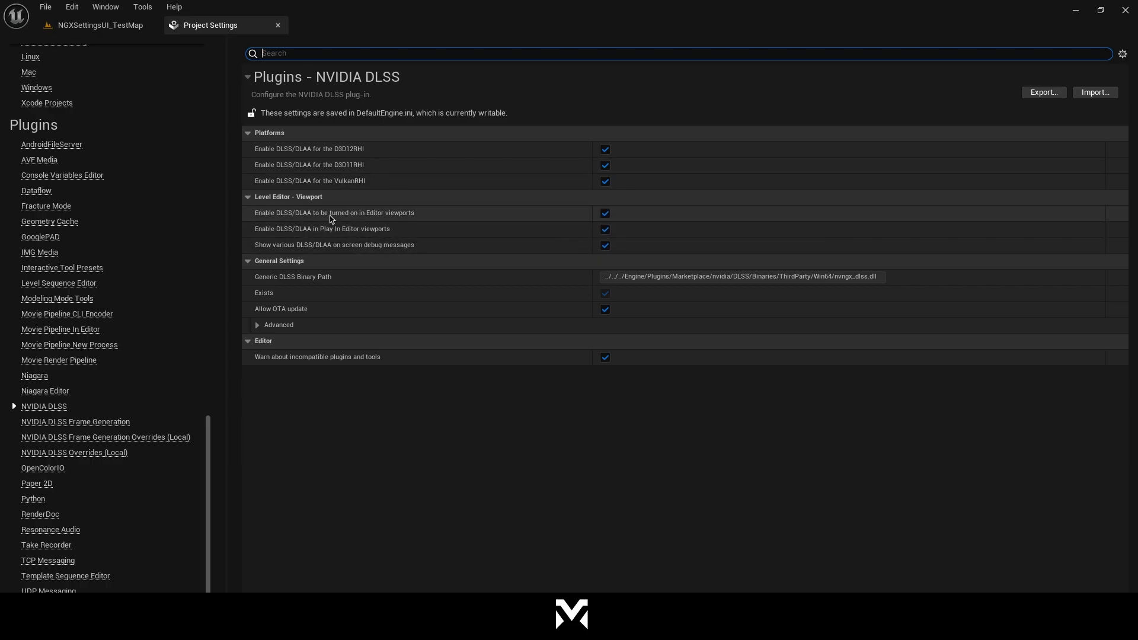
mouse_move(333, 240)
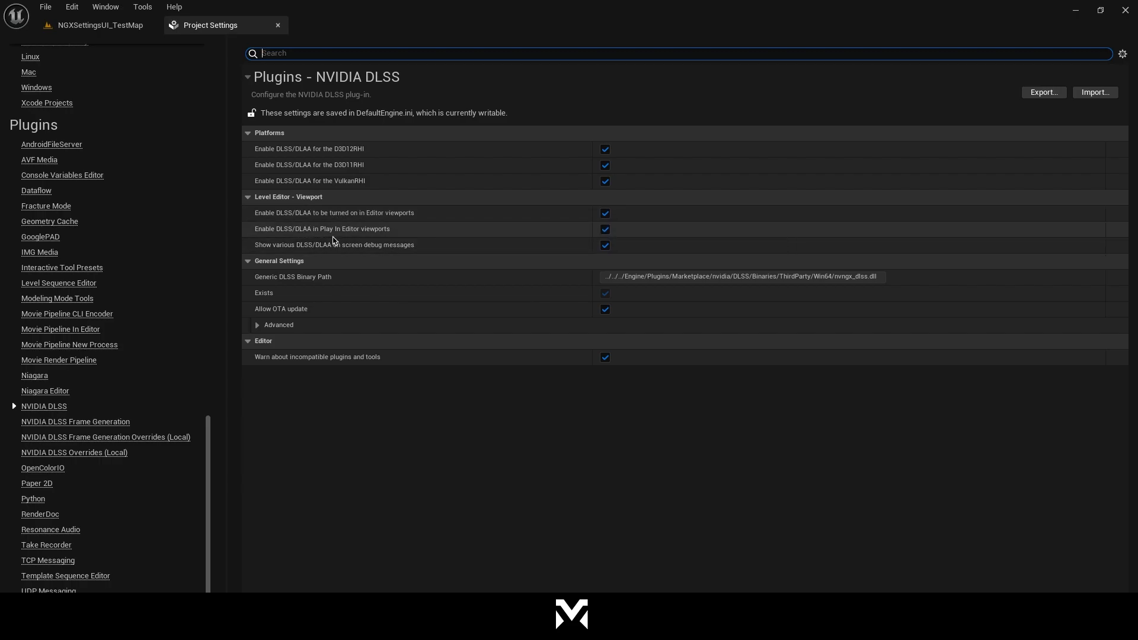
mouse_move(333, 245)
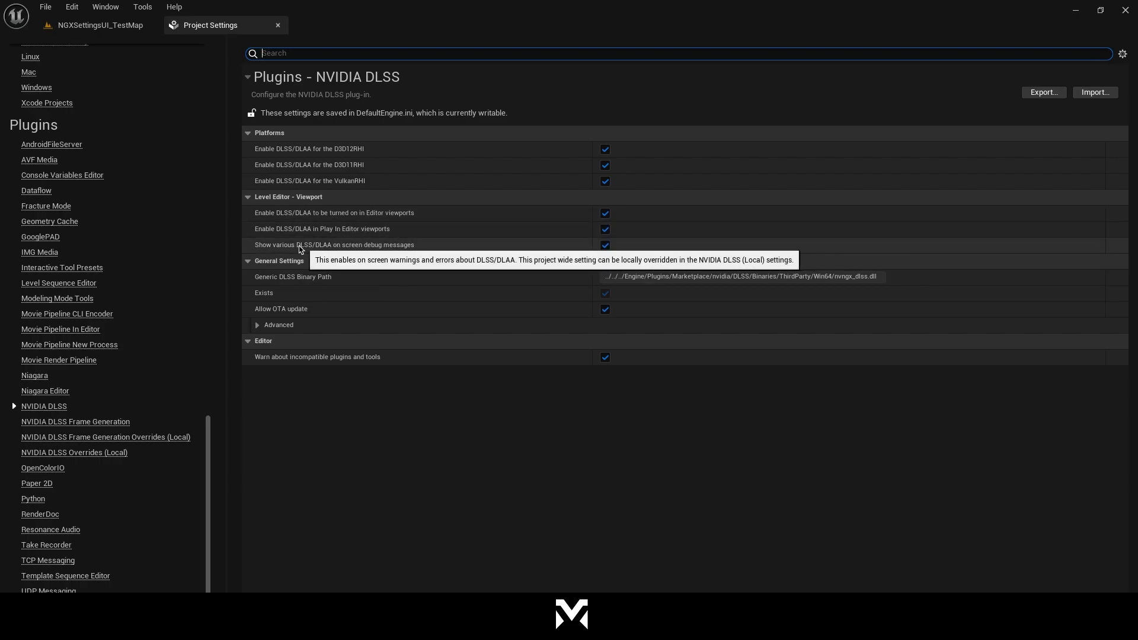
mouse_move(395, 238)
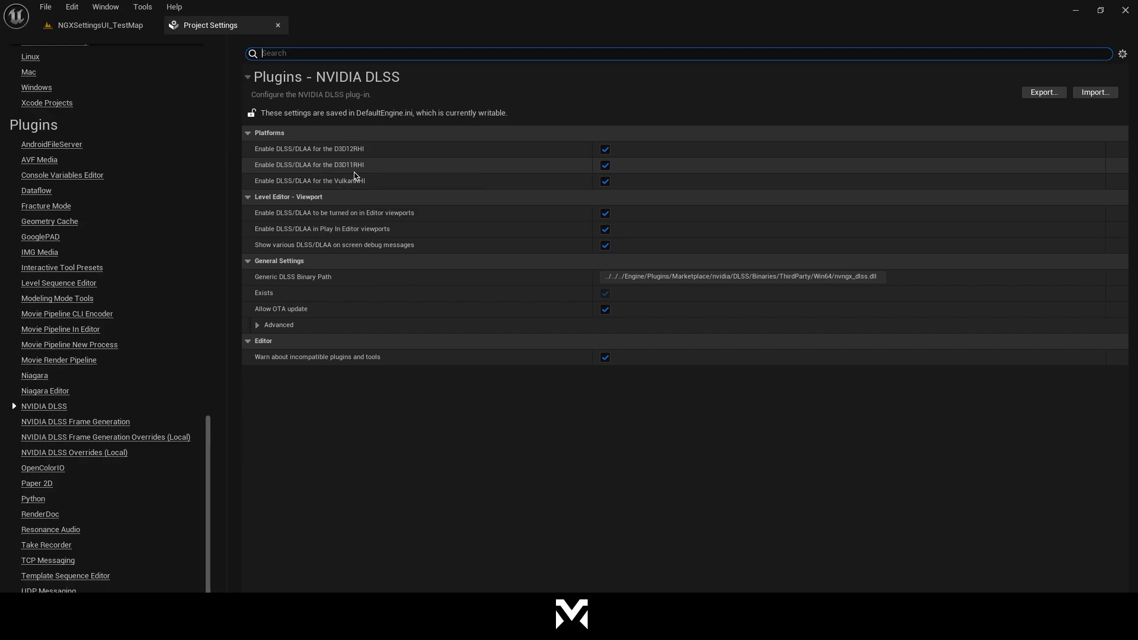
mouse_move(365, 180)
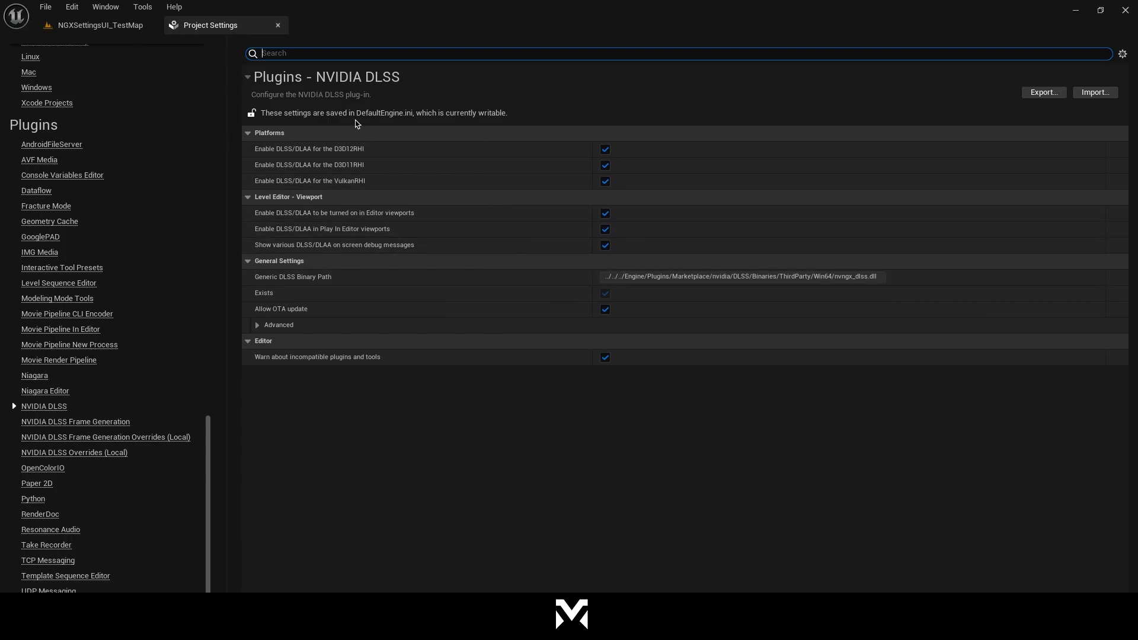
left_click(99, 25)
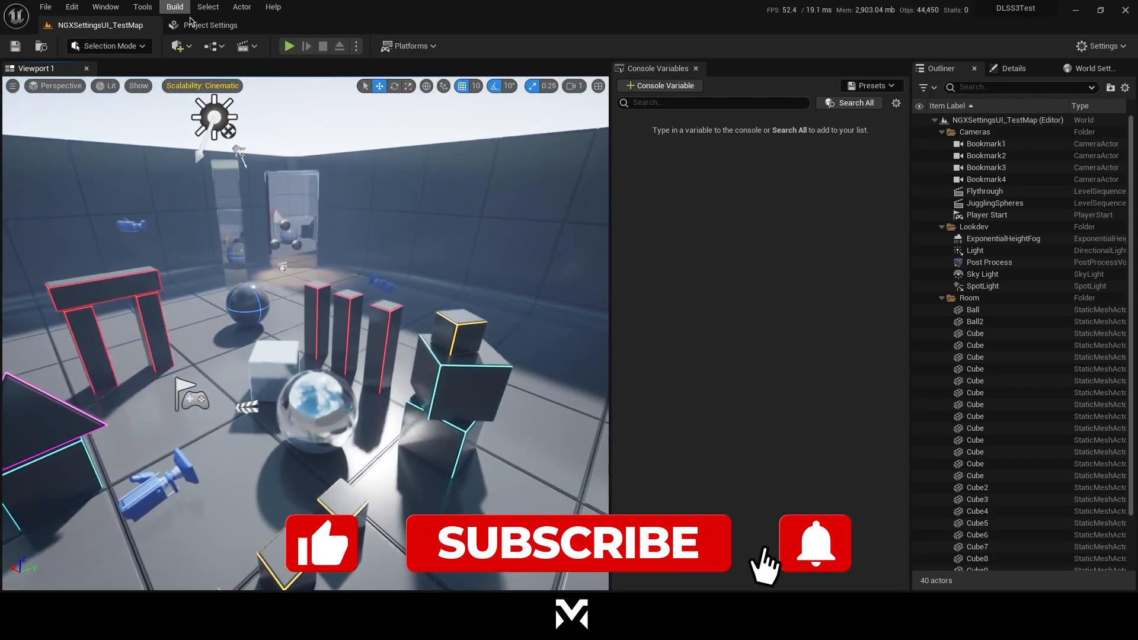
mouse_move(289, 46)
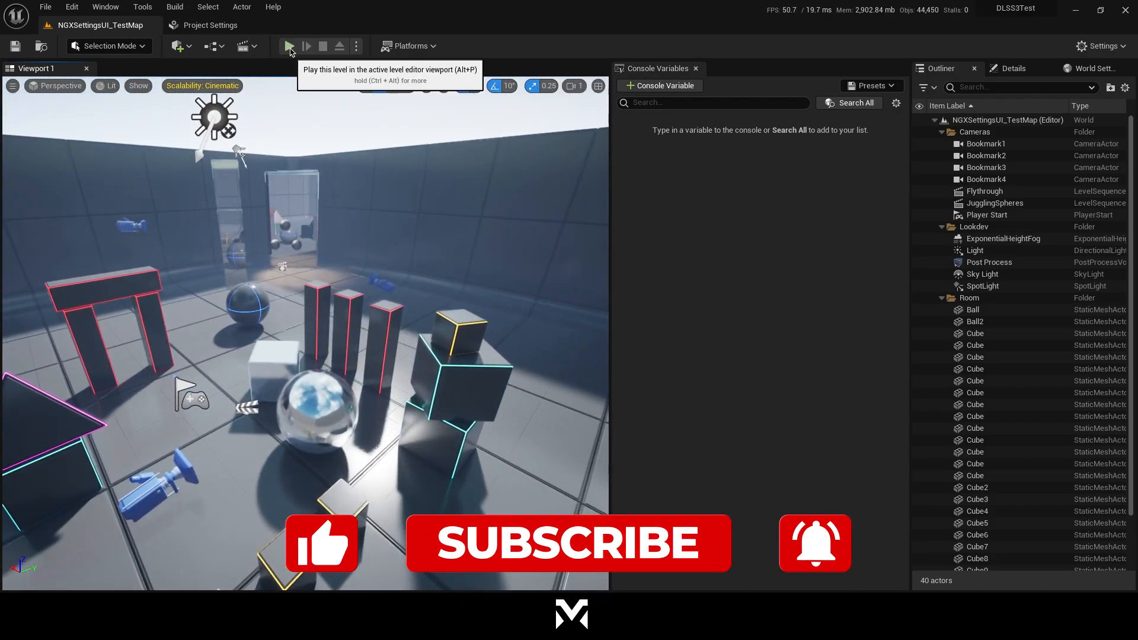
left_click(289, 45)
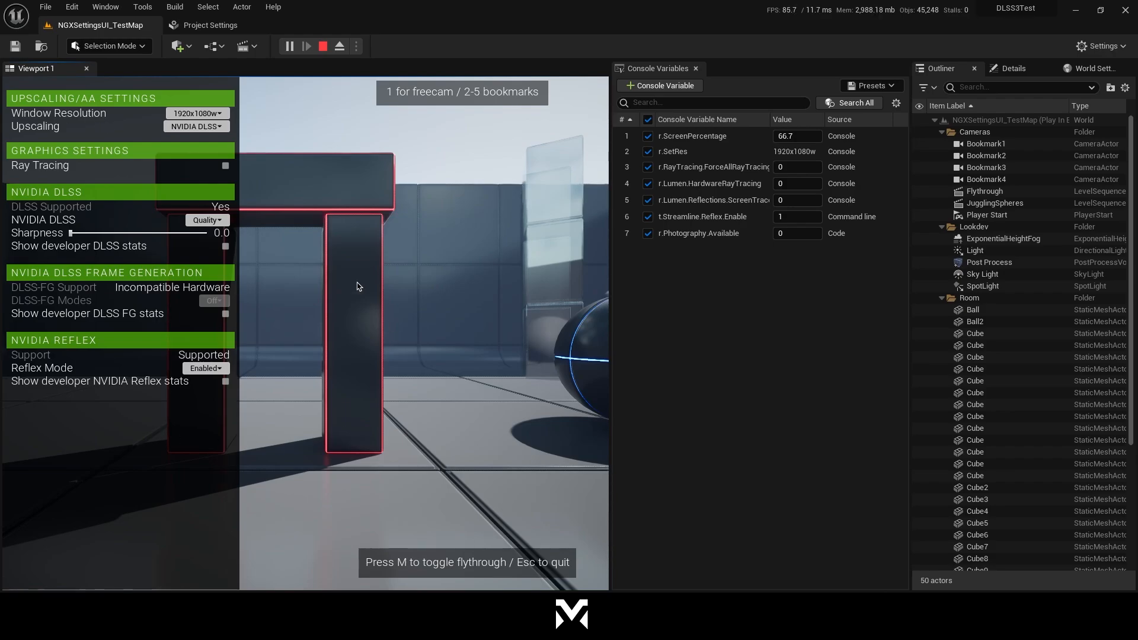
mouse_move(240, 413)
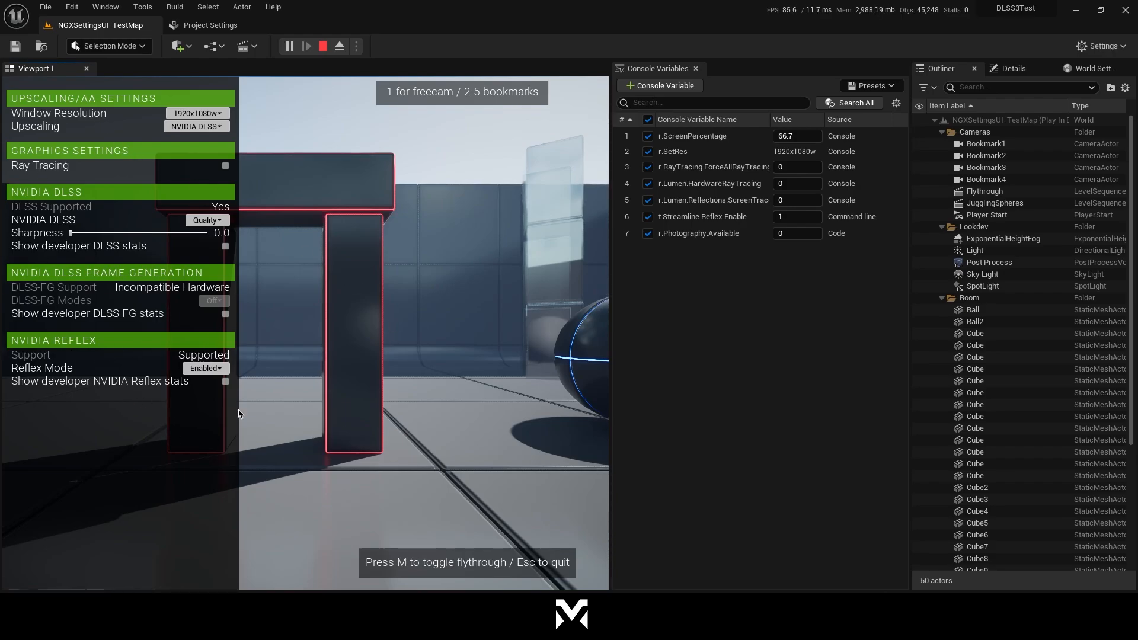
mouse_move(337, 377)
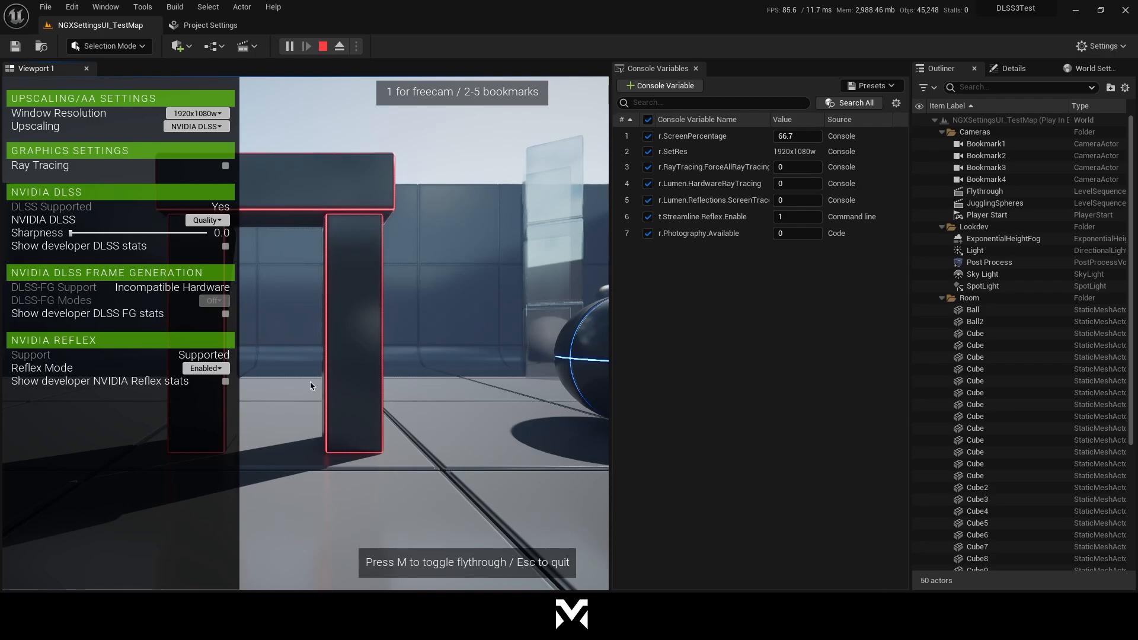
mouse_move(684, 340)
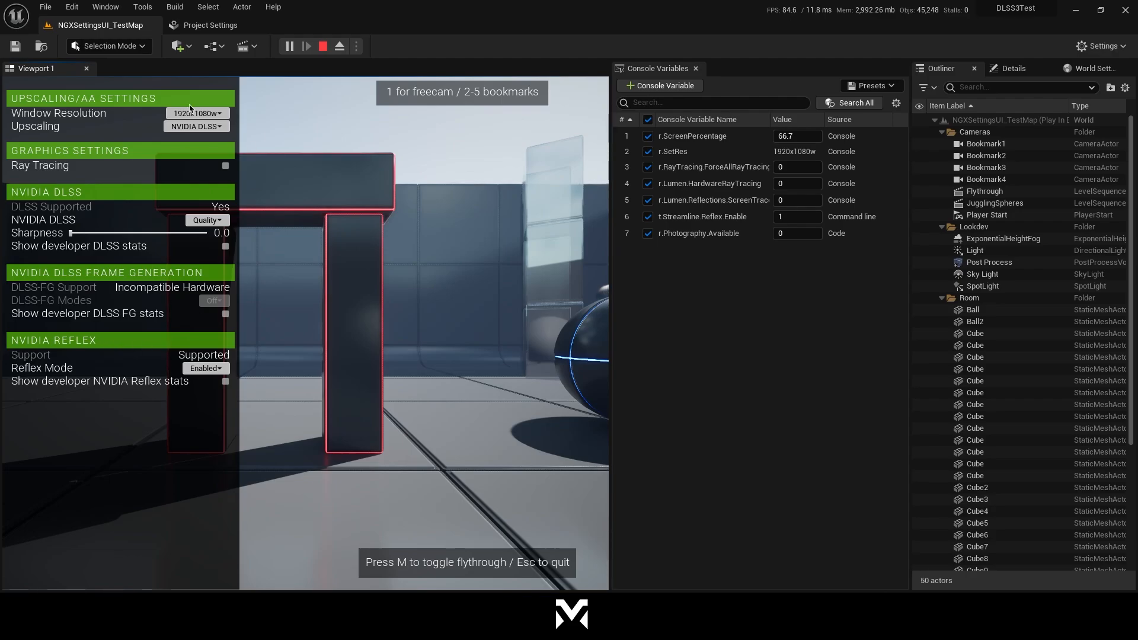
mouse_move(702, 233)
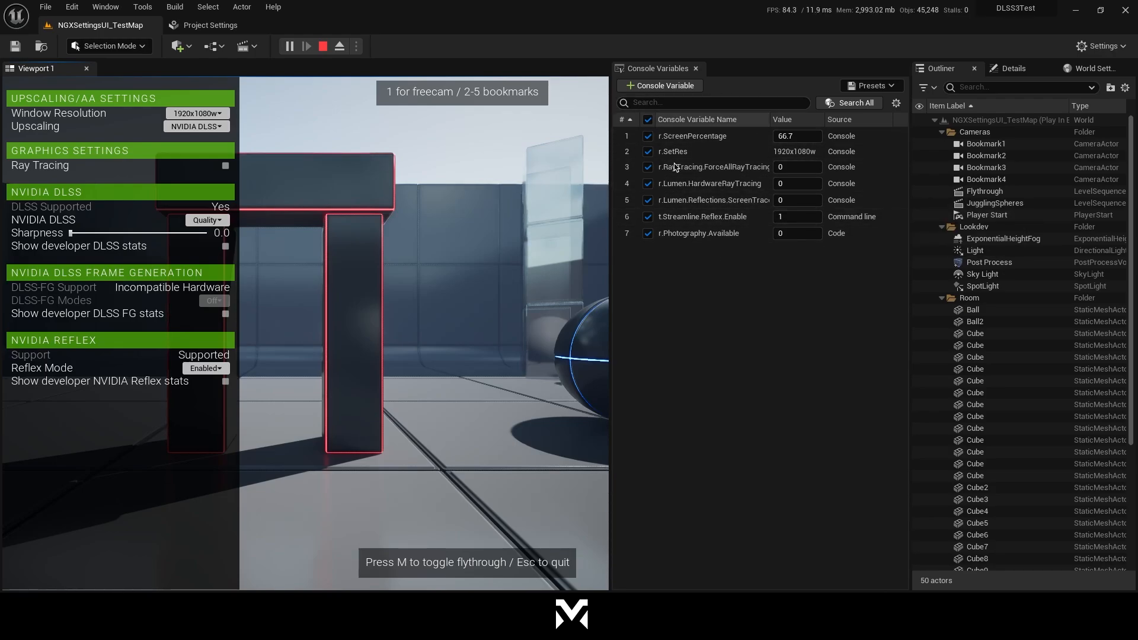
mouse_move(417, 330)
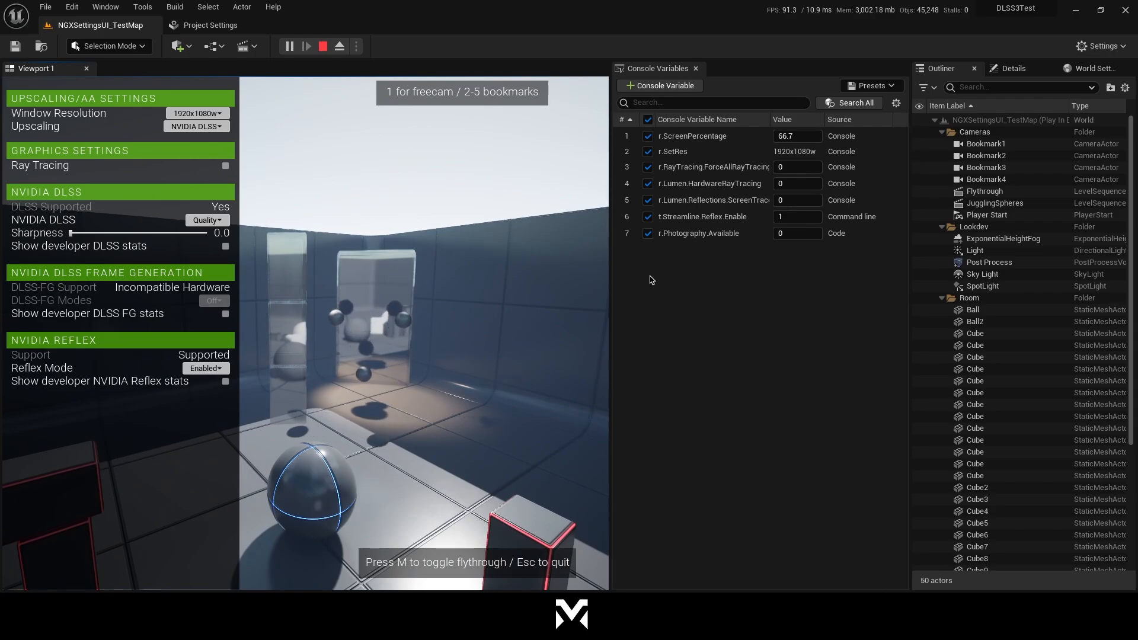
mouse_move(225, 169)
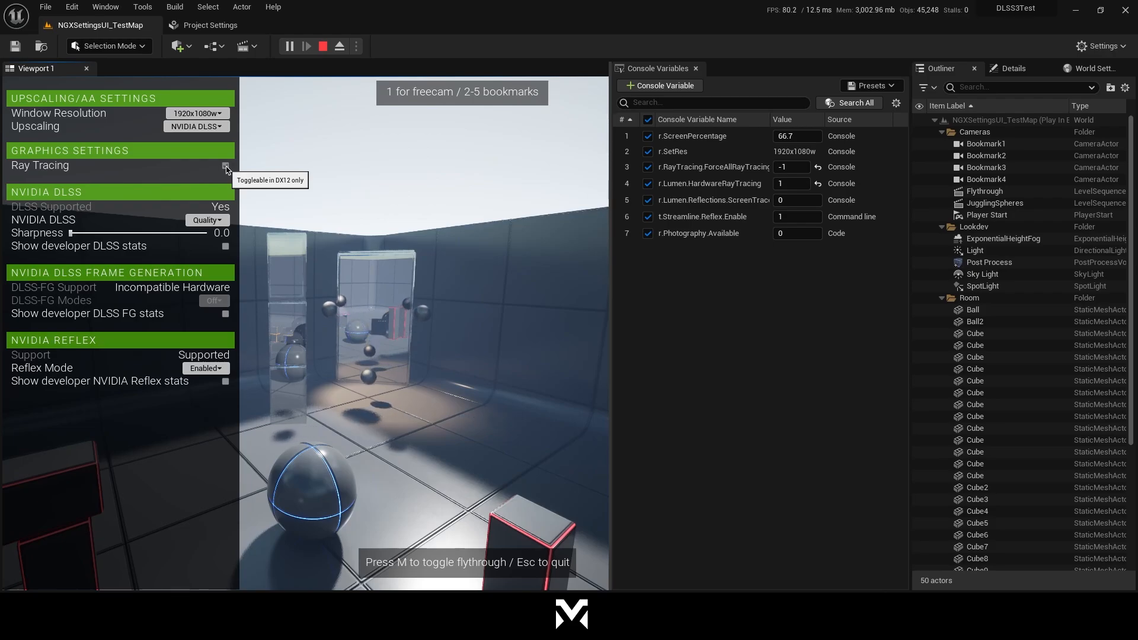
left_click(224, 165)
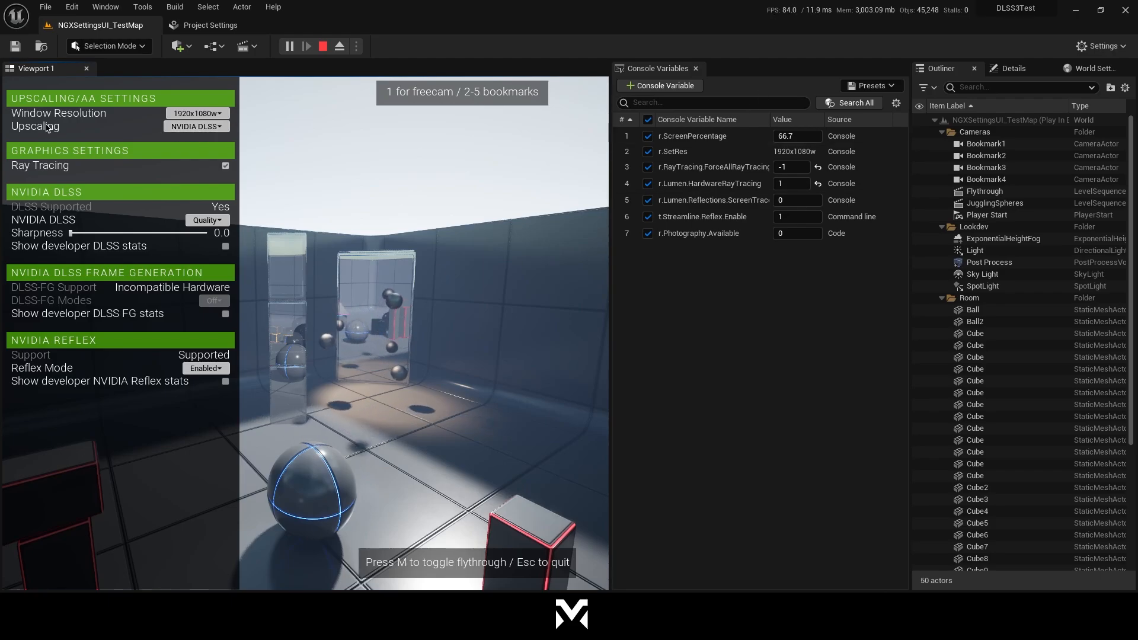
left_click(195, 126)
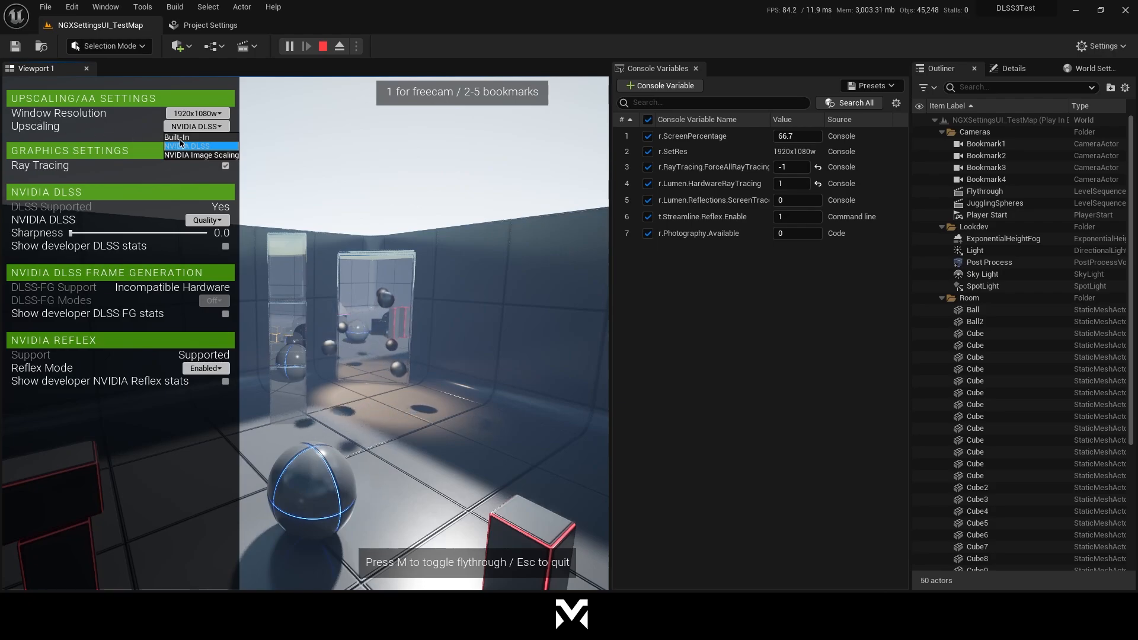
left_click(177, 137)
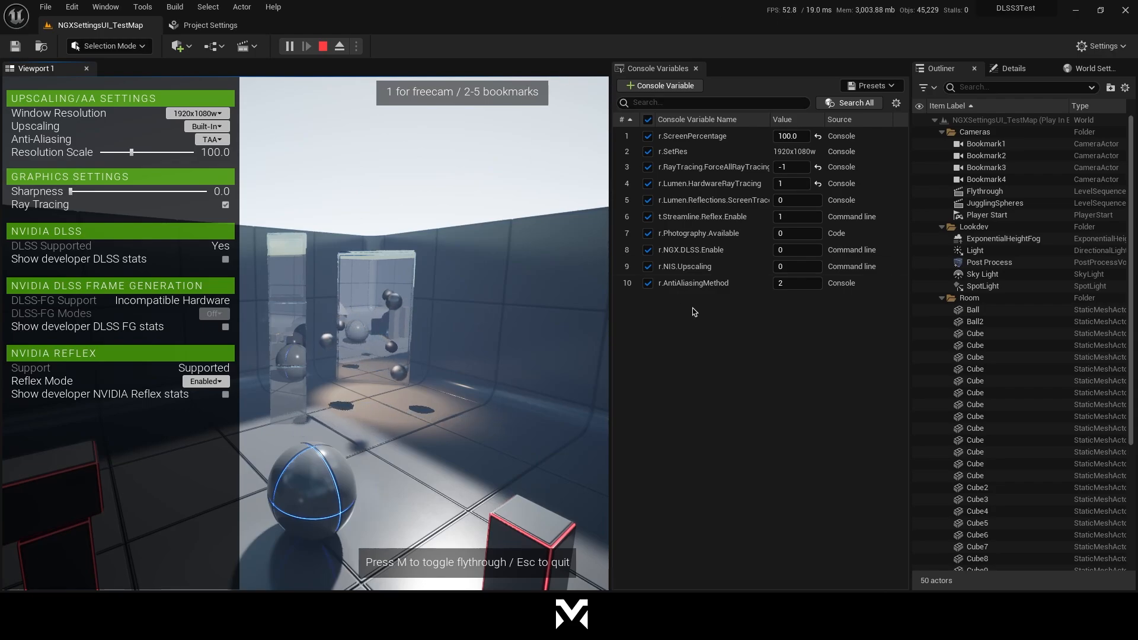
mouse_move(710, 183)
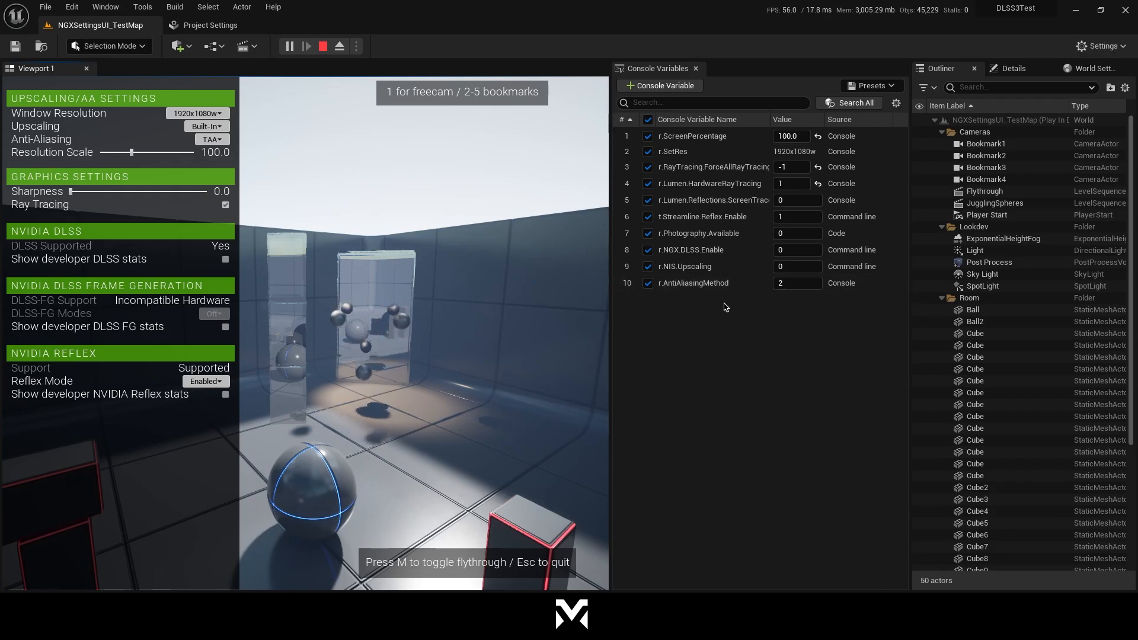
mouse_move(693, 282)
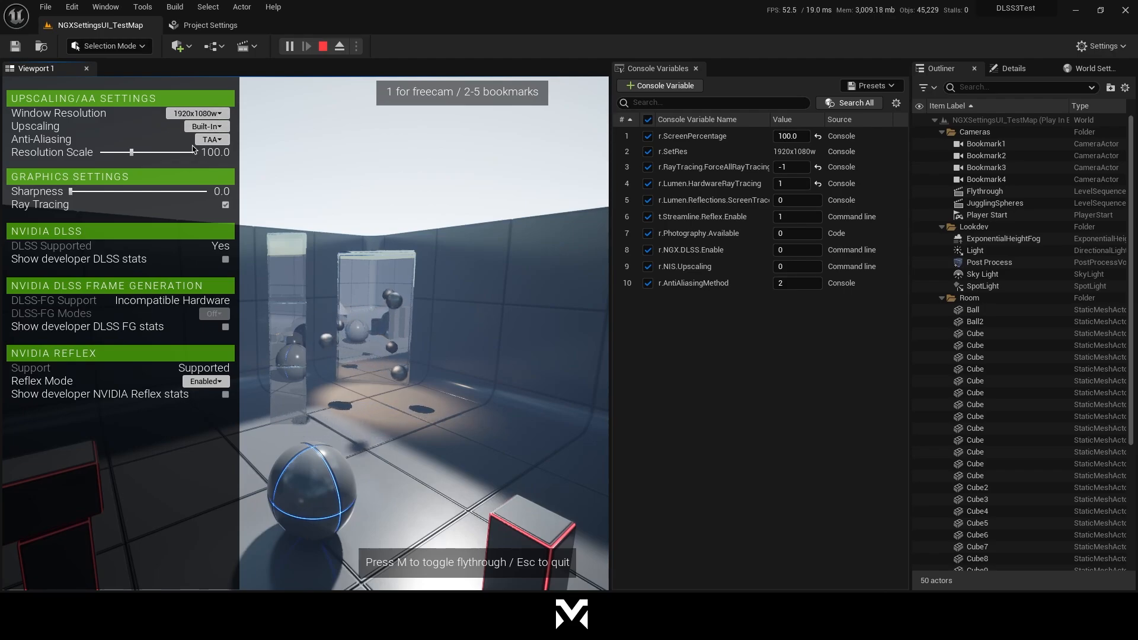
- Set Anti-Aliasing to Off in the on-screen settings
left_click(212, 139)
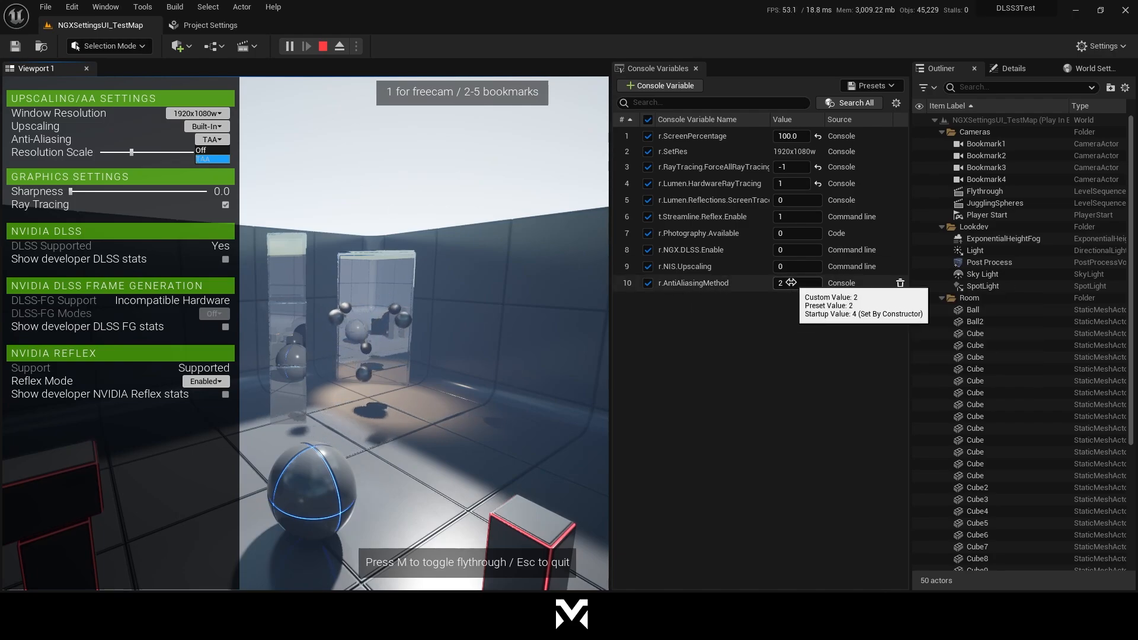
mouse_move(713, 286)
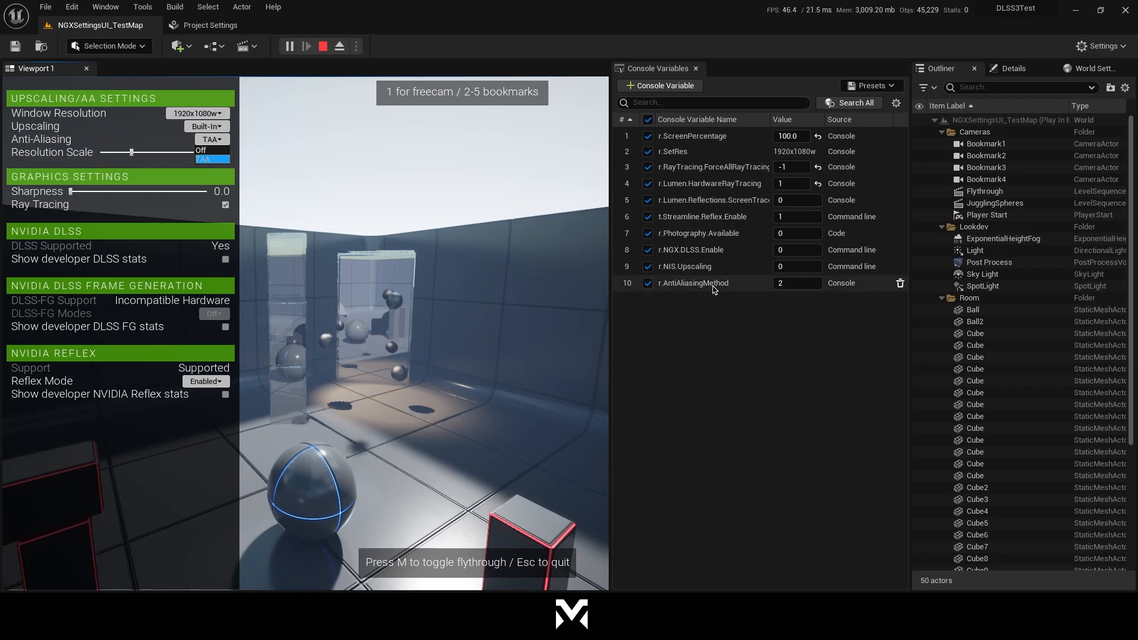
mouse_move(692, 284)
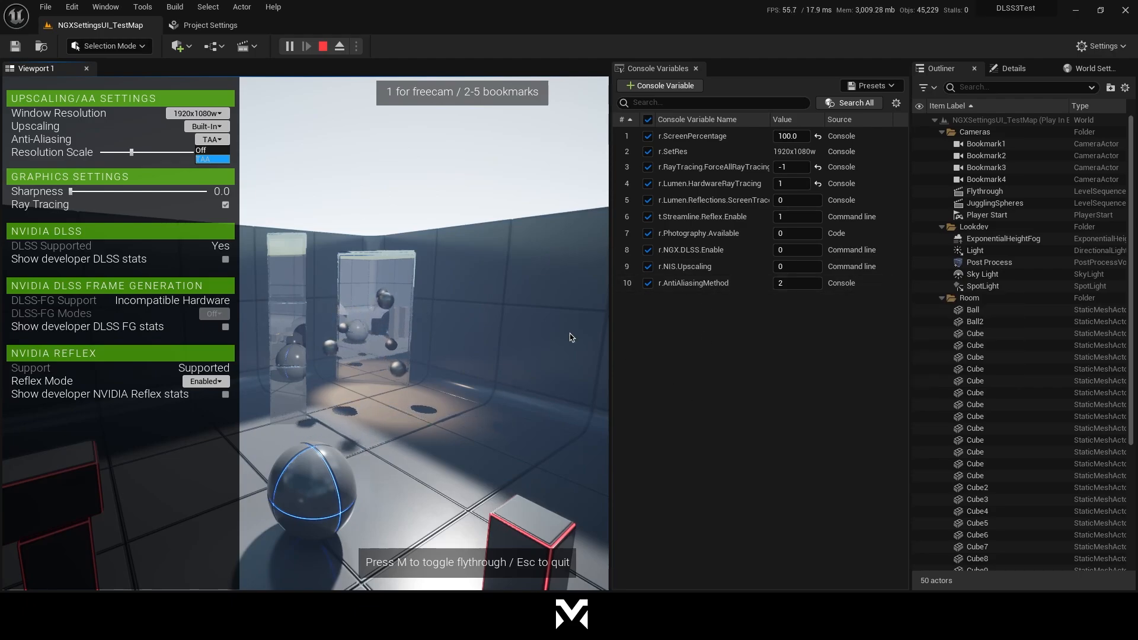
left_click(213, 139)
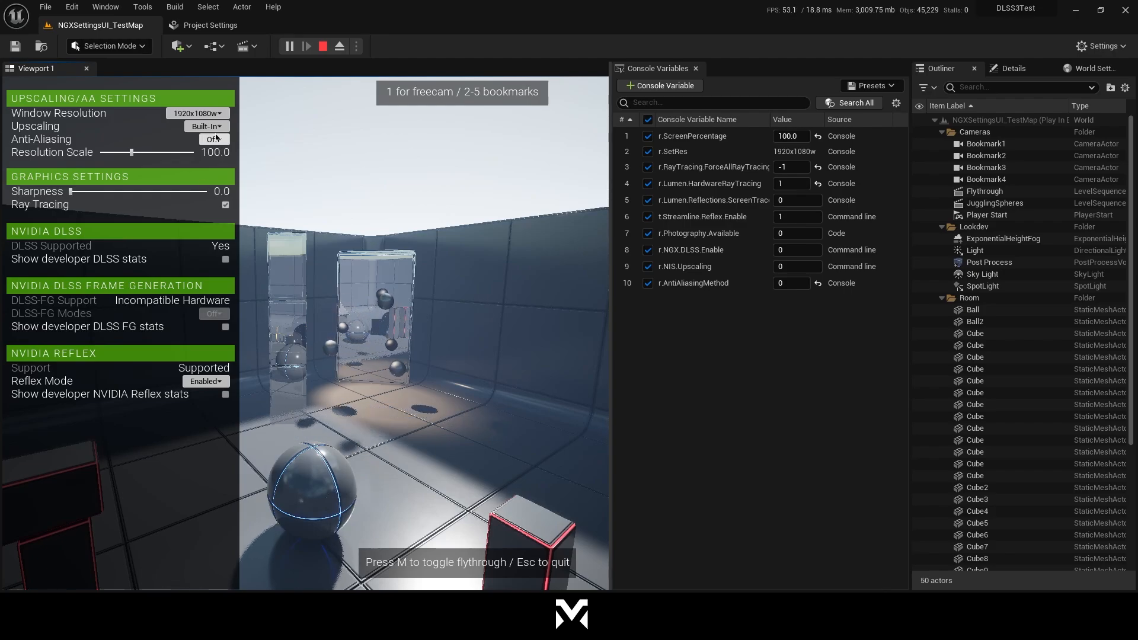
- Switch the Upscaling dropdown to NVIDIA DLSS
left_click(205, 126)
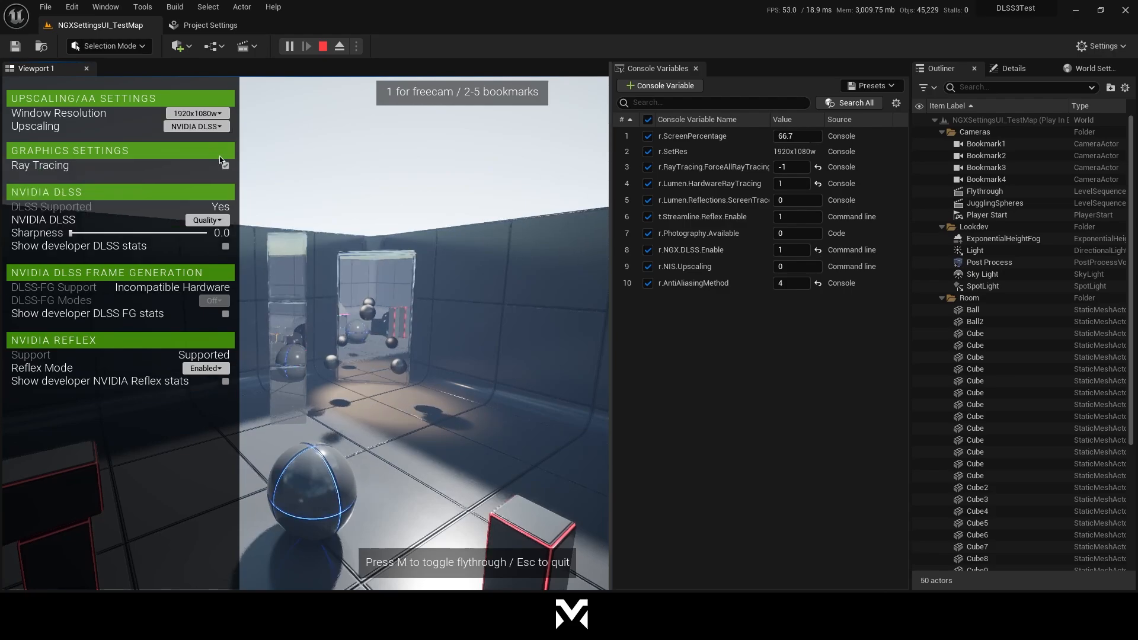
mouse_move(692, 282)
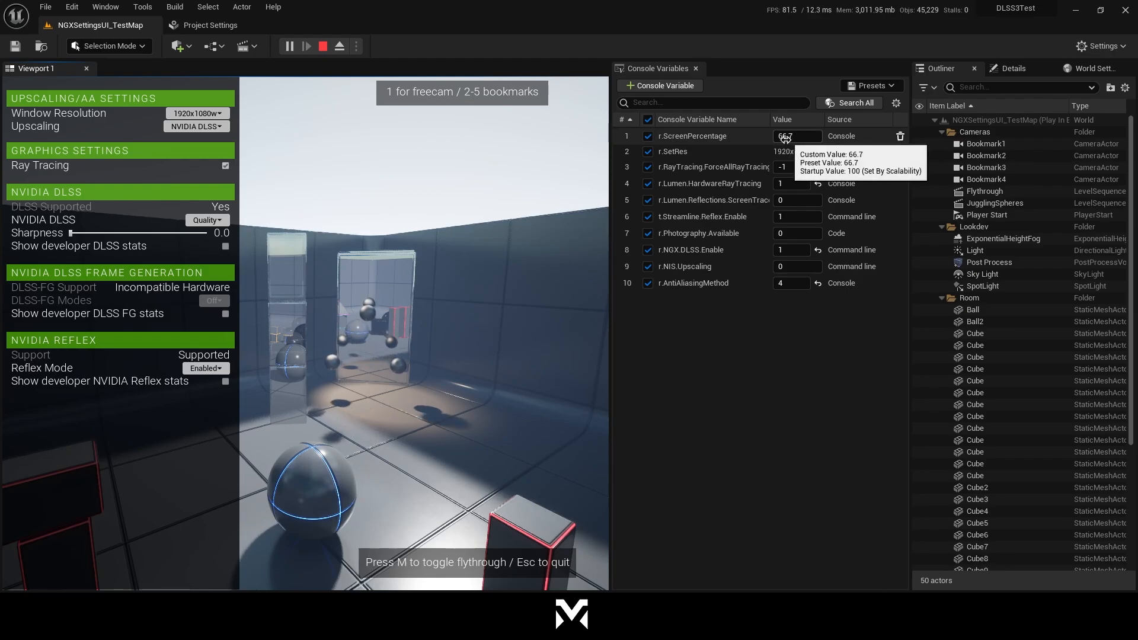
mouse_move(778, 426)
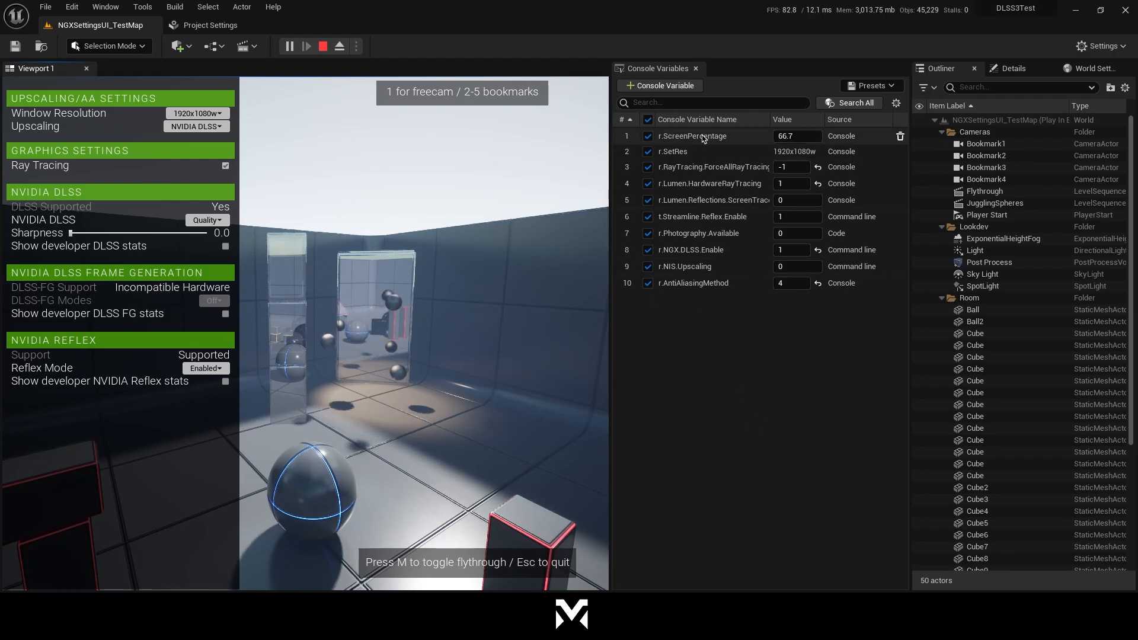
mouse_move(693, 282)
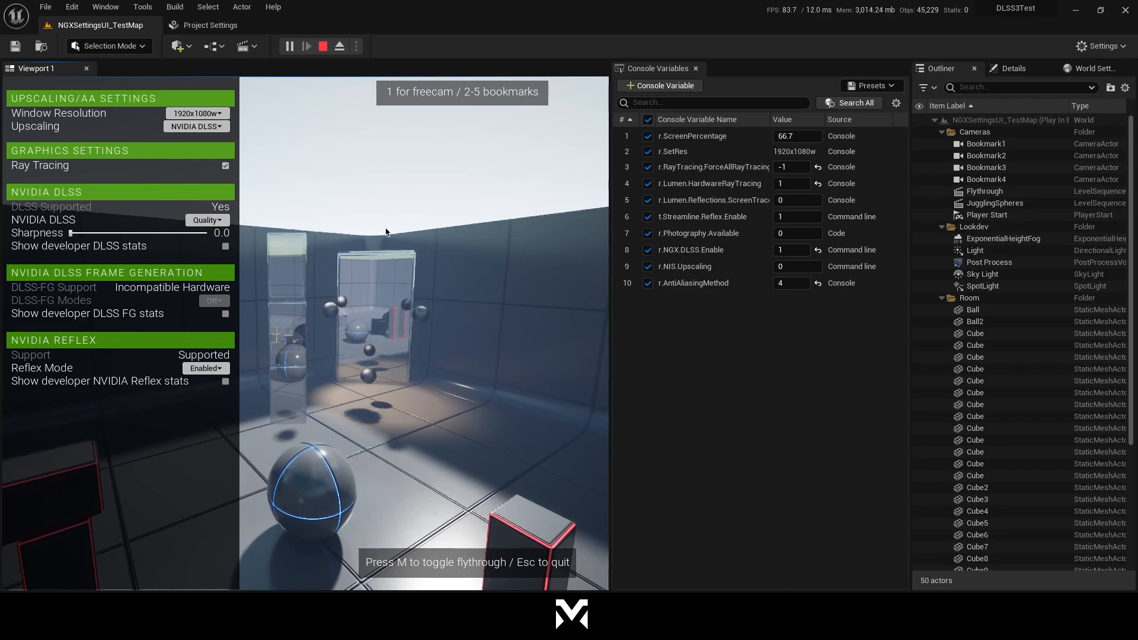
mouse_move(225, 168)
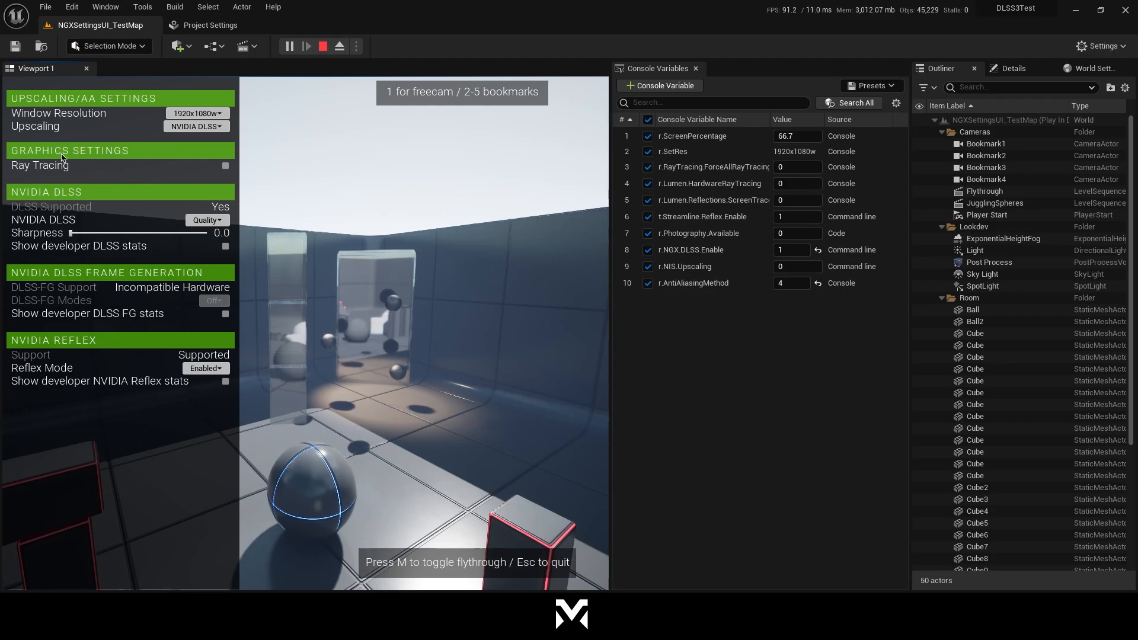
- Inspect the Post Process volume, re-enable ray tracing, and keep DLSS at Quality
left_click(988, 262)
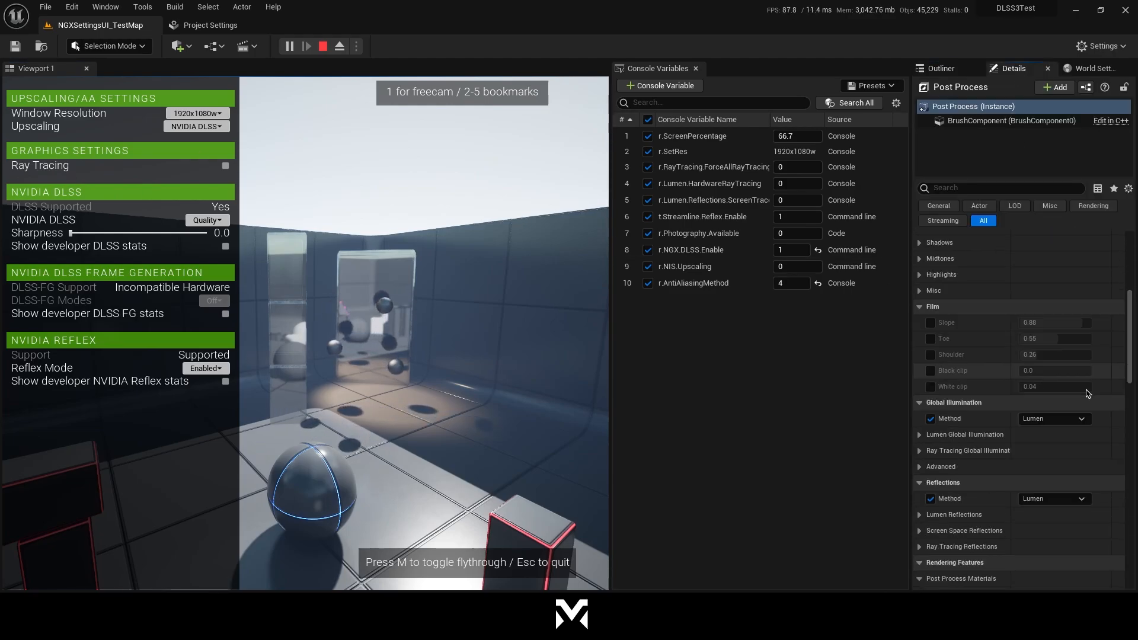
left_click(1053, 399)
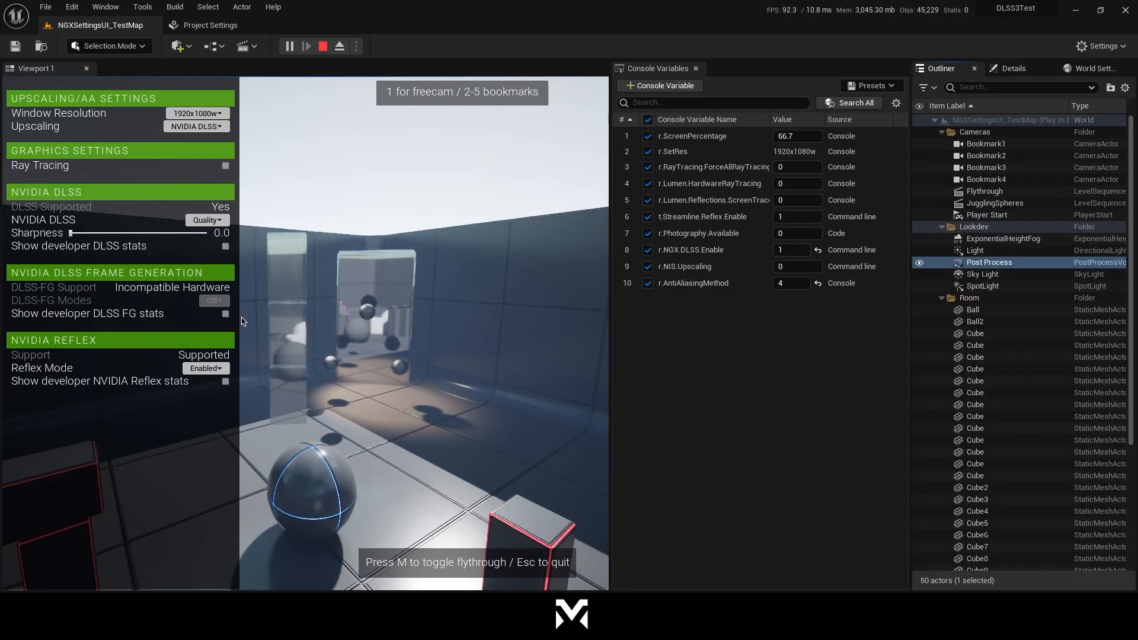
left_click(225, 165)
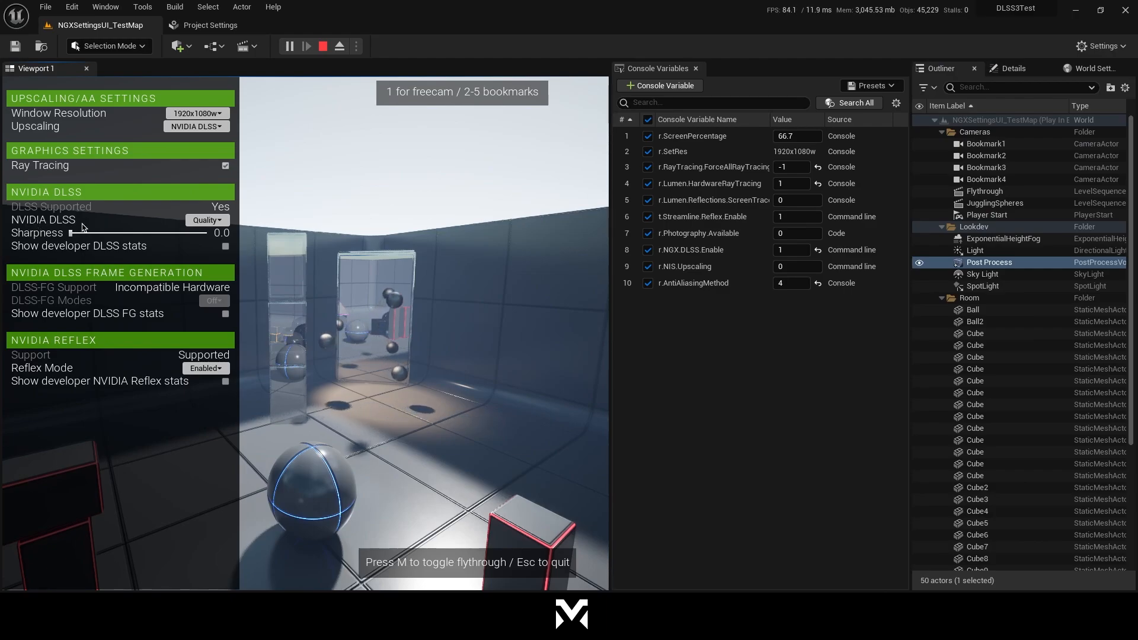
left_click(207, 219)
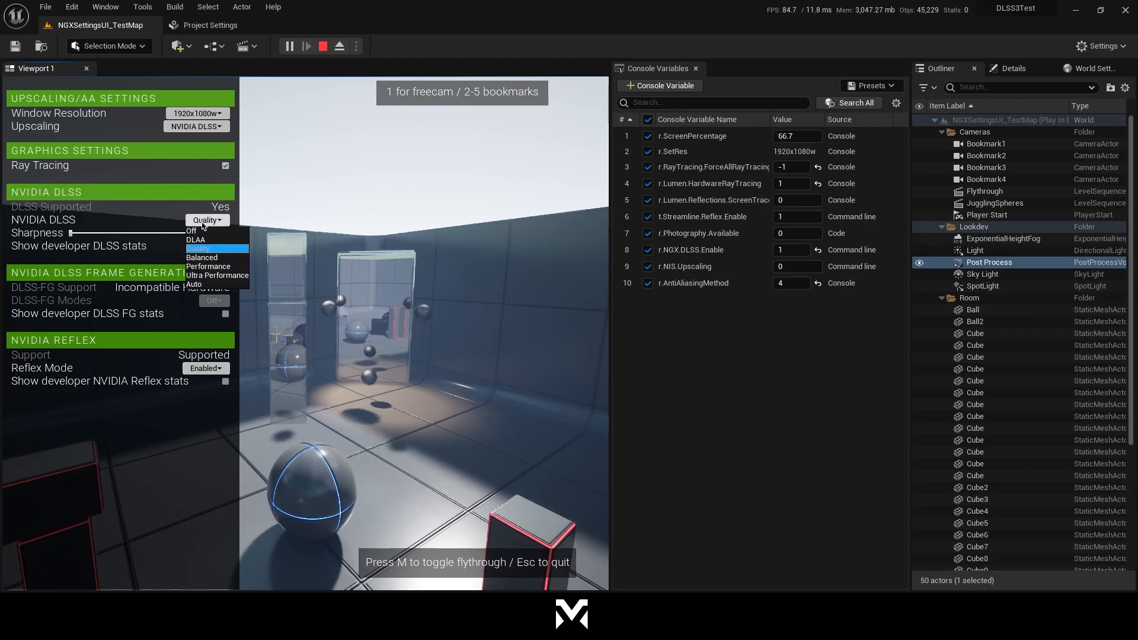
left_click(198, 249)
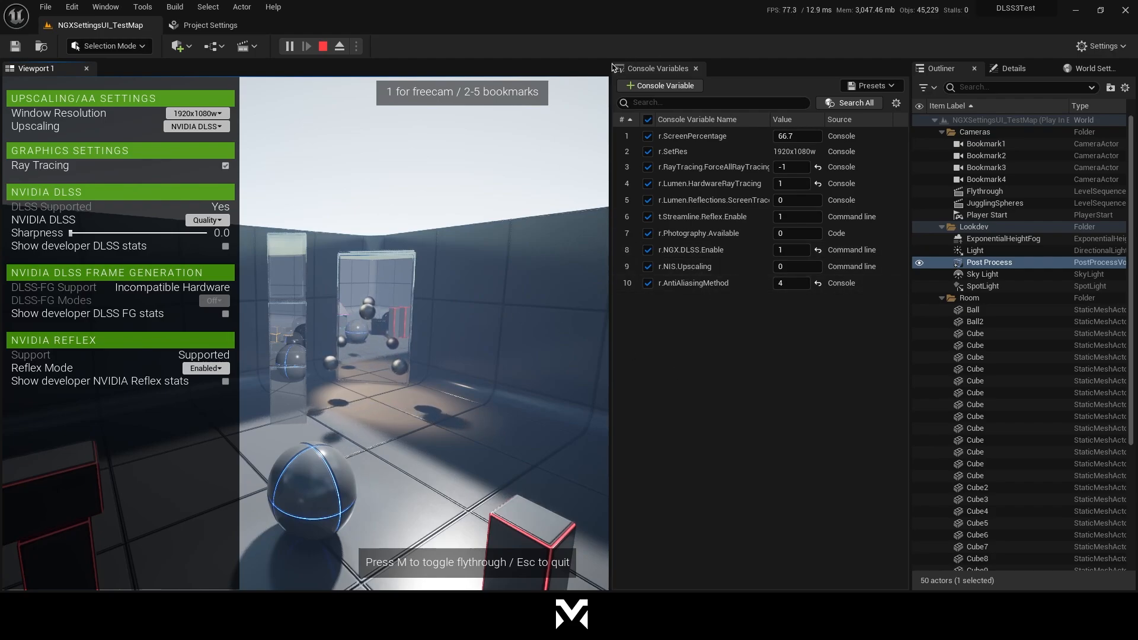
mouse_move(704, 249)
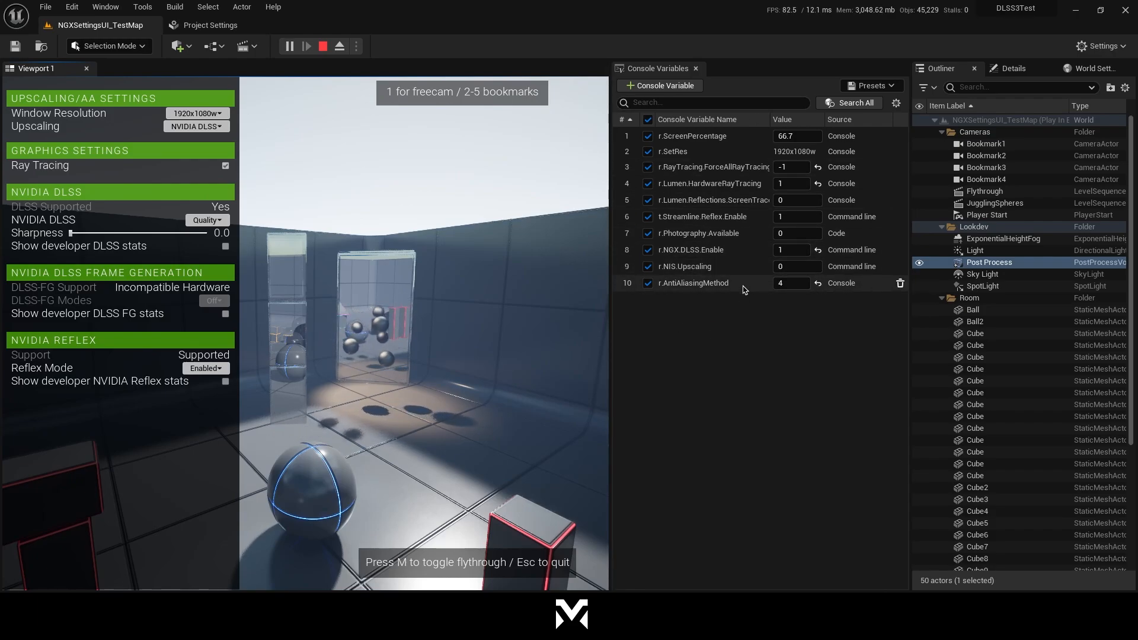
mouse_move(699, 233)
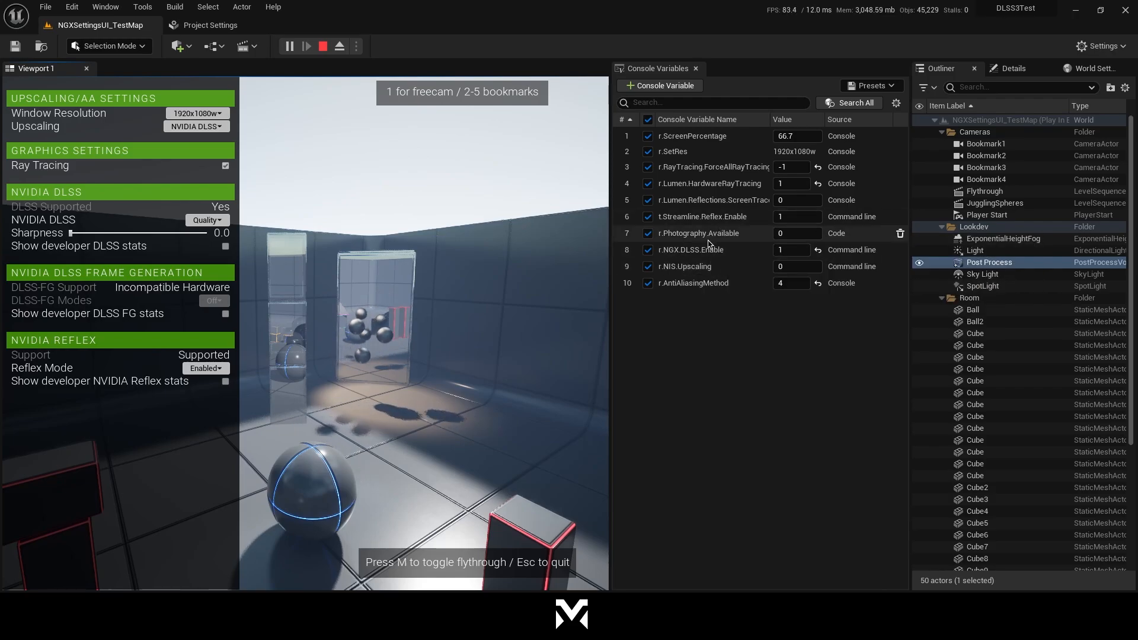
mouse_move(710, 183)
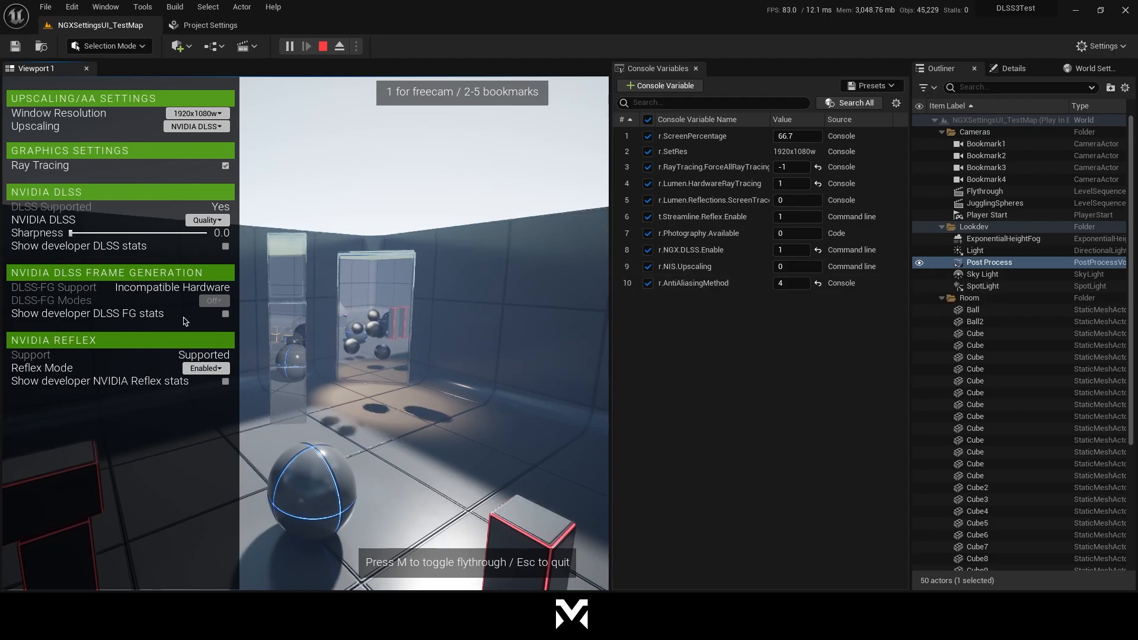
- Keep NVIDIA DLSS, tune sharpness down to 0.1, and briefly toggle developer DLSS stats
left_click(196, 125)
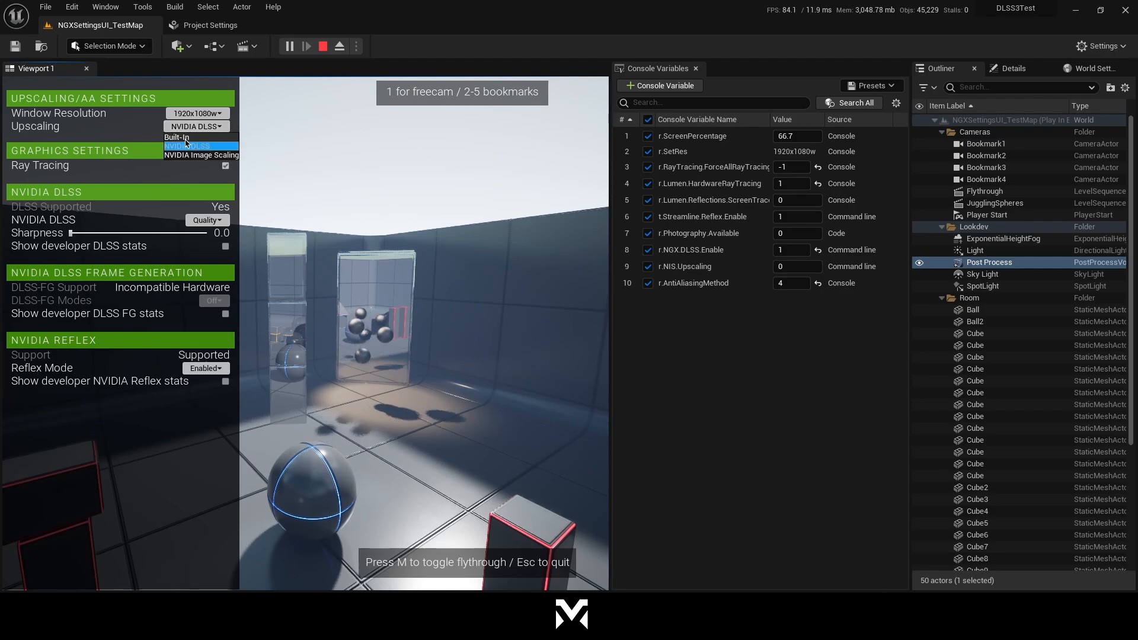
left_click(187, 146)
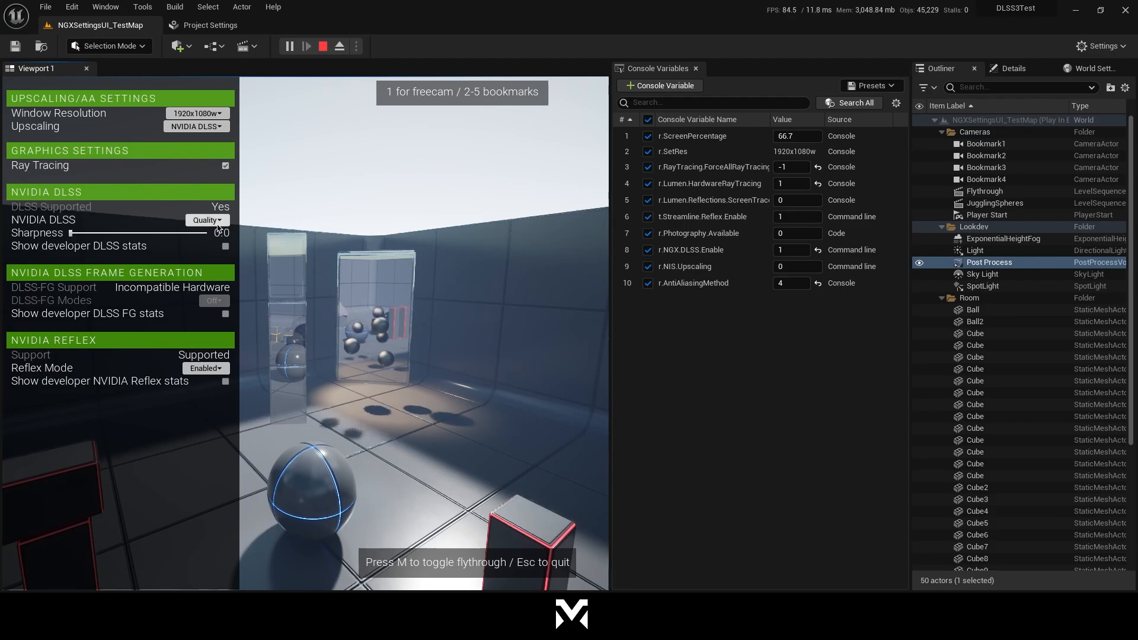
left_click_drag(70, 233, 217, 233)
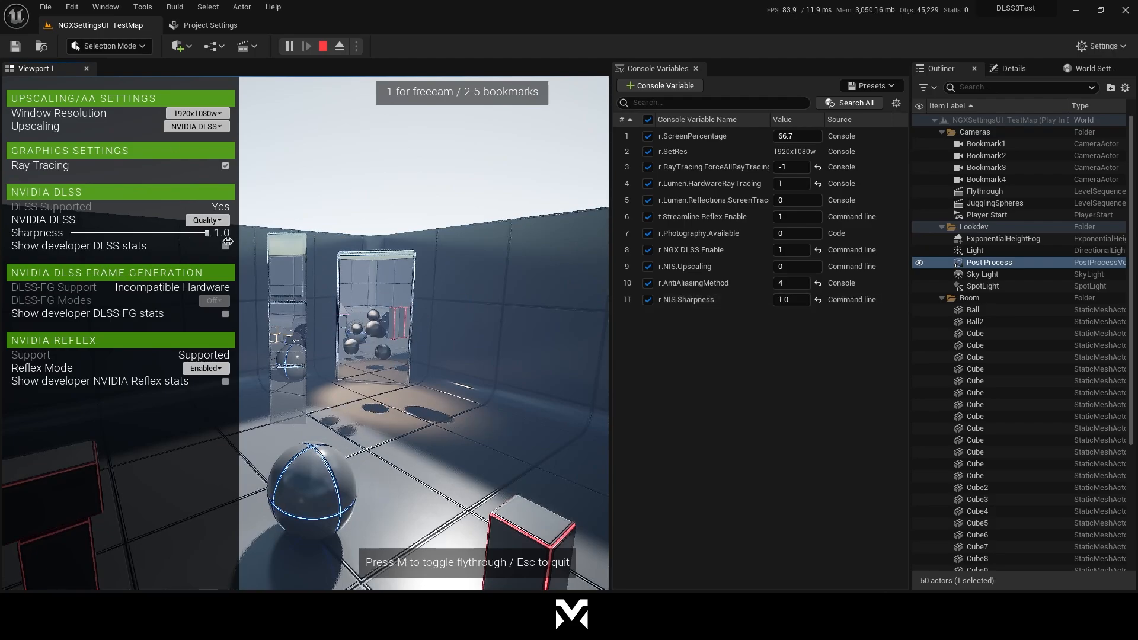
left_click_drag(225, 233, 179, 233)
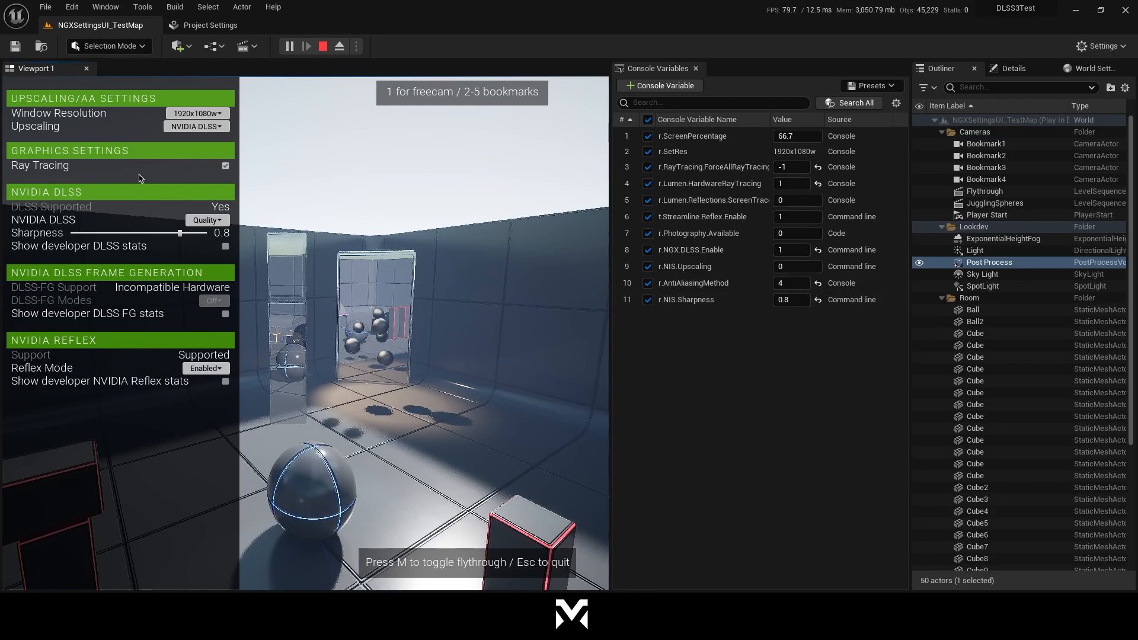
left_click_drag(152, 233, 125, 233)
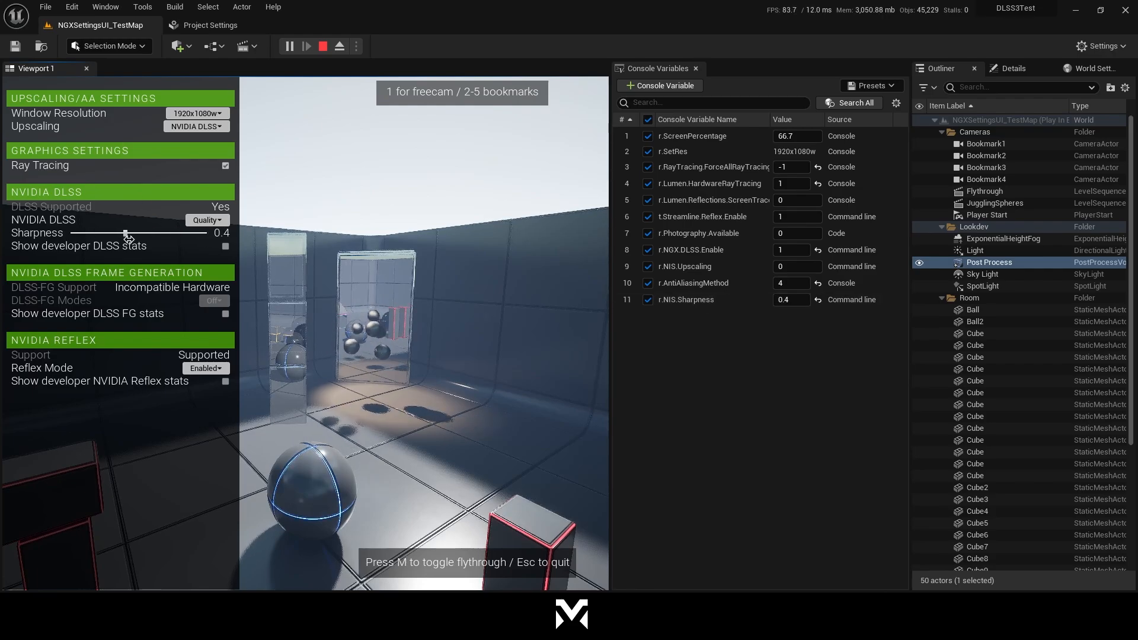
left_click_drag(124, 232, 71, 232)
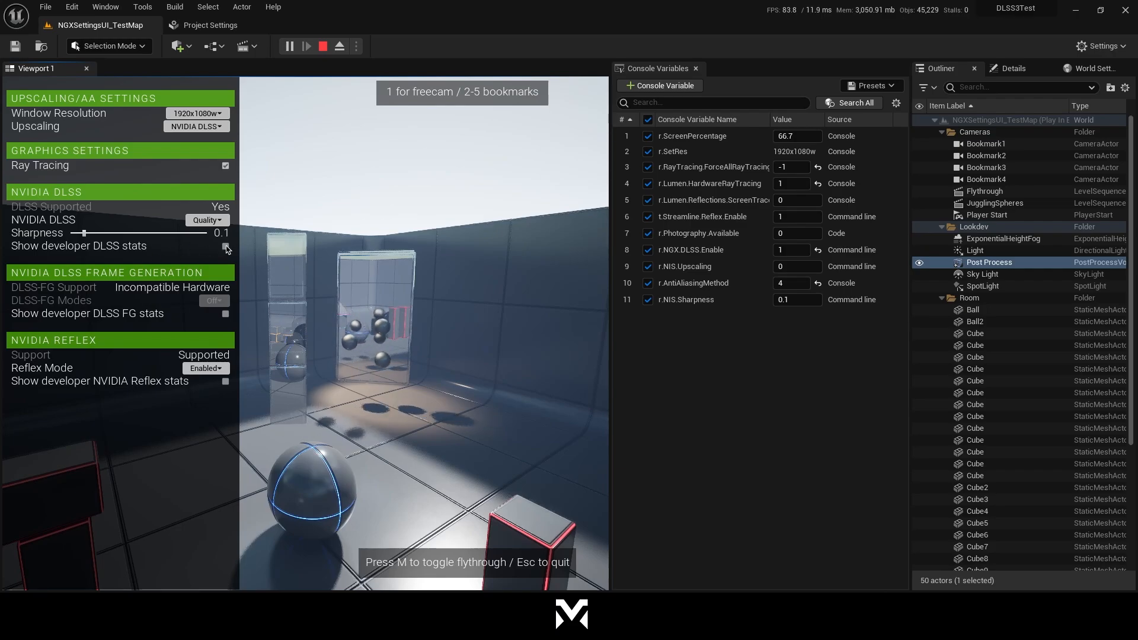
left_click(224, 245)
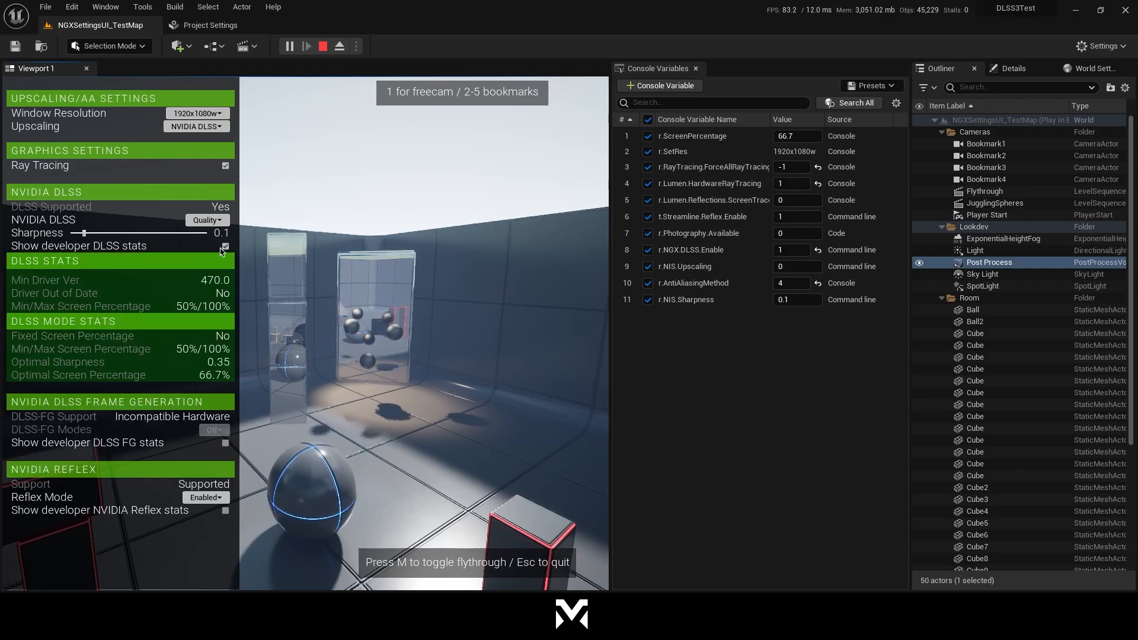
left_click(225, 246)
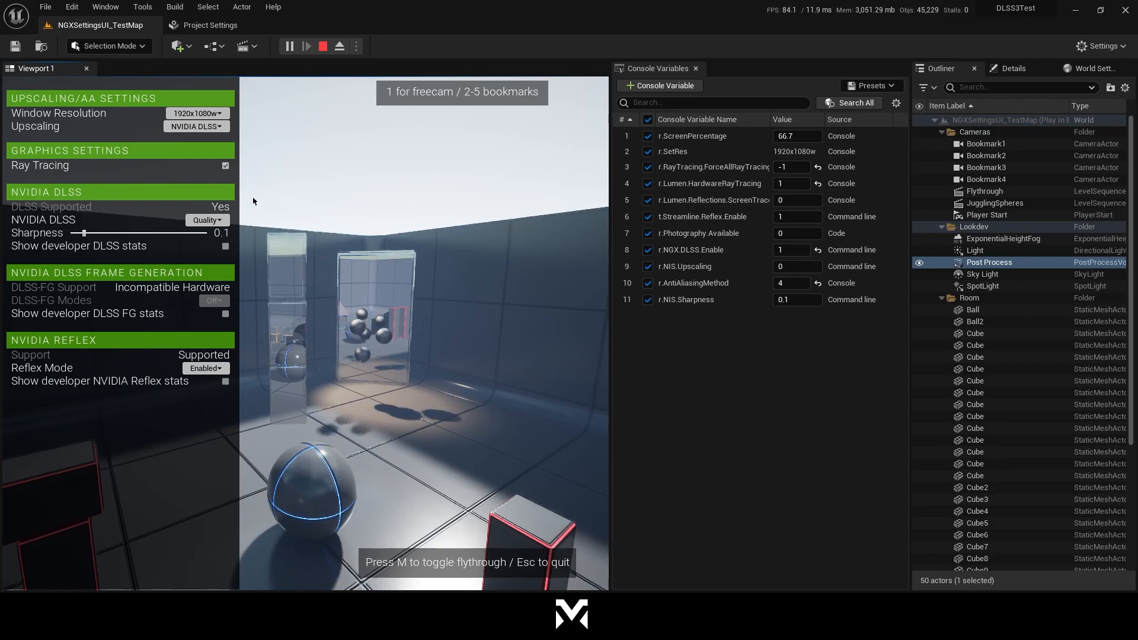
- Try DLAA mode, confirm NVIDIA DLSS as upscaler, and set Quality mode
left_click(207, 220)
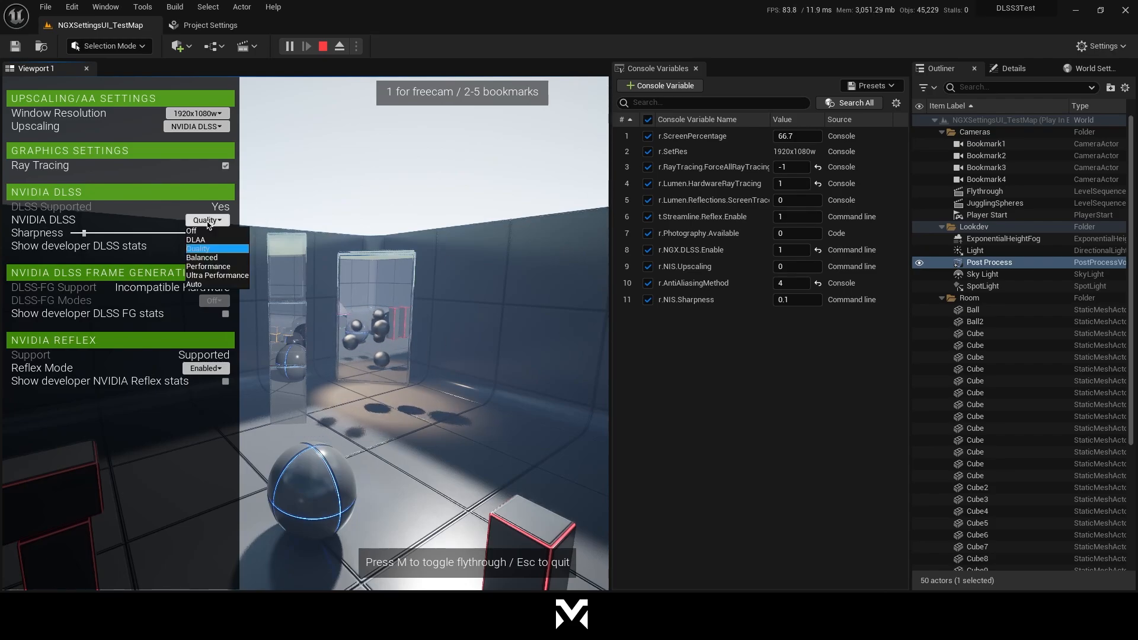
left_click(197, 239)
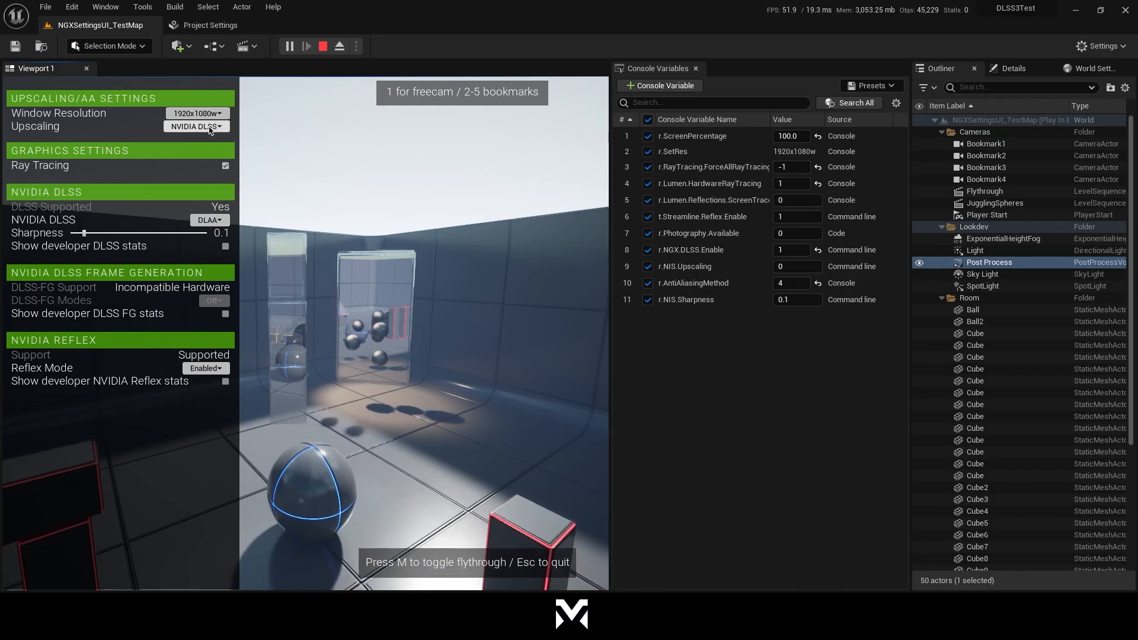
left_click(195, 125)
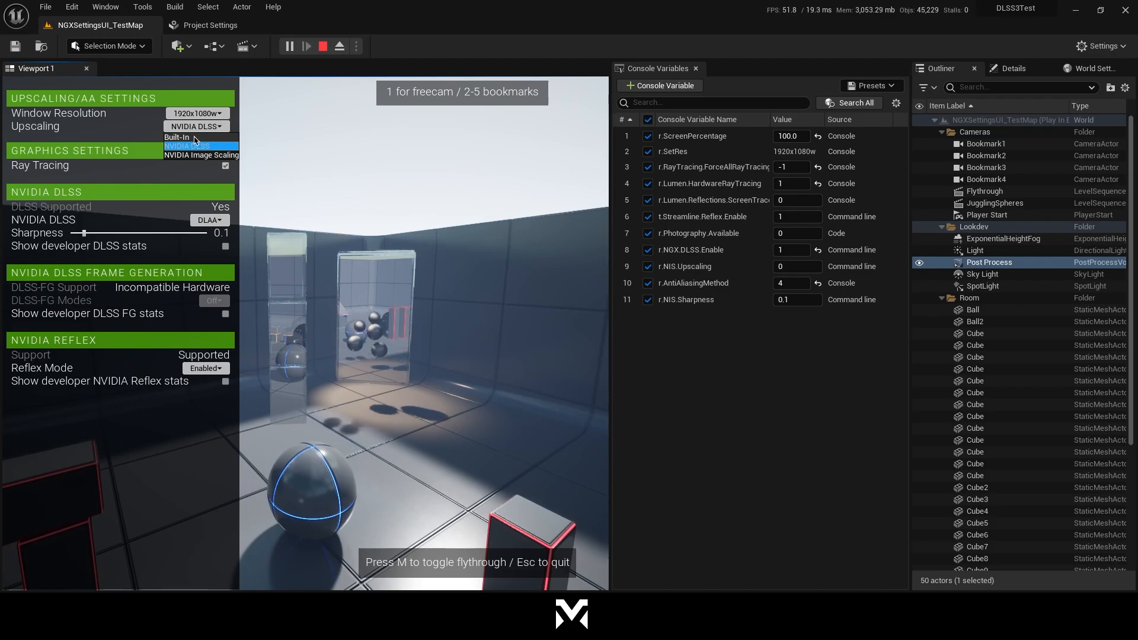
left_click(185, 146)
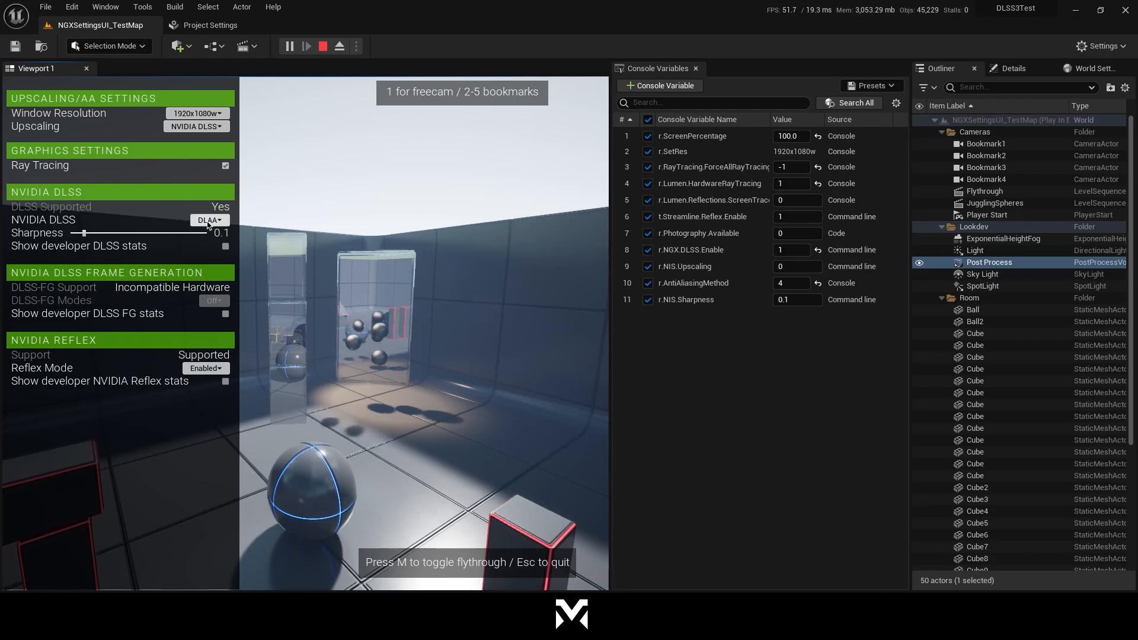
left_click(209, 219)
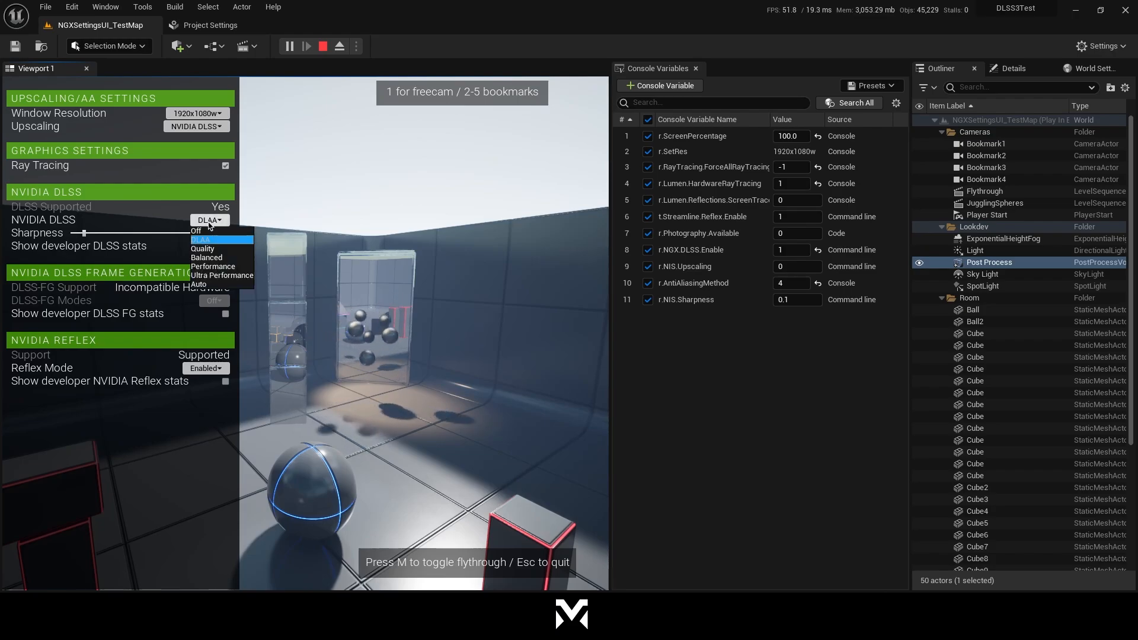
left_click(202, 249)
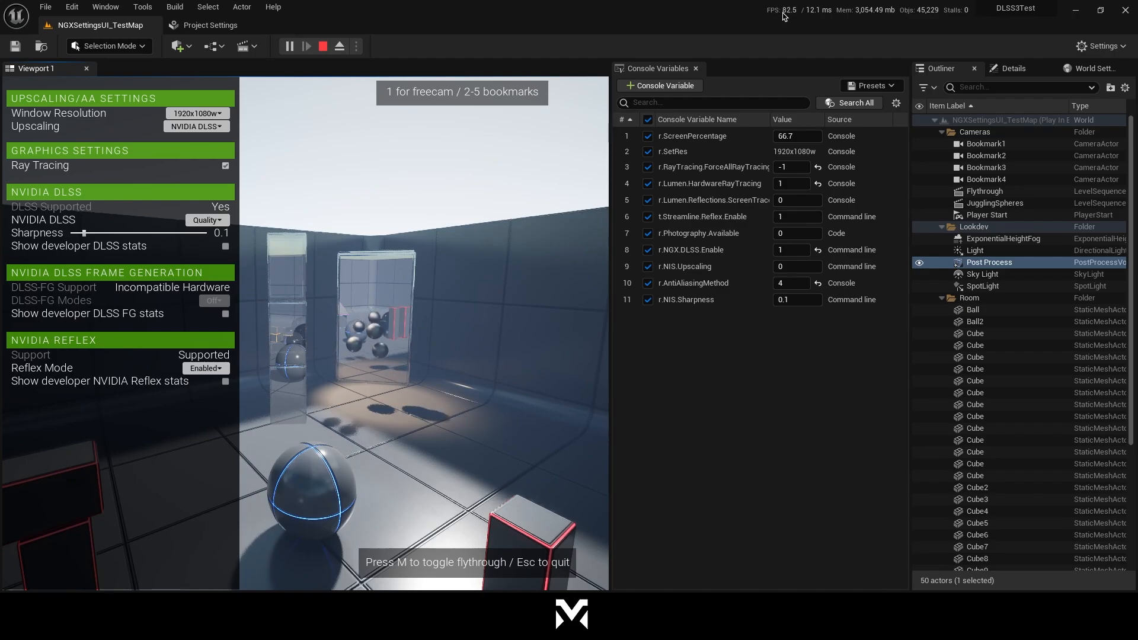
- Try Ultra Performance and Balanced DLSS modes, then return to Quality
left_click(206, 220)
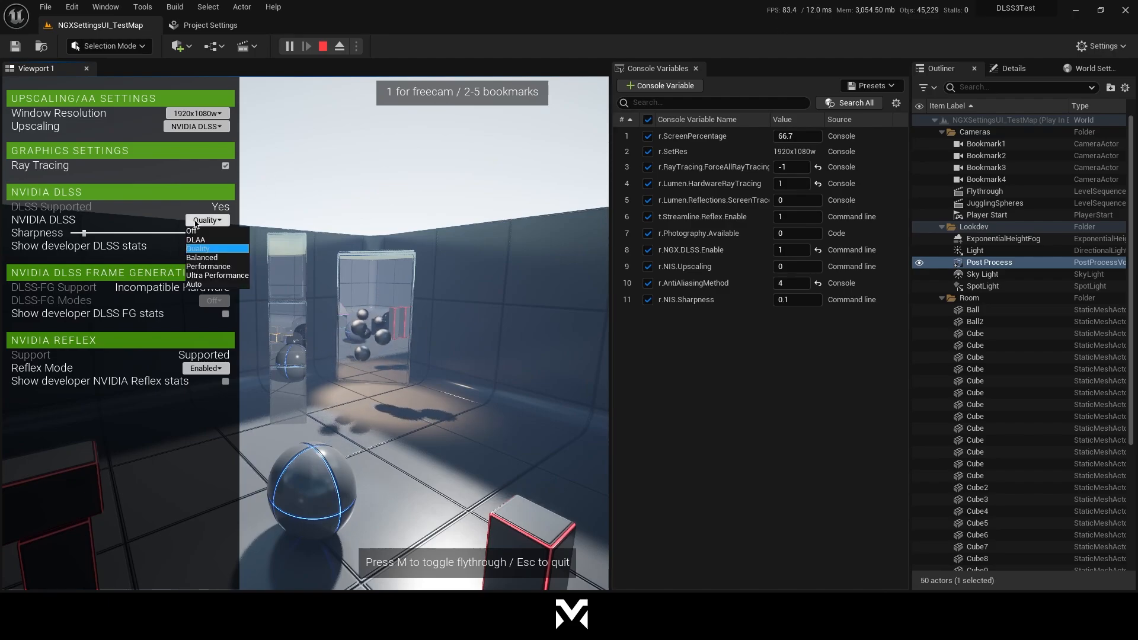
left_click(216, 275)
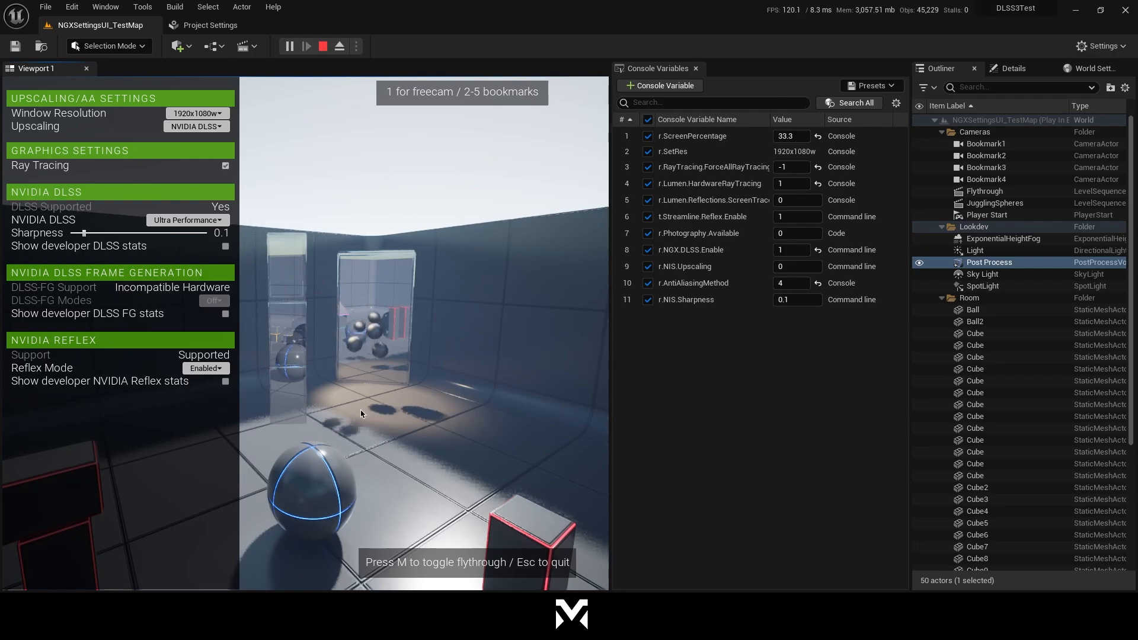
left_click(187, 219)
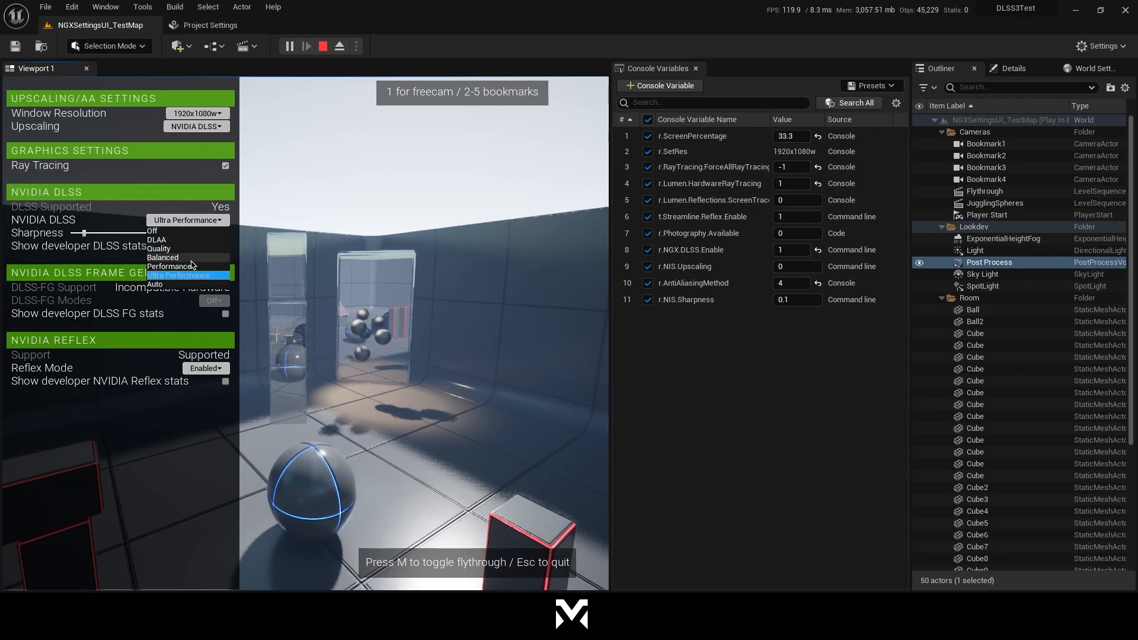
left_click(161, 257)
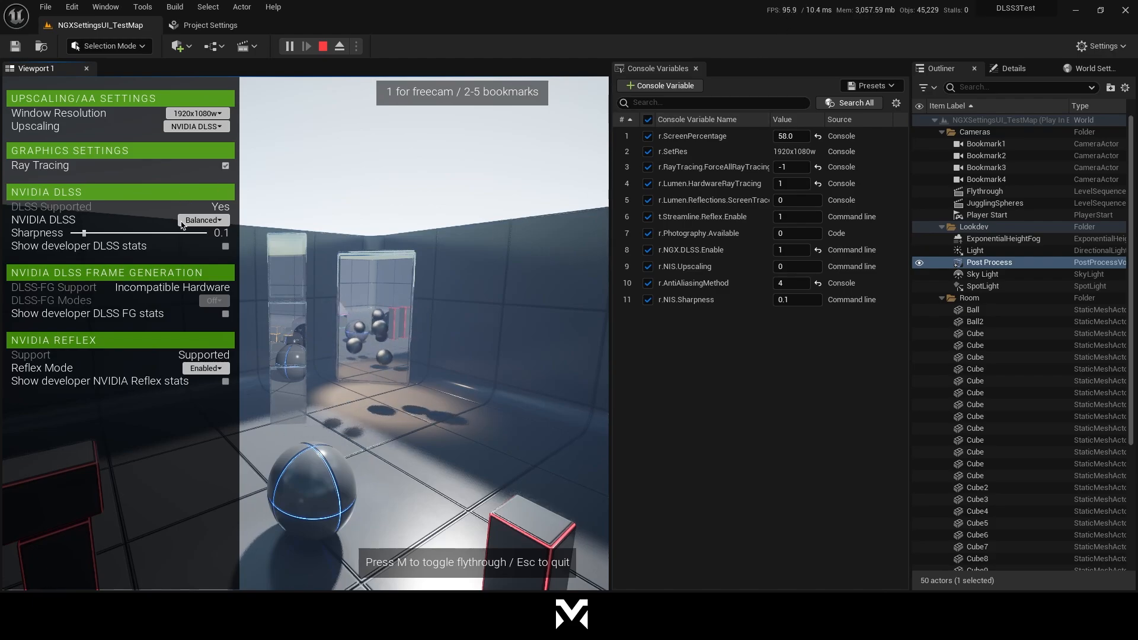
left_click(204, 220)
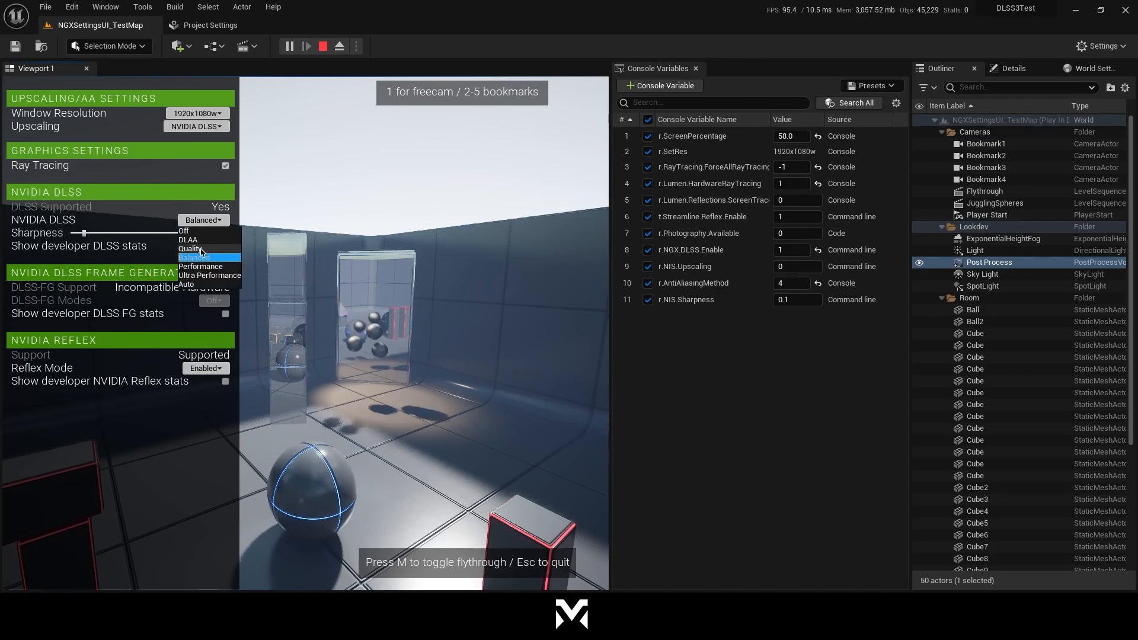
left_click(190, 249)
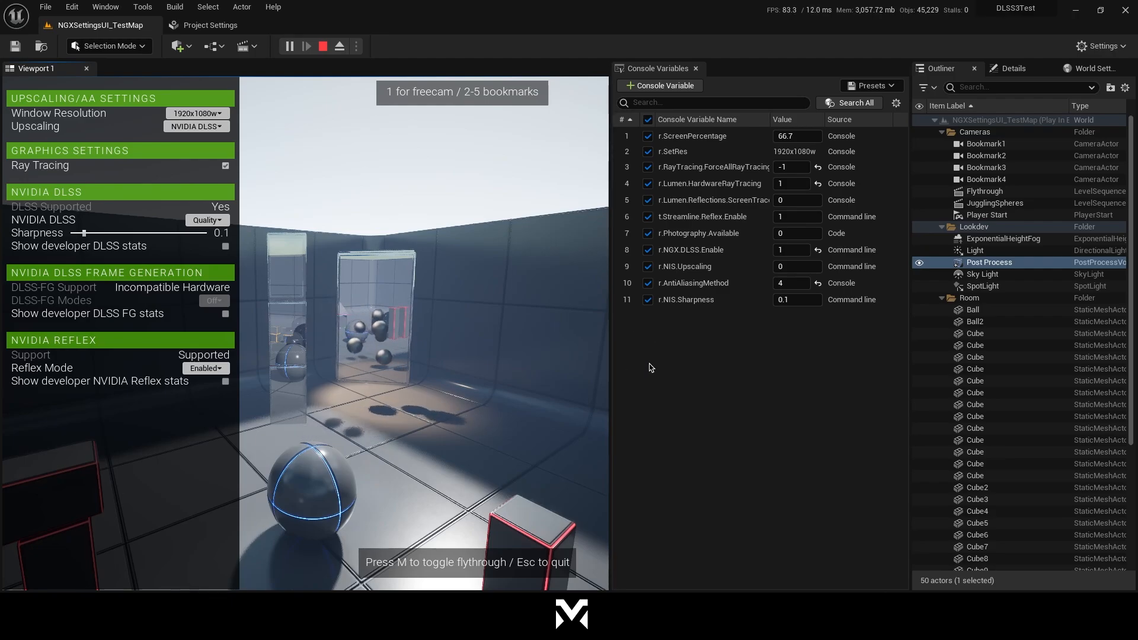
mouse_move(172, 247)
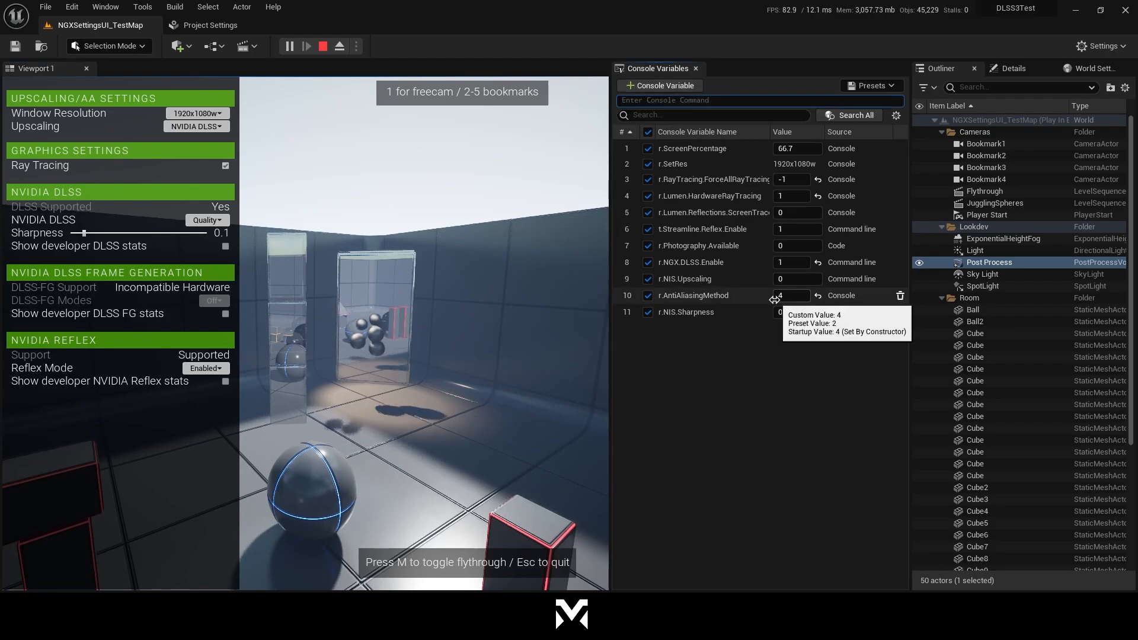
- Enter 'r.' in the console variable field to browse DLSS cvar suggestions
type("r.ngx.d")
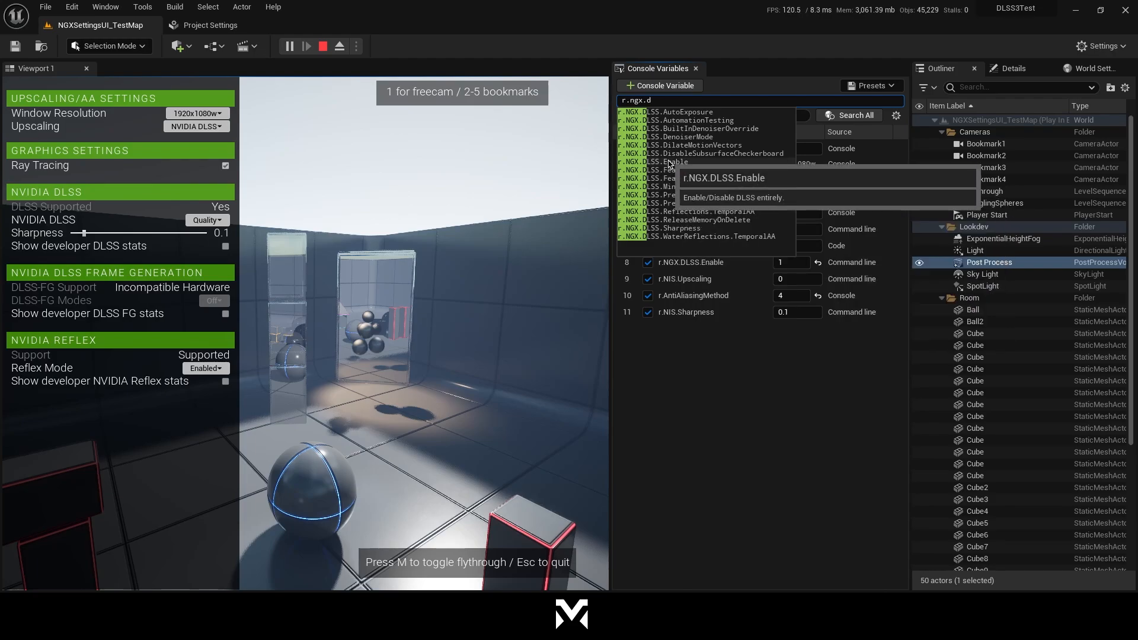
mouse_move(685, 137)
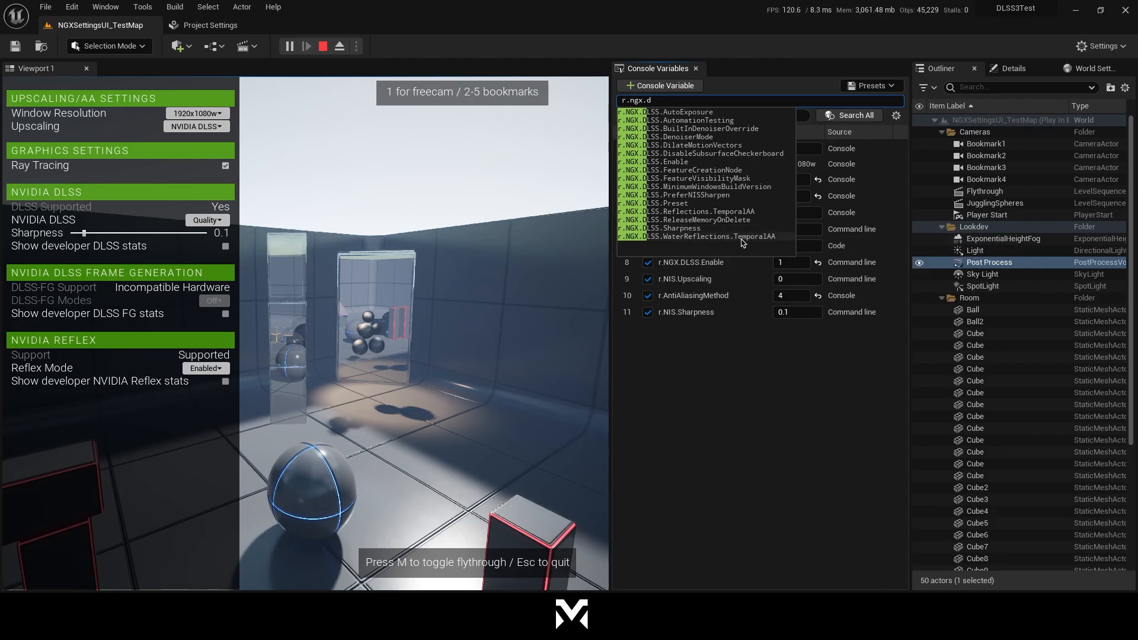
key("BackSpace")
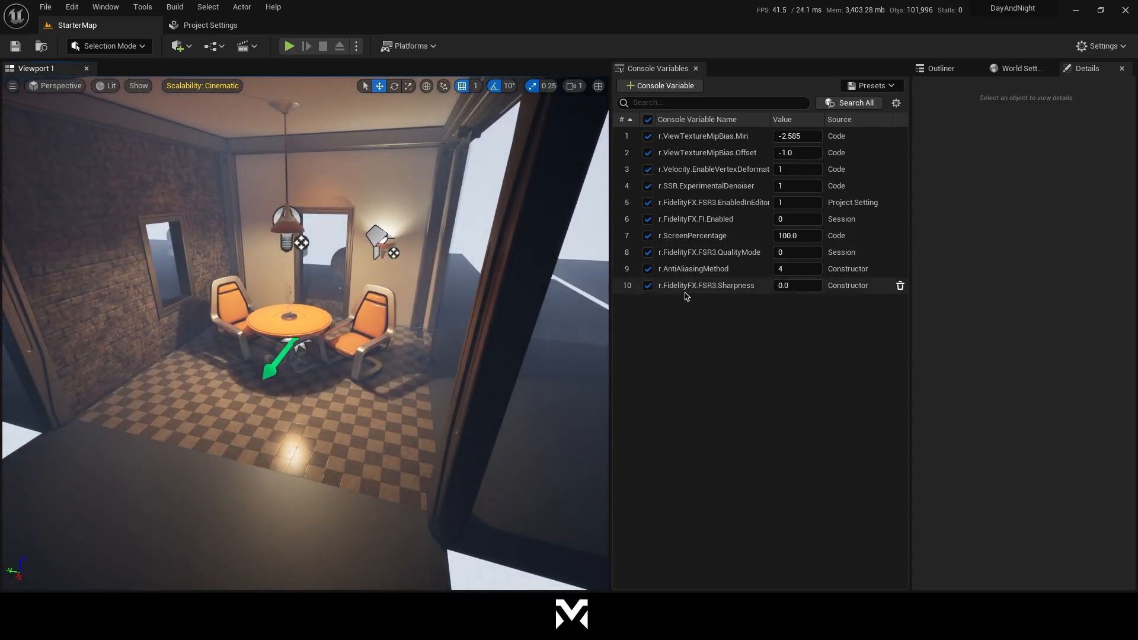
mouse_move(689, 235)
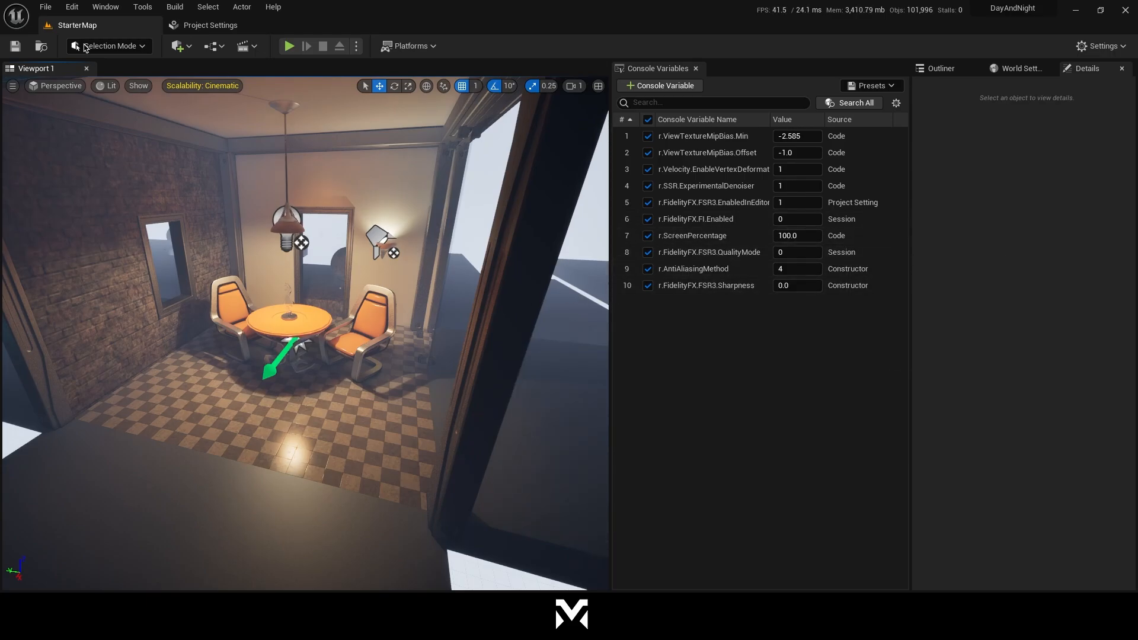
mouse_move(71, 6)
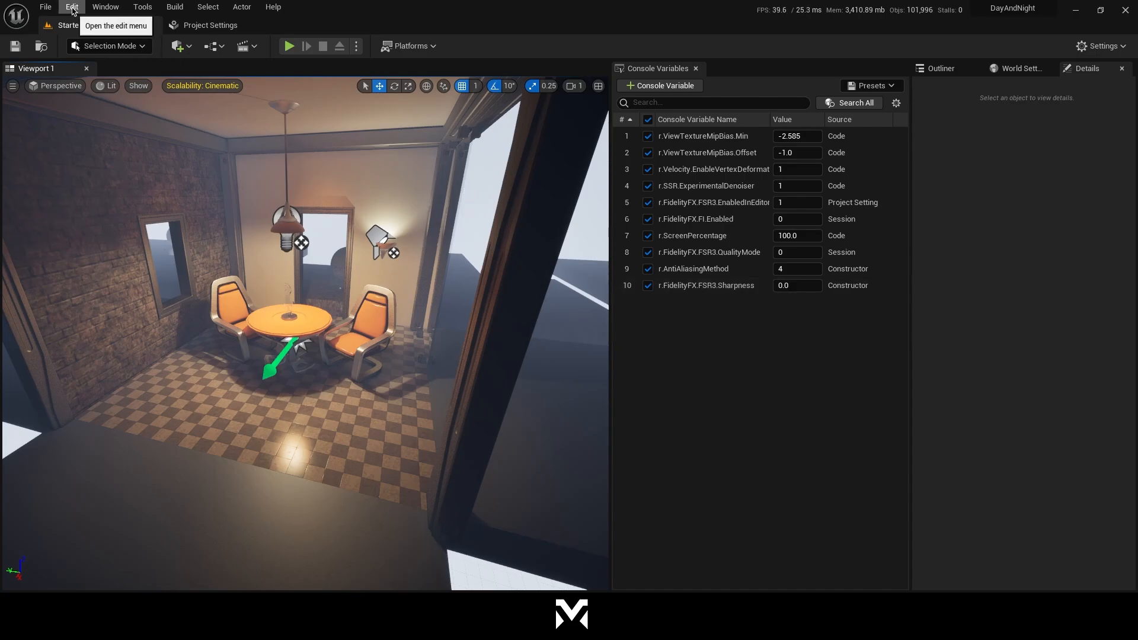
left_click(71, 7)
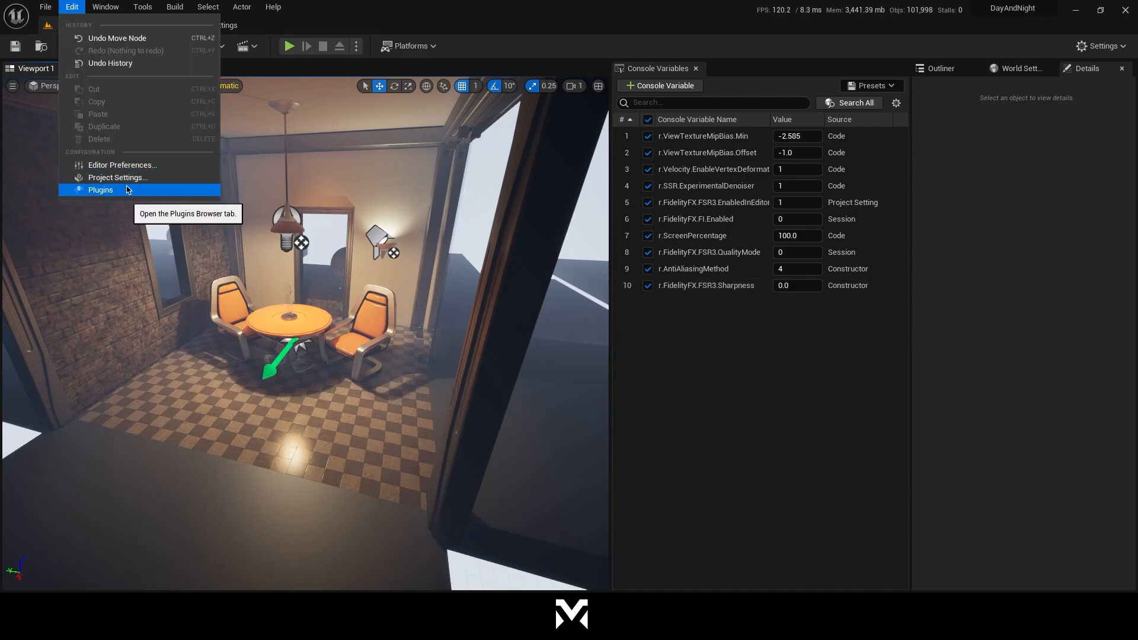
left_click(116, 177)
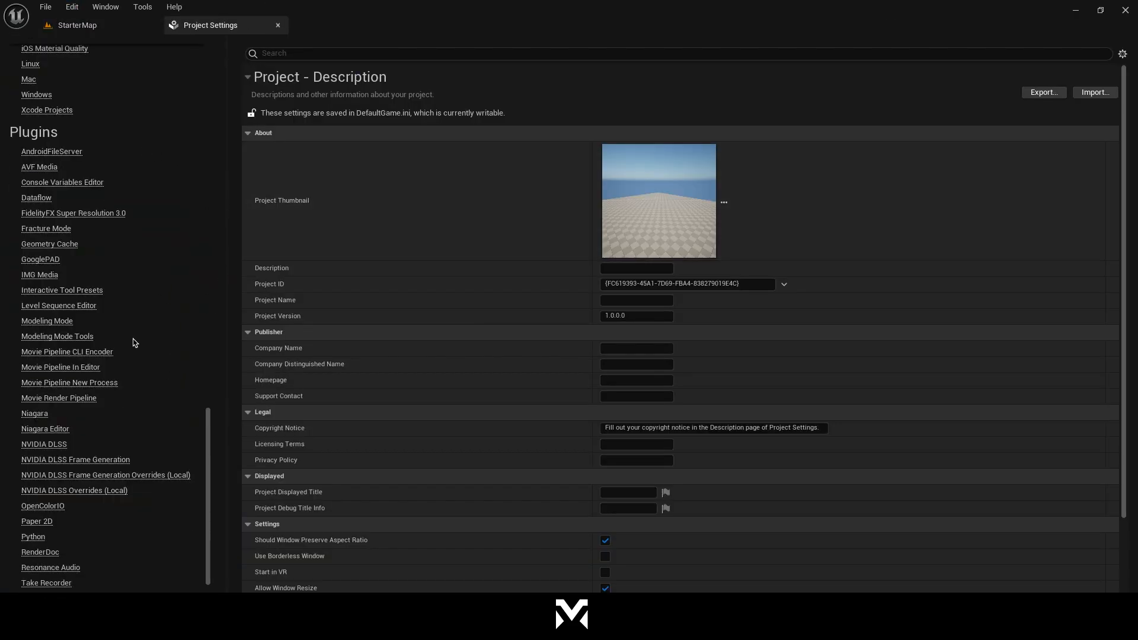
scroll("down", 3)
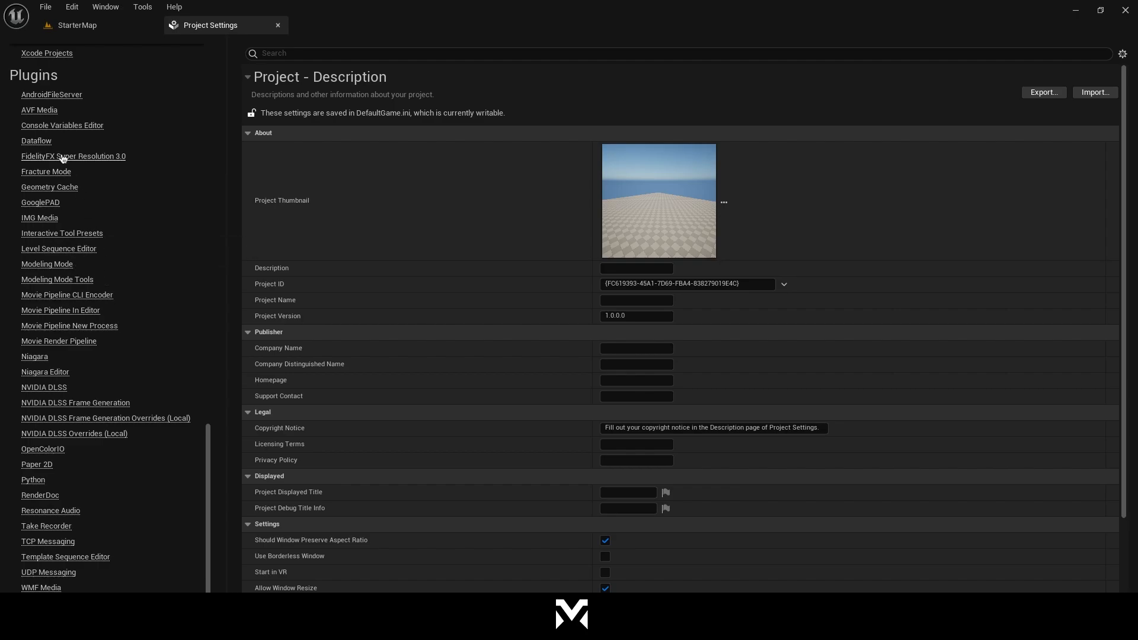
left_click(73, 156)
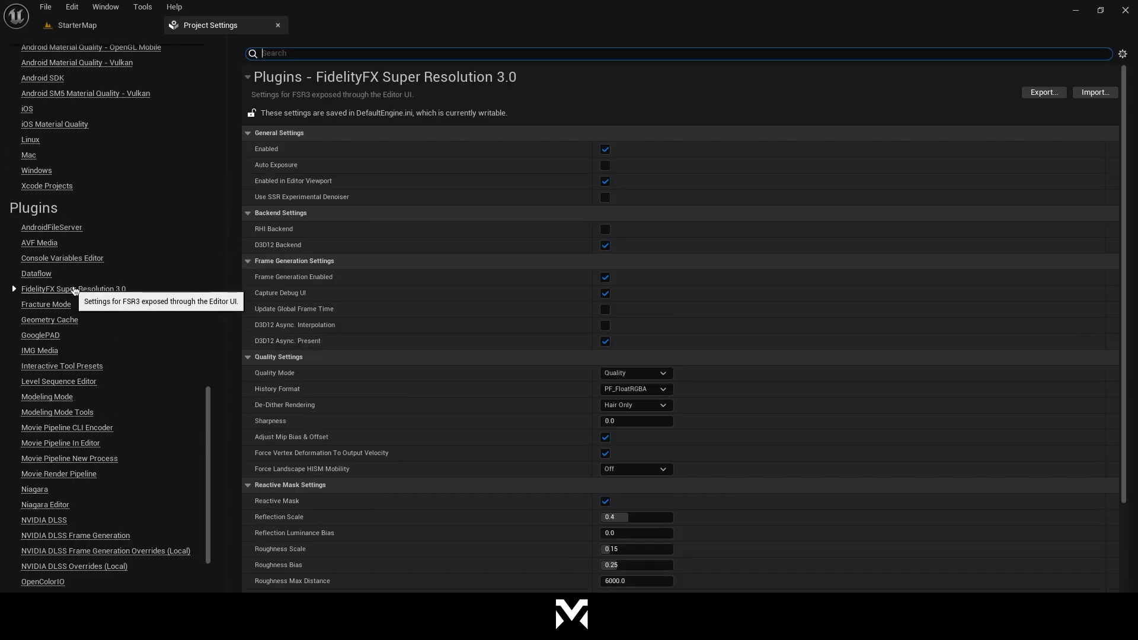
mouse_move(250, 156)
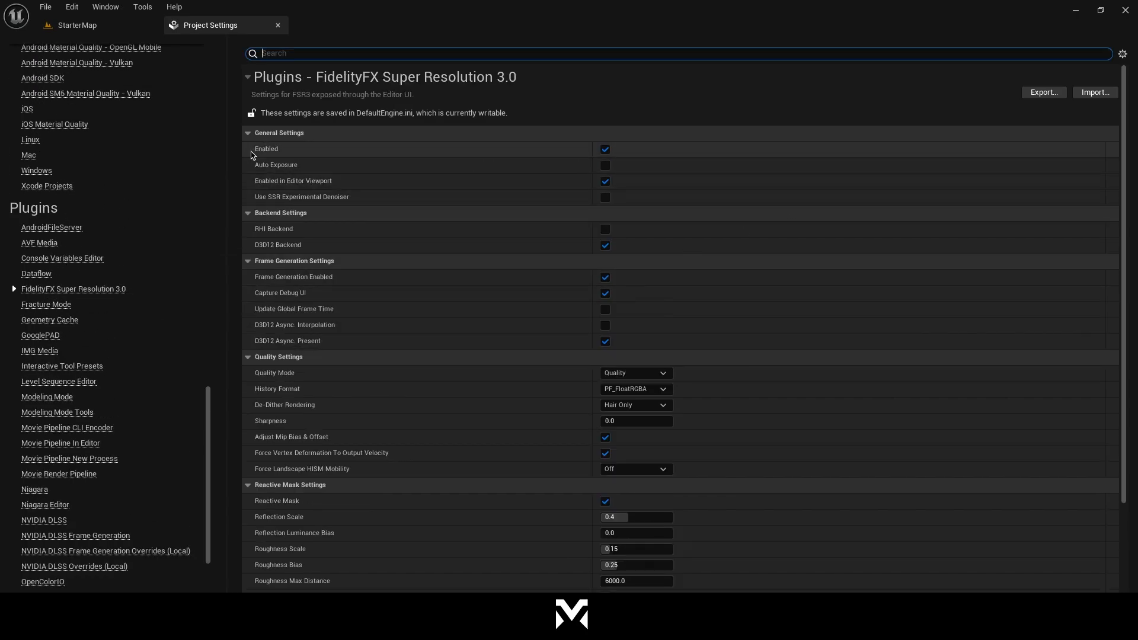
mouse_move(275, 164)
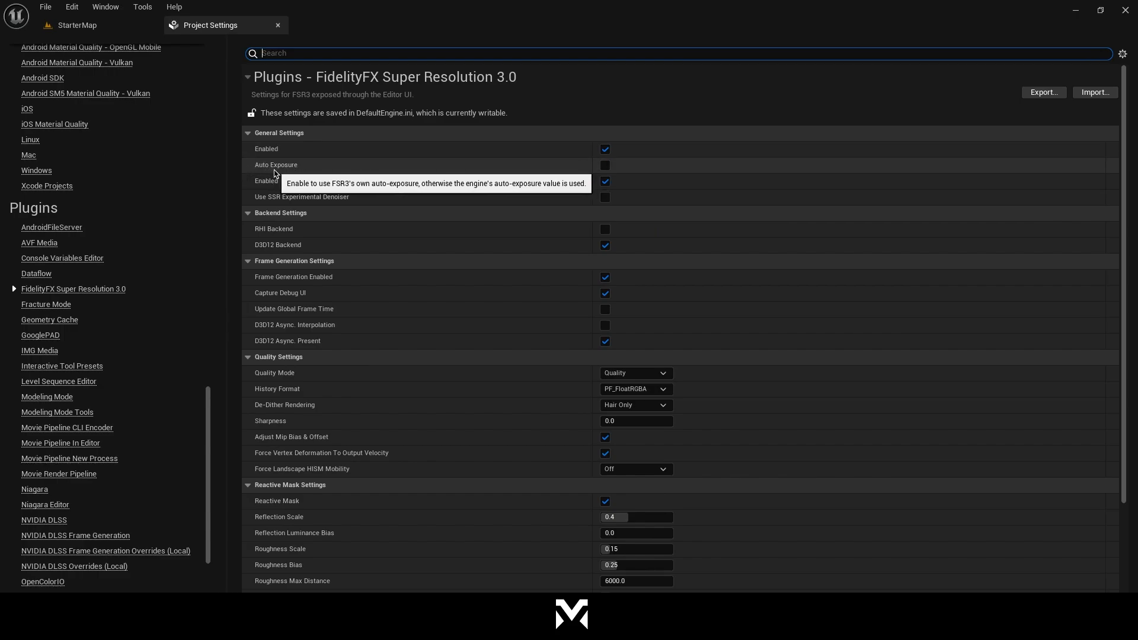
mouse_move(290, 262)
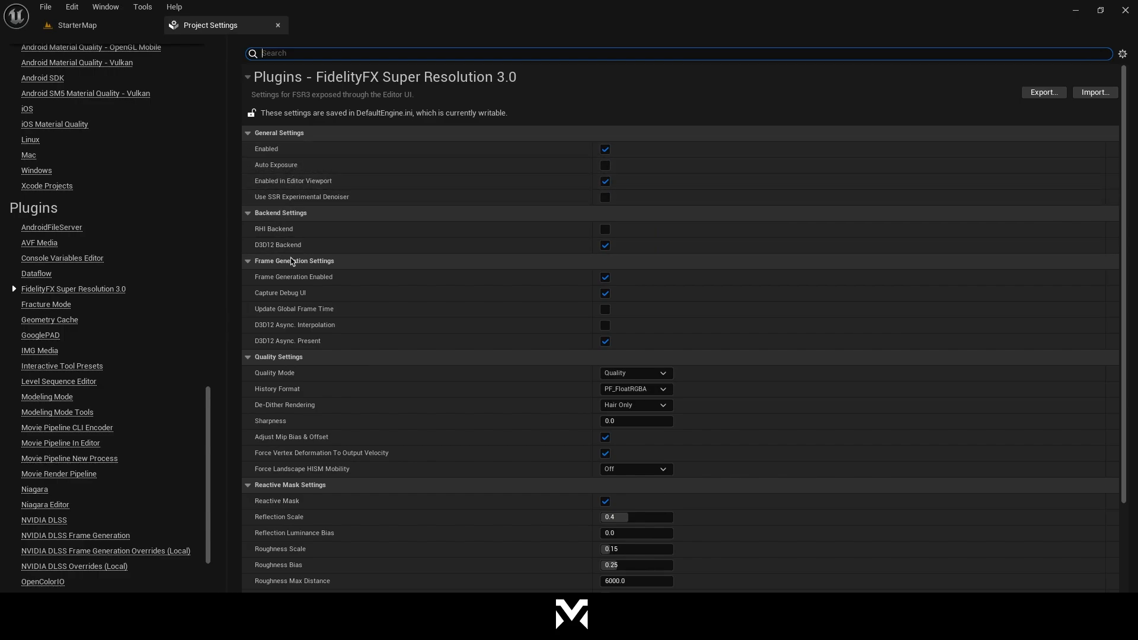
scroll("down", 3)
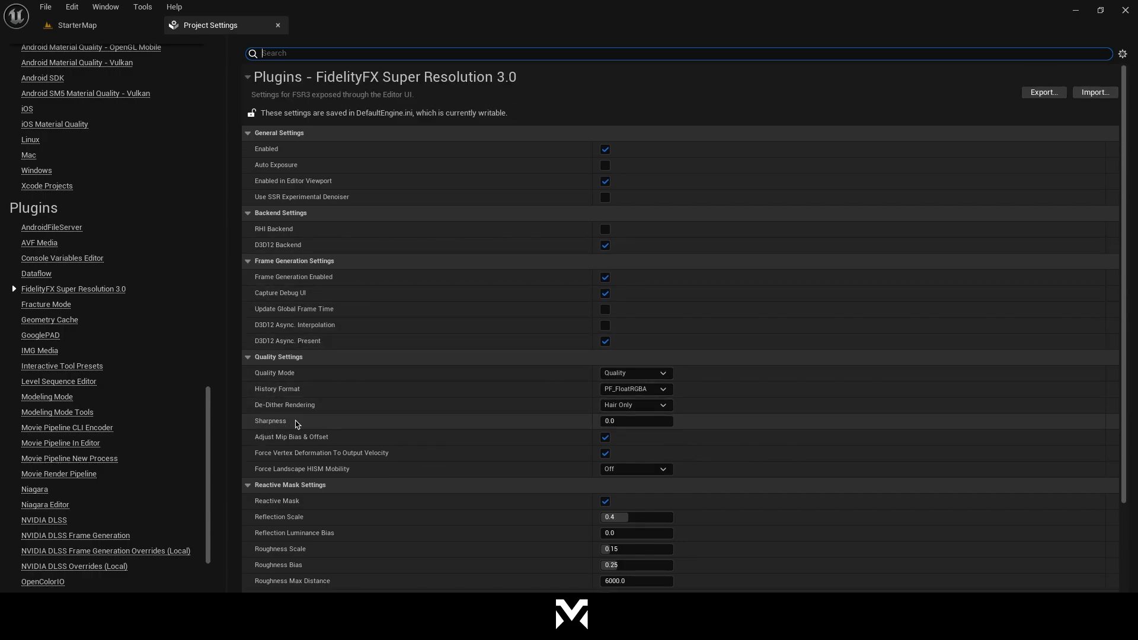
mouse_move(369, 397)
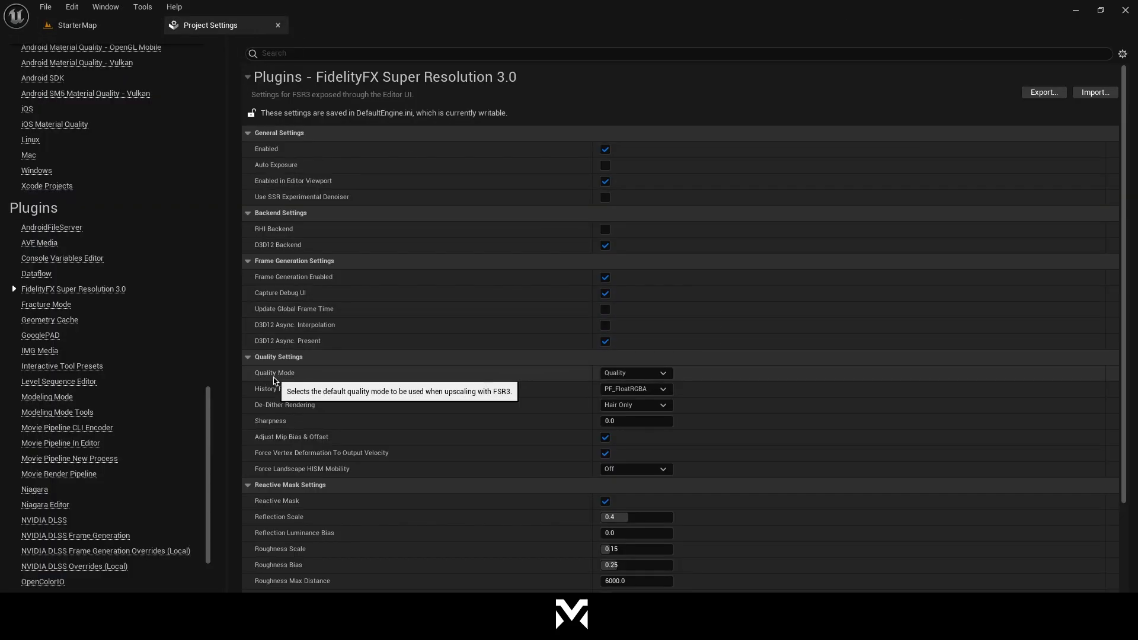
left_click(633, 372)
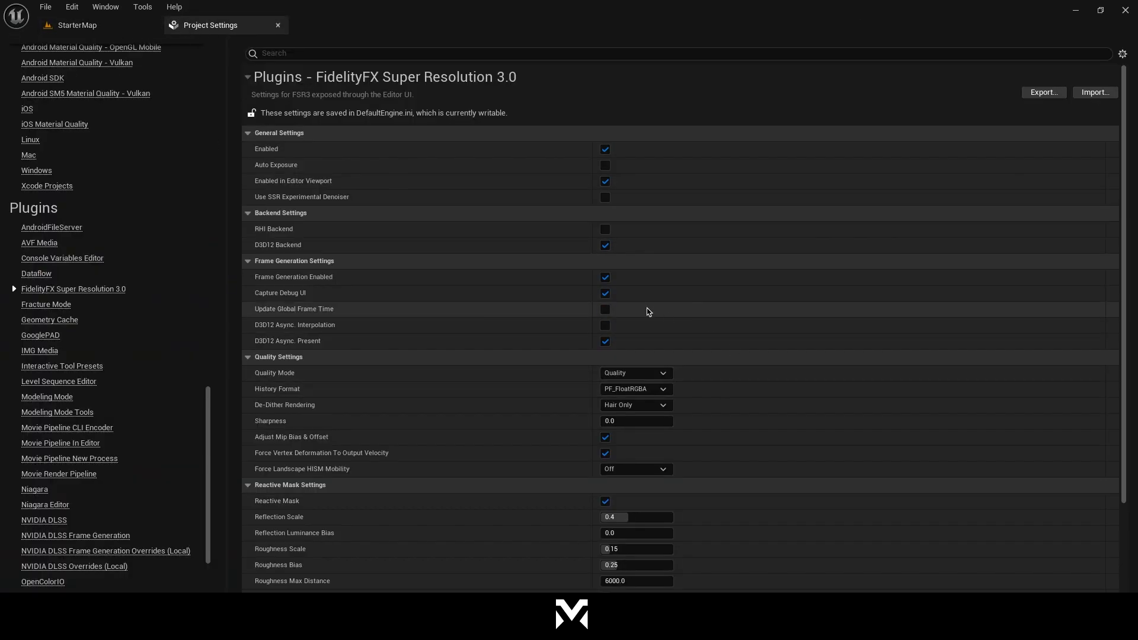
left_click(75, 25)
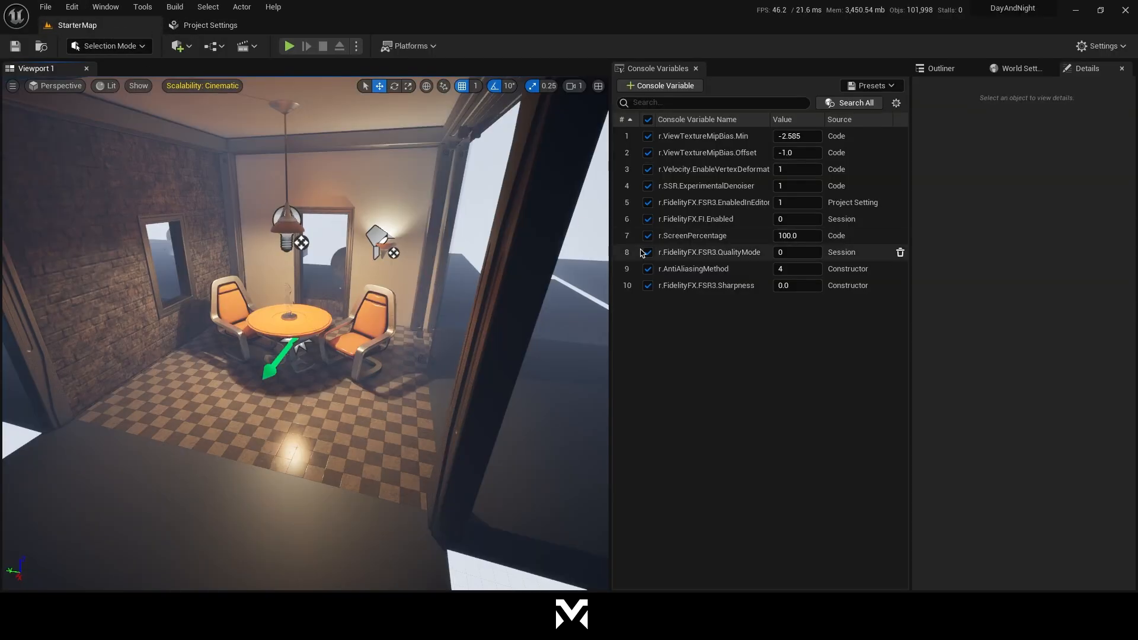
mouse_move(708, 252)
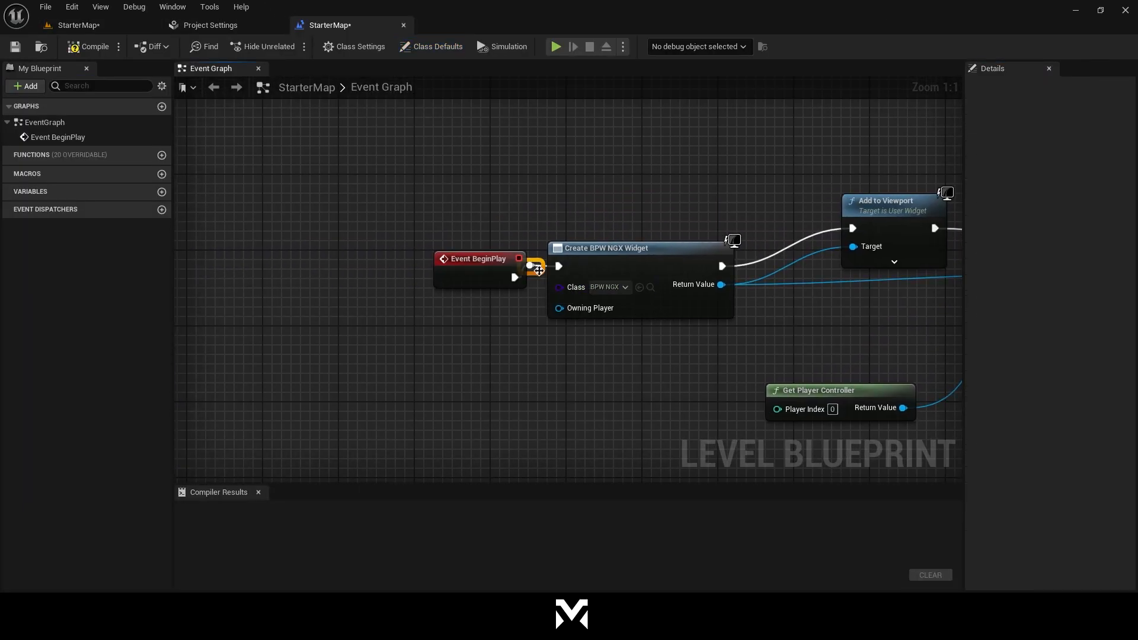
- Leave the NVIDIA DLSS plugin settings and return to the StarterMap level editor
left_click(93, 47)
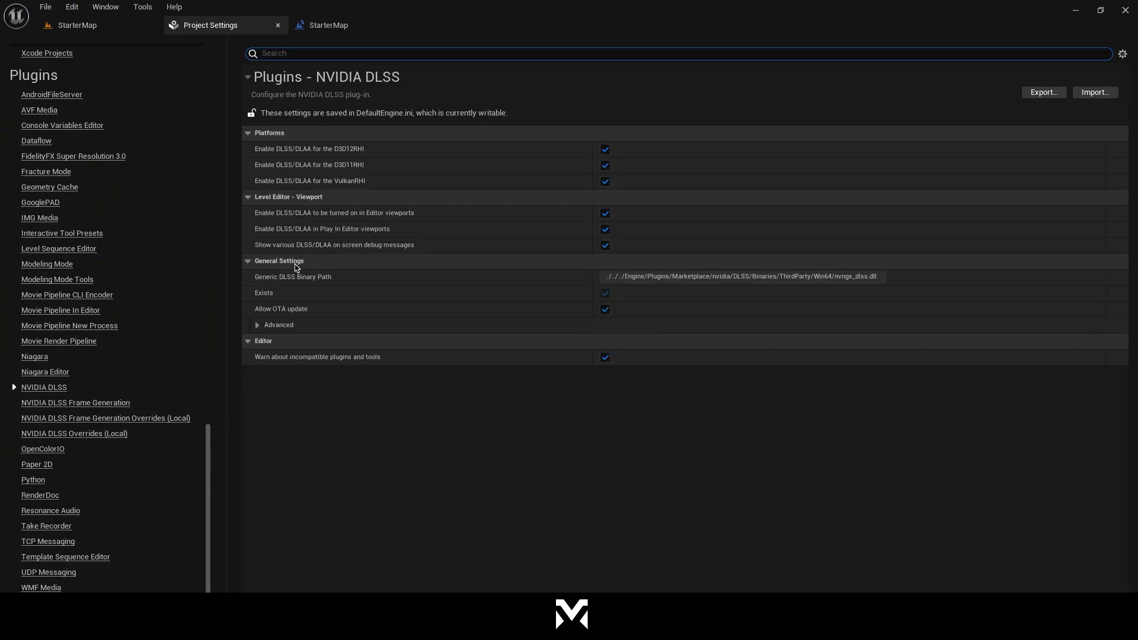
mouse_move(573, 174)
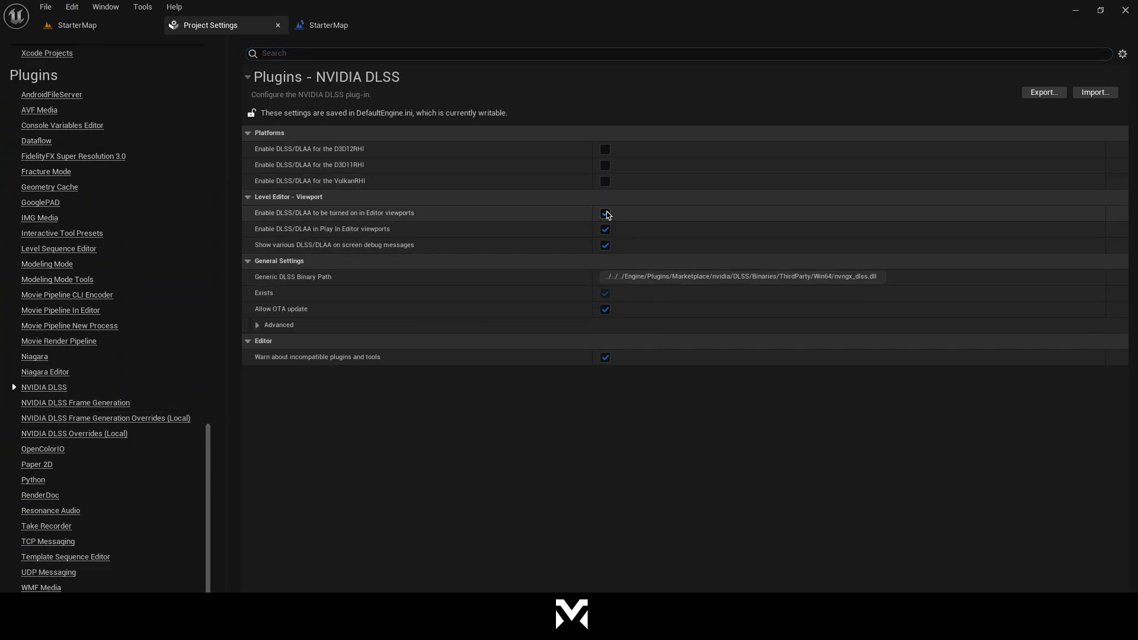
left_click(604, 213)
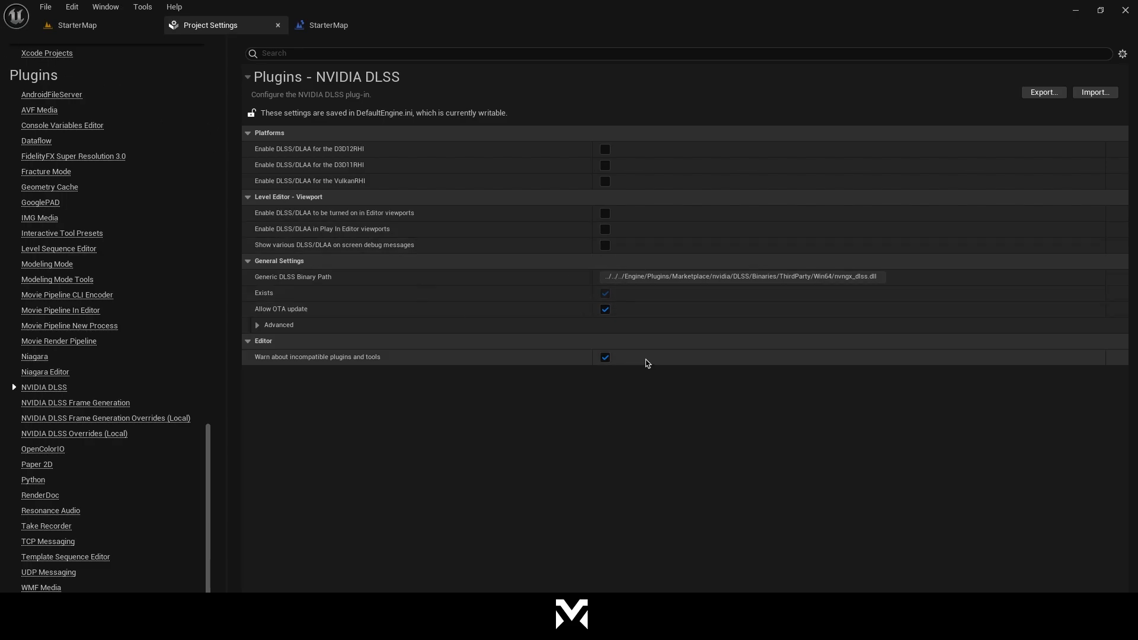
left_click(76, 25)
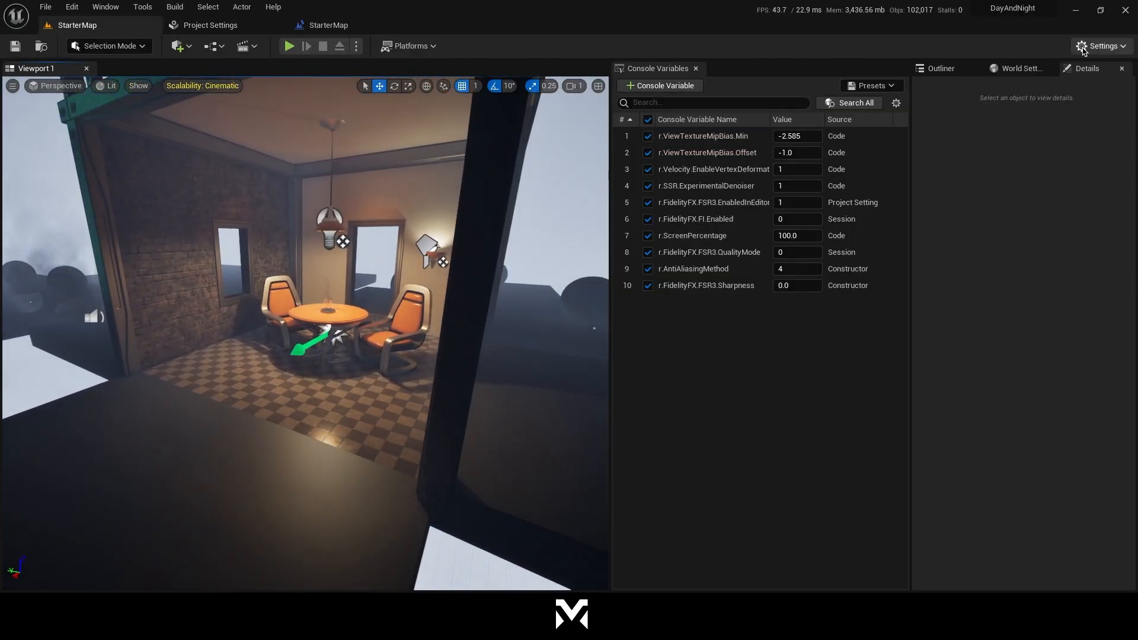
- Enable the viewport FPS readout and start Play-in-Editor on StarterMap
left_click(13, 85)
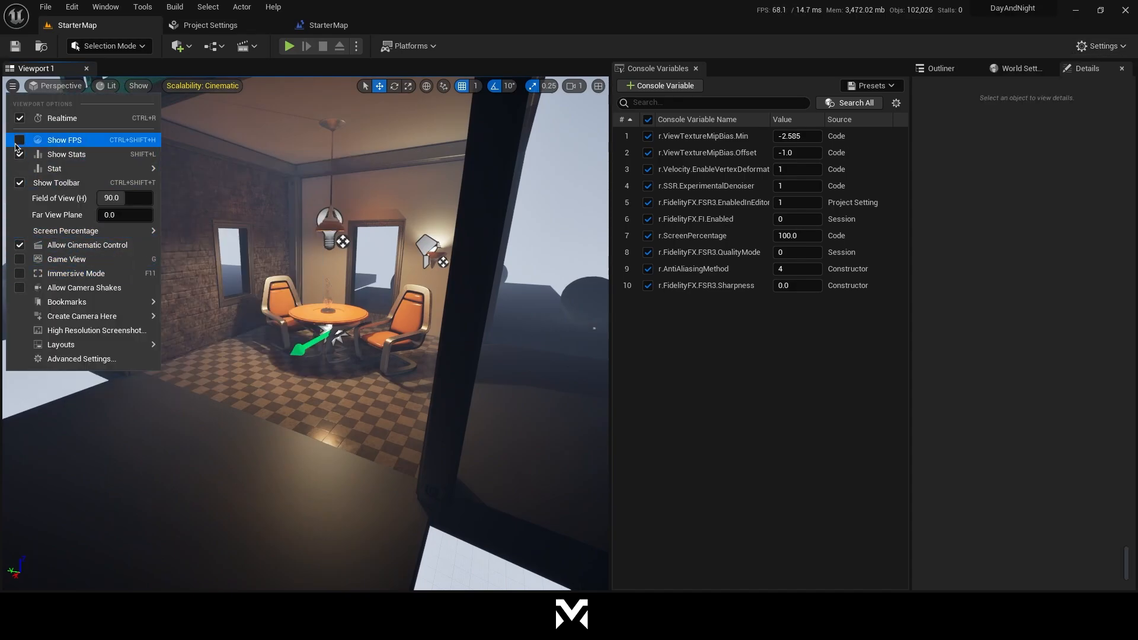
left_click(64, 139)
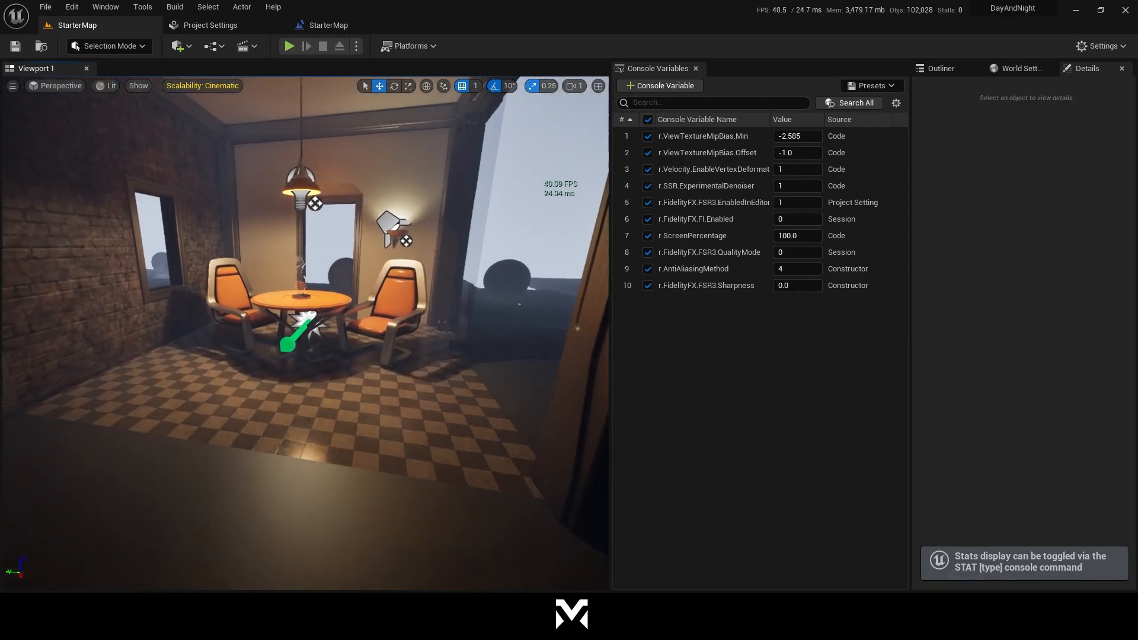
left_click(288, 46)
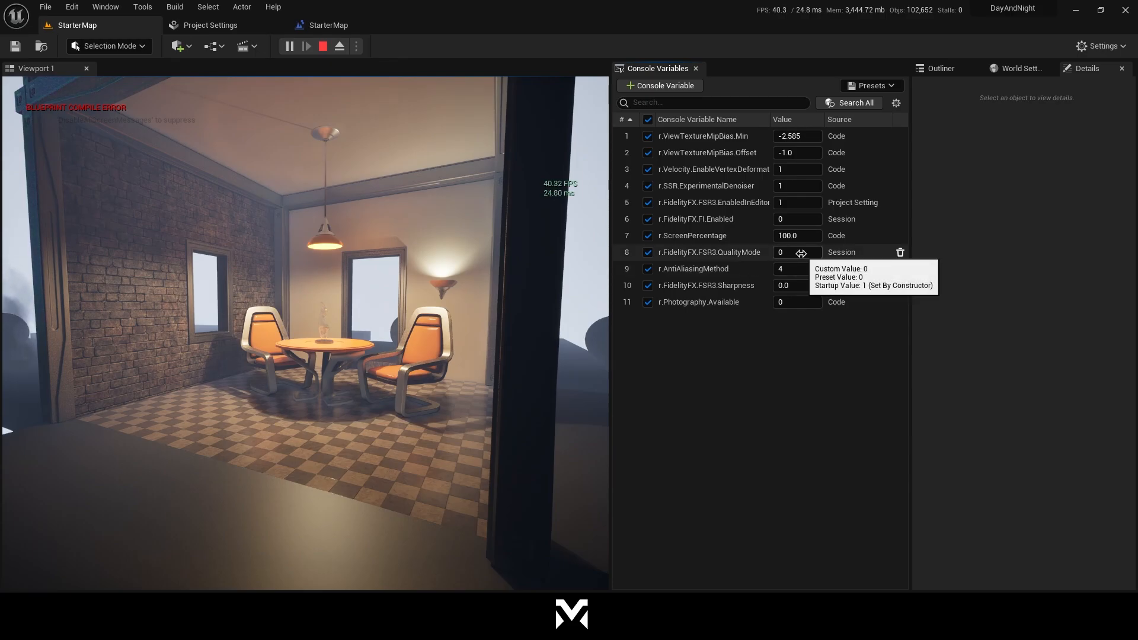
- Step FSR3 QualityMode through 1, 2 and 3, then set FSR3 Sharpness to 0.6
left_click(795, 252)
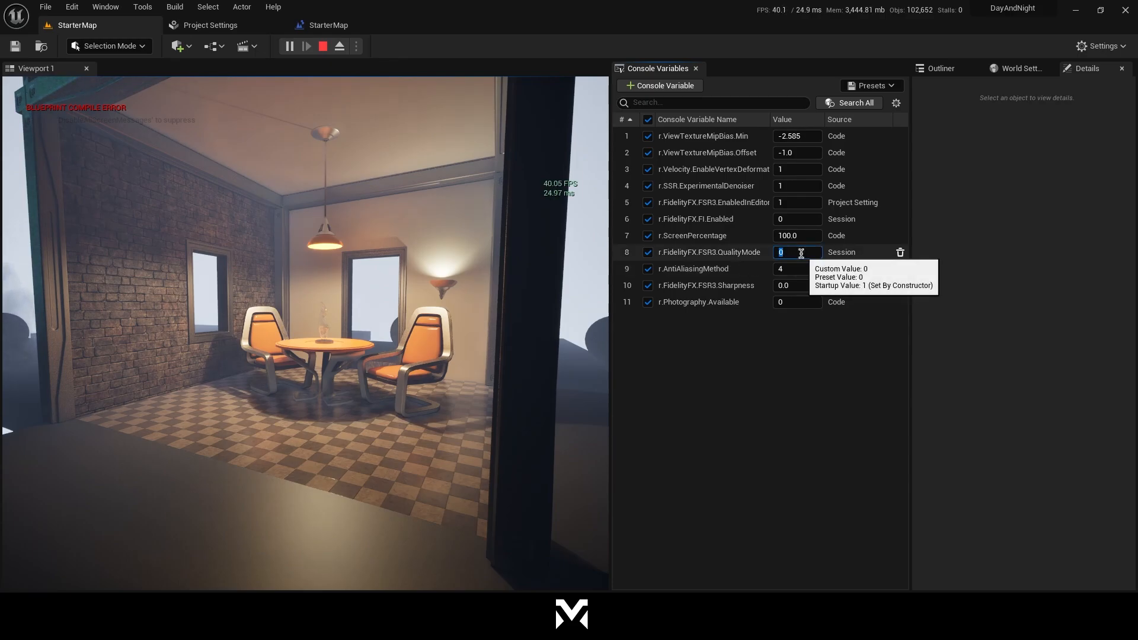
type("1")
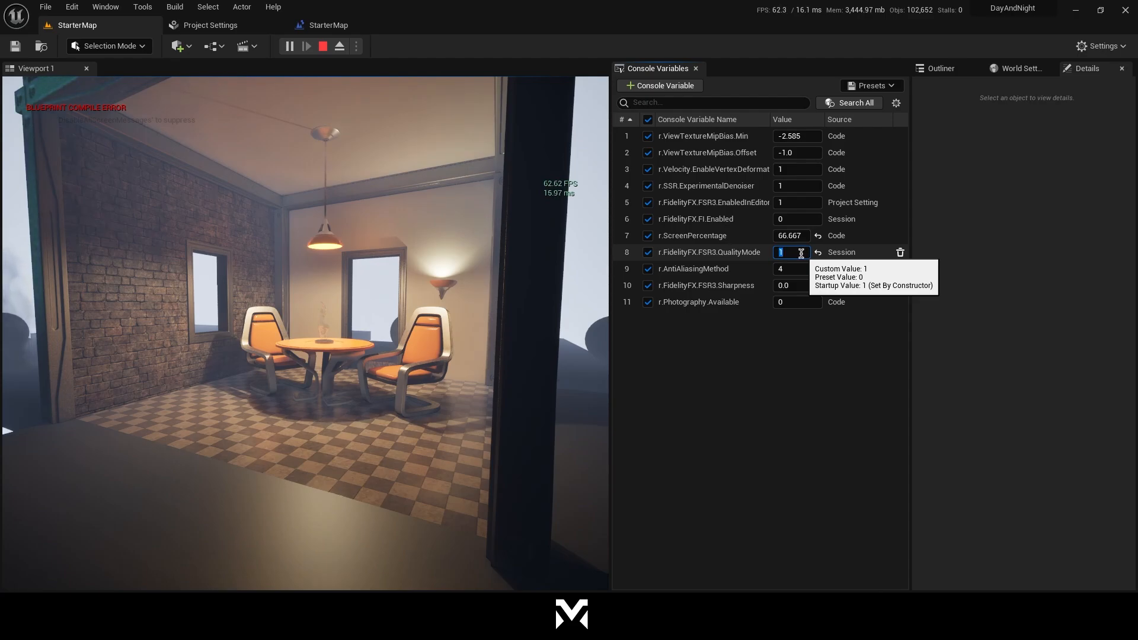
type("2")
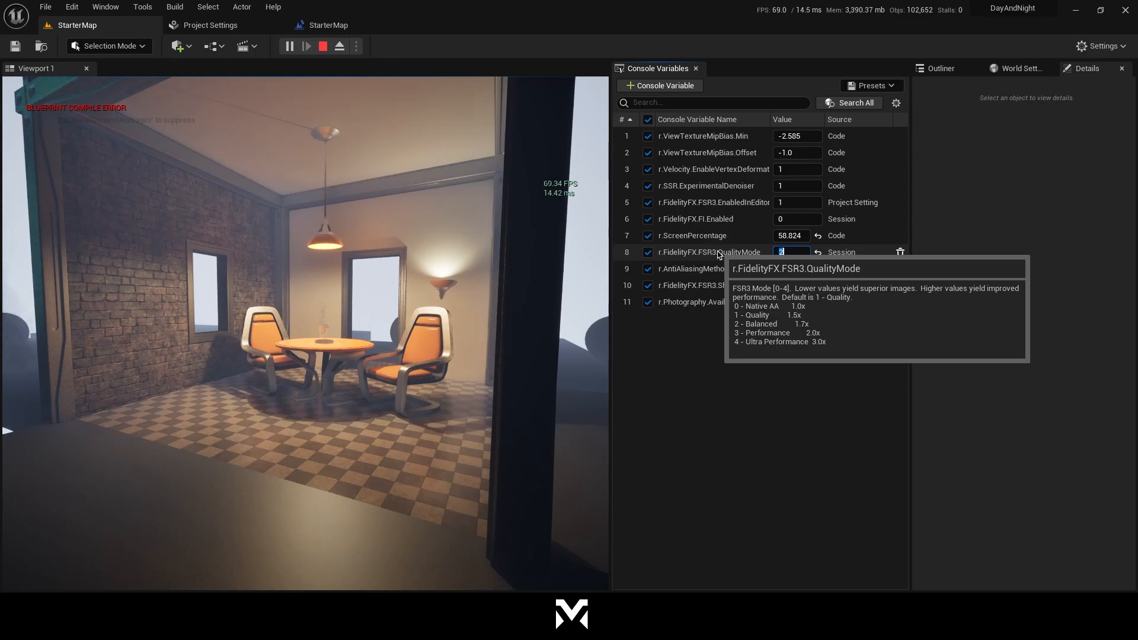
type("3")
type("1.03")
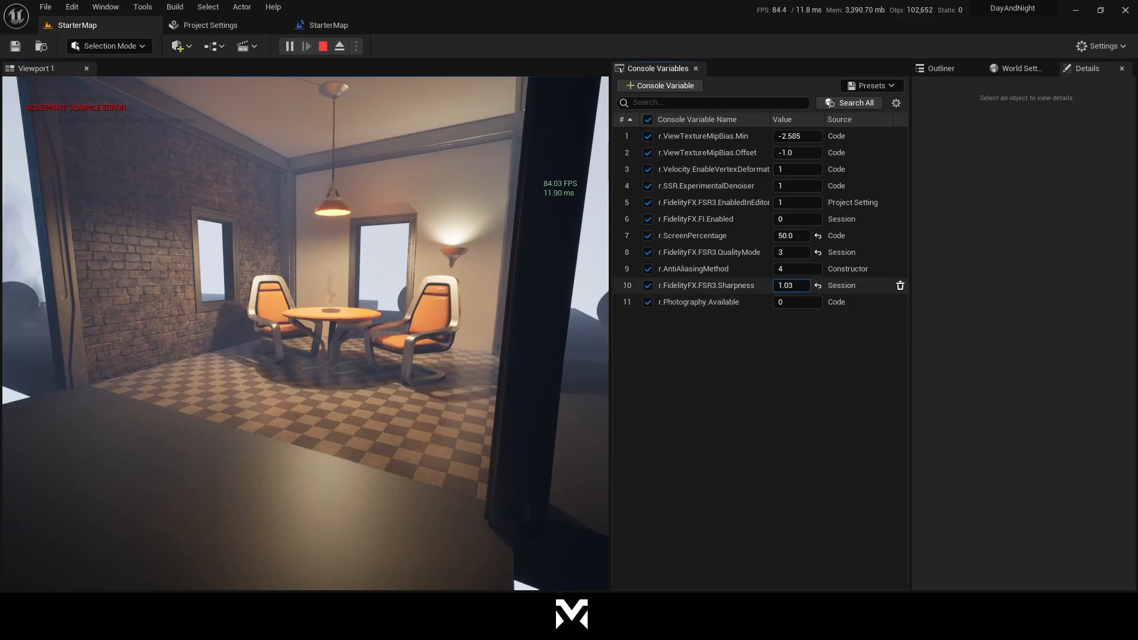
type("4.447")
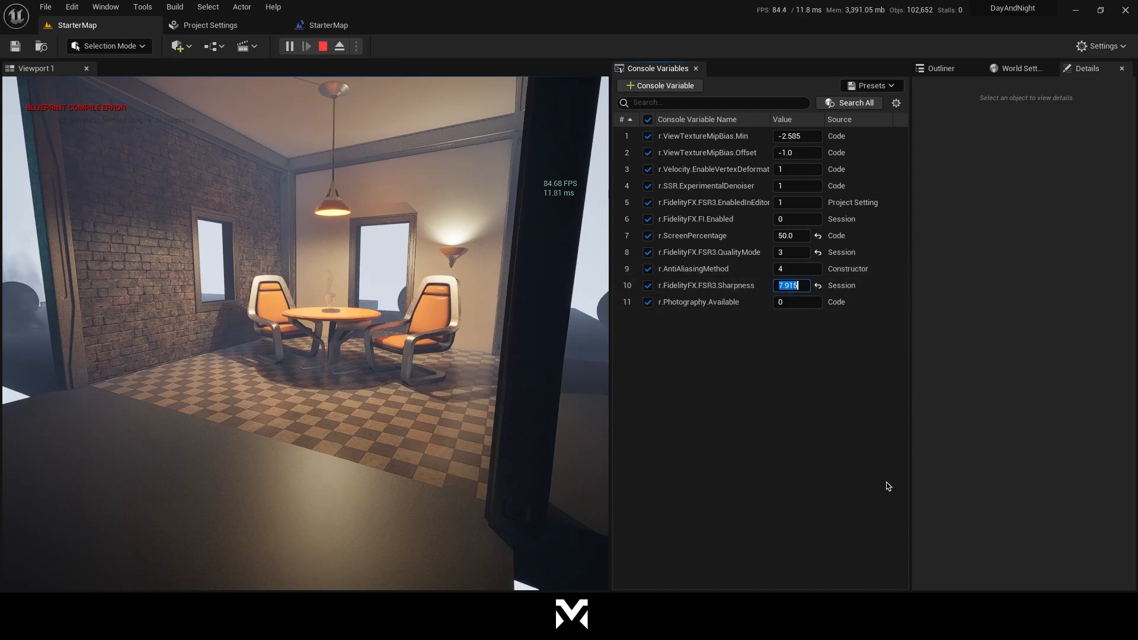
type("0")
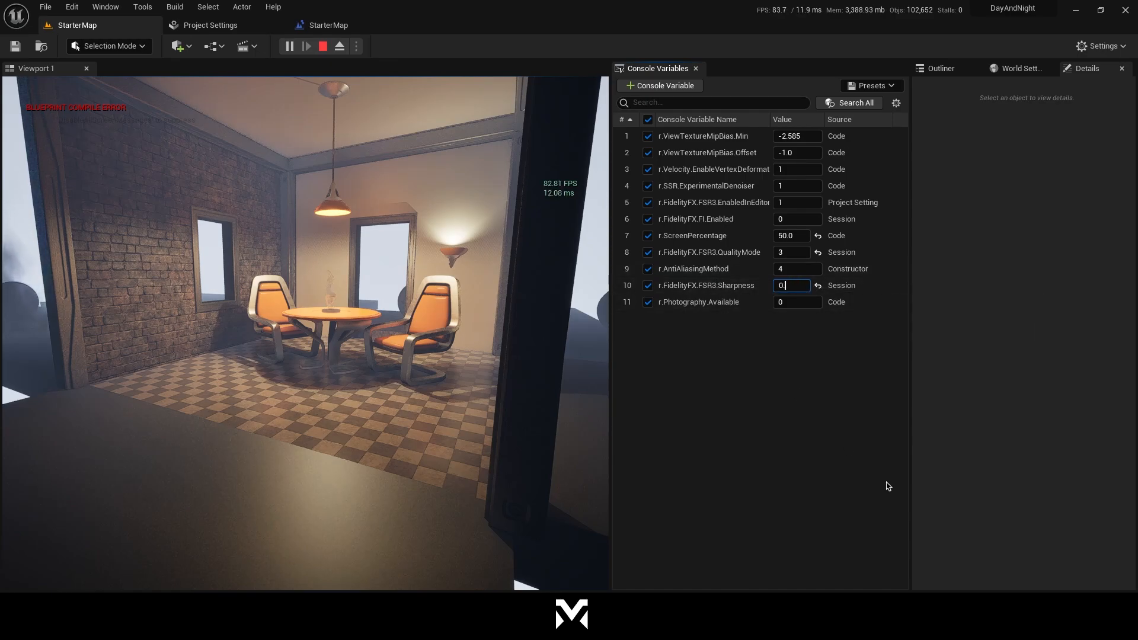
type("0.6")
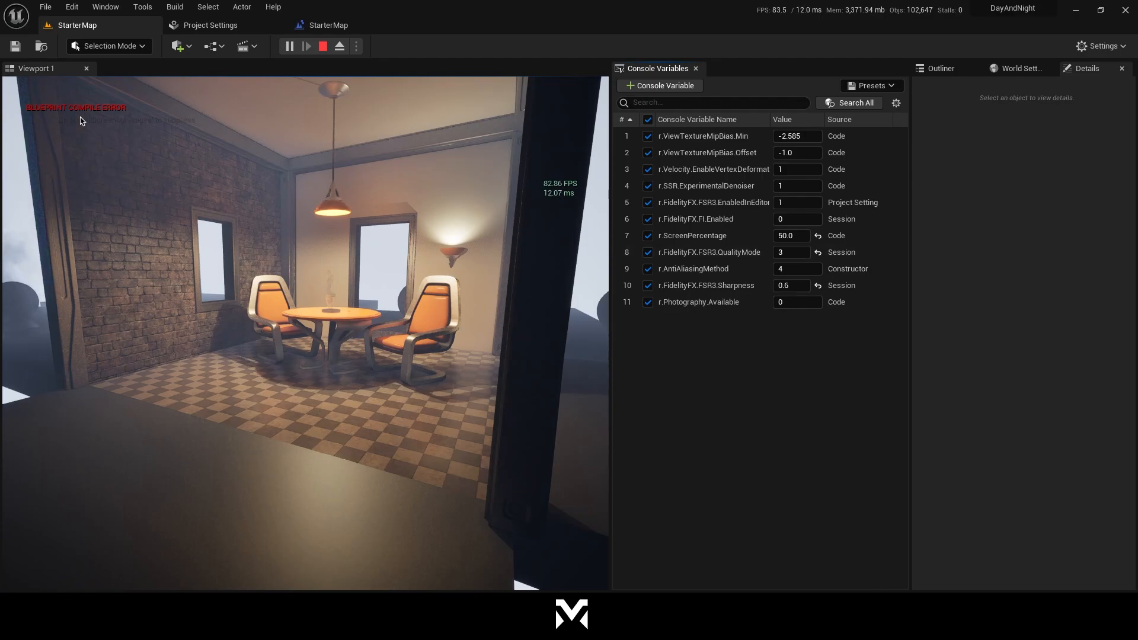
mouse_move(697, 269)
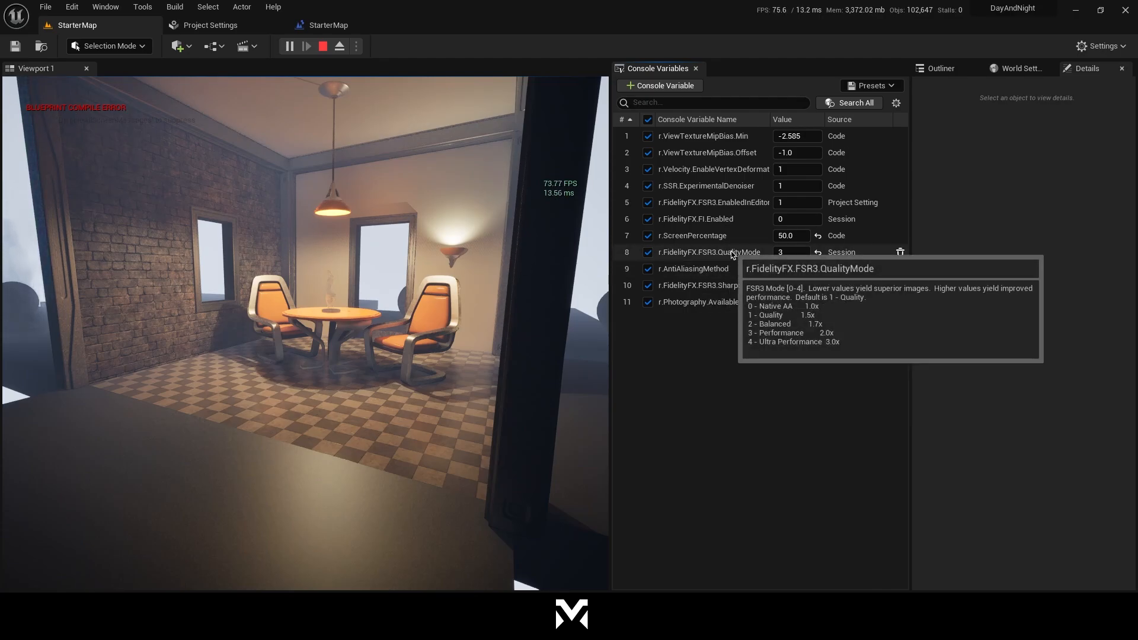
- Test FSR3 QualityMode 4 with Sharpness 0.2, then return QualityMode to 0
left_click(789, 252)
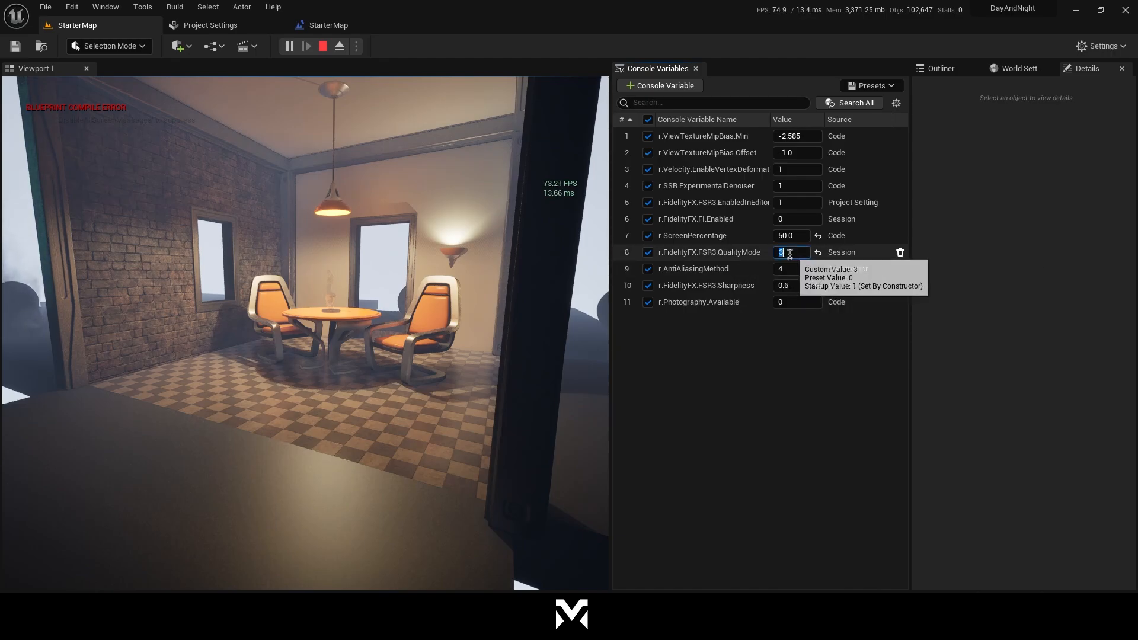
type("4")
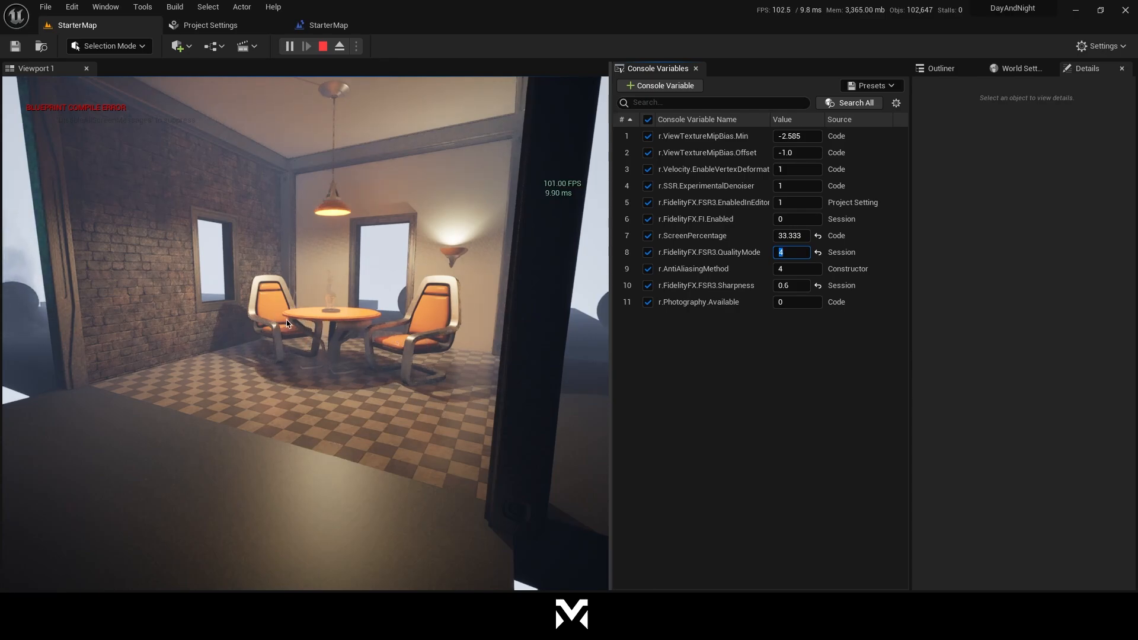
left_click(791, 285)
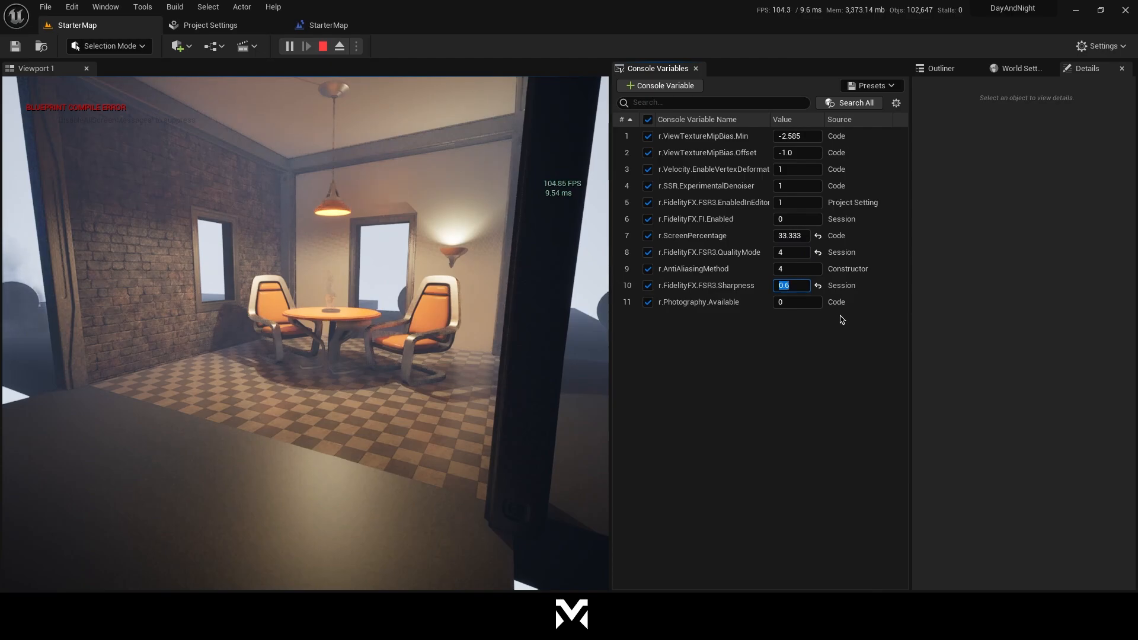
type("0.2")
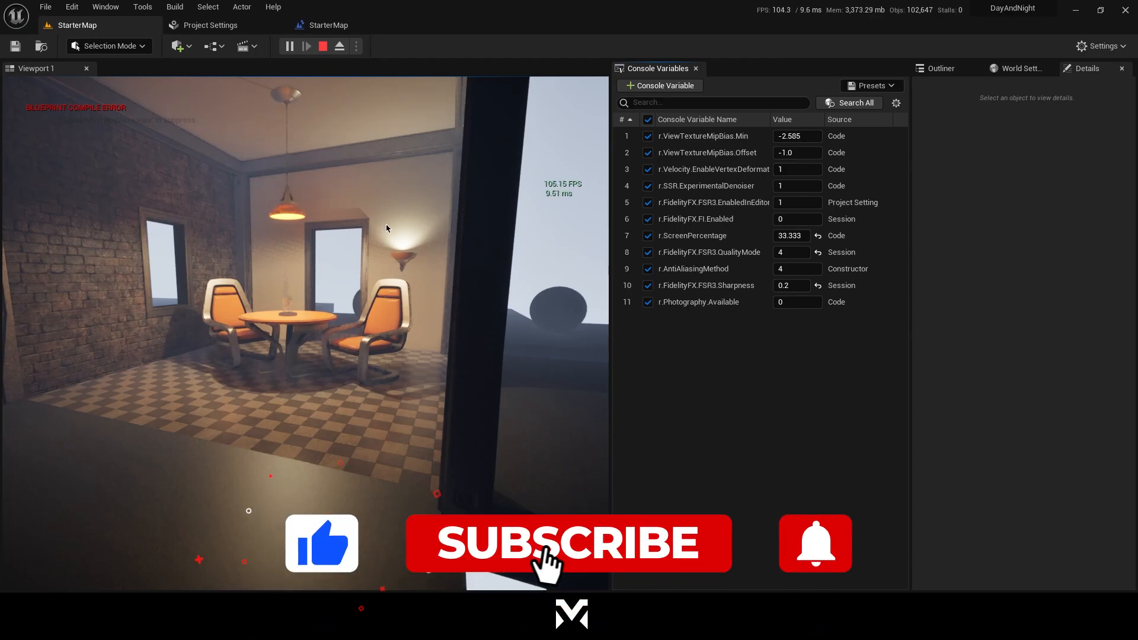
left_click(568, 544)
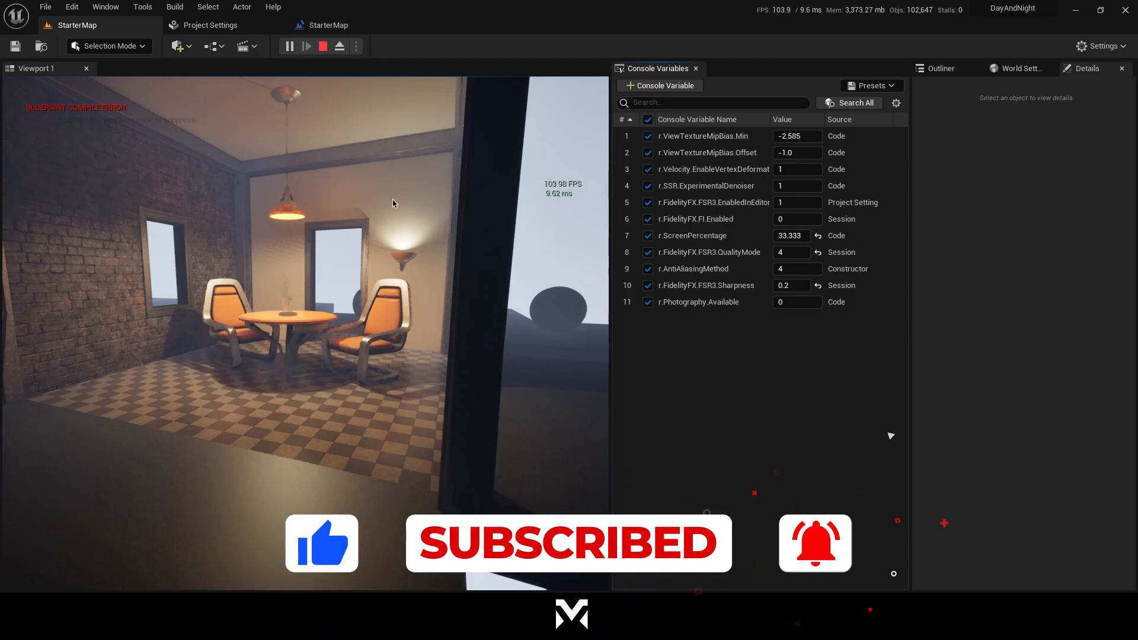
mouse_move(365, 289)
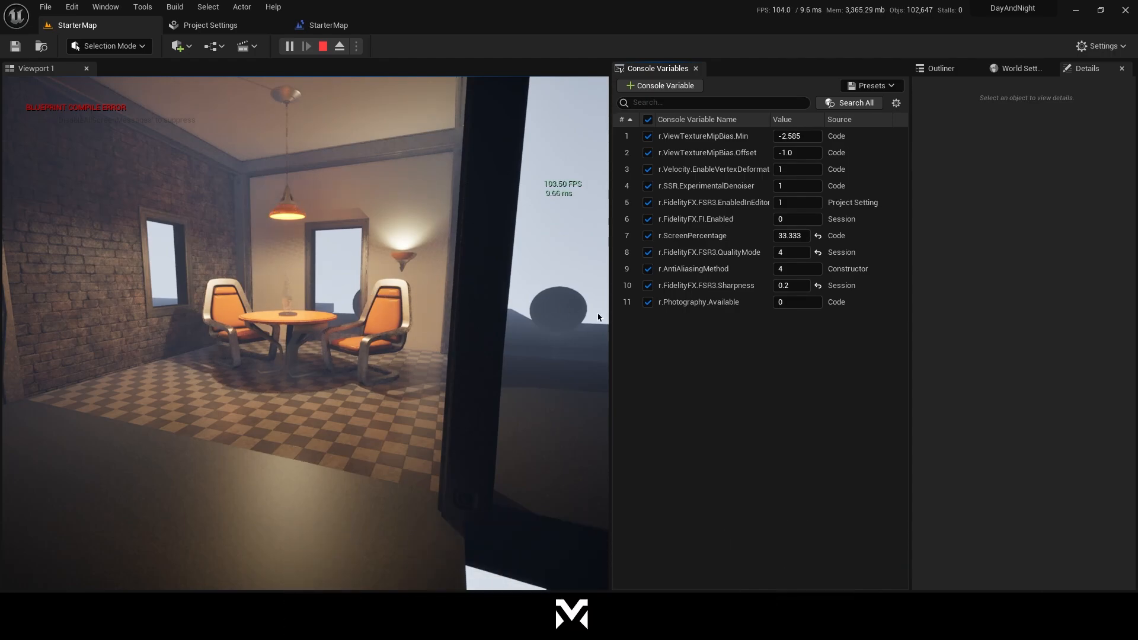
mouse_move(520, 274)
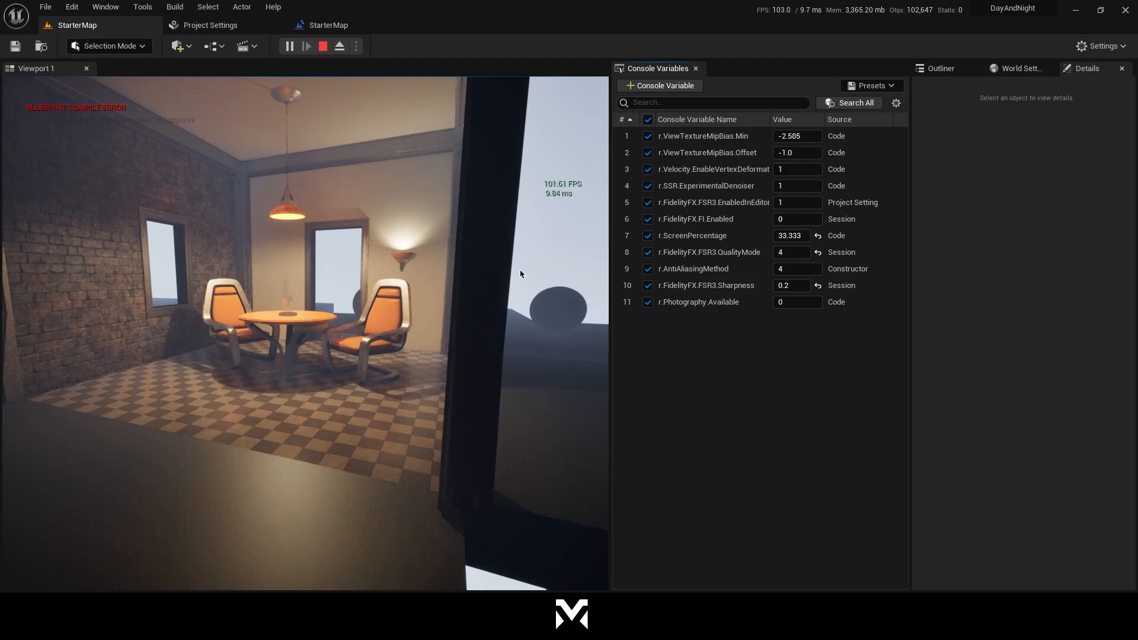
mouse_move(572, 260)
type("0")
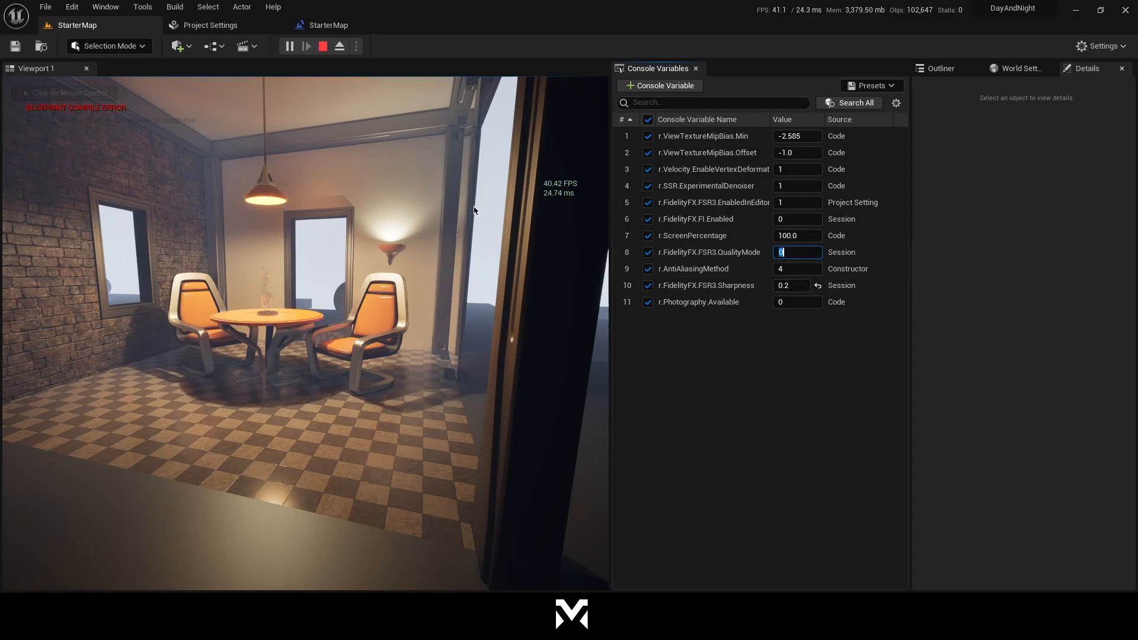
mouse_move(433, 341)
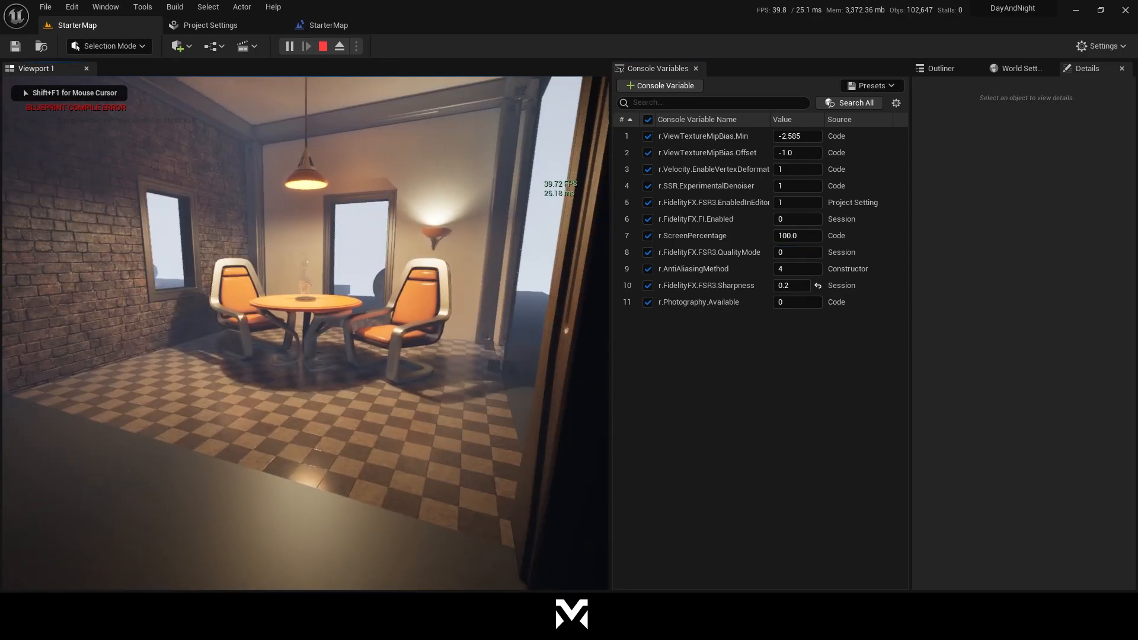
left_click(798, 268)
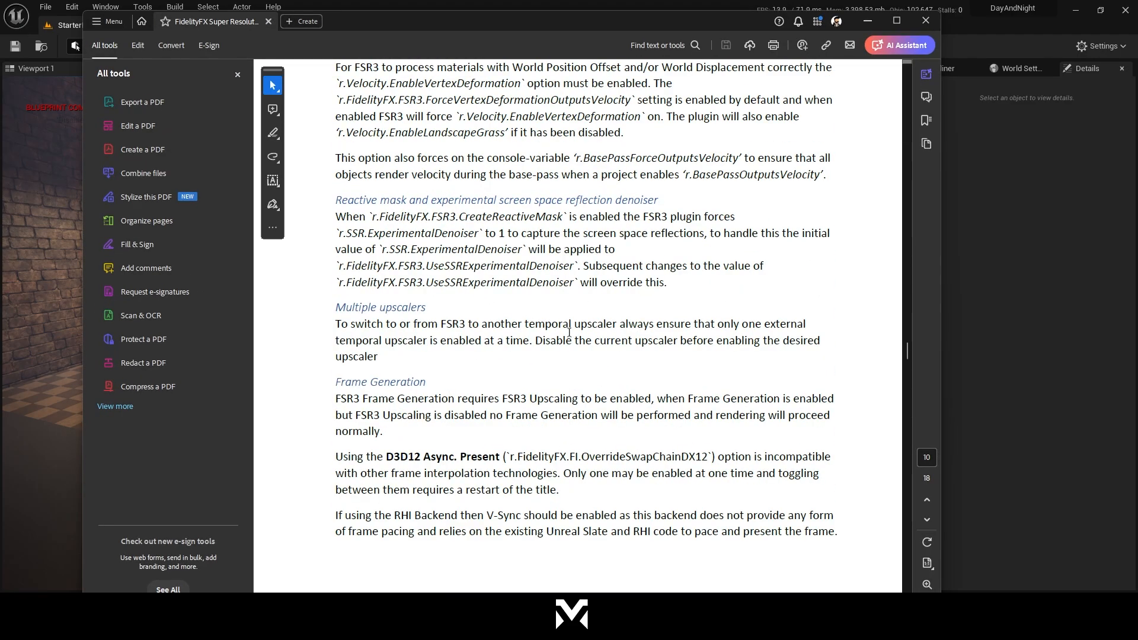
- Scroll the FidelityFX PDF down to the Other Configurations console variable table
scroll("down", 3)
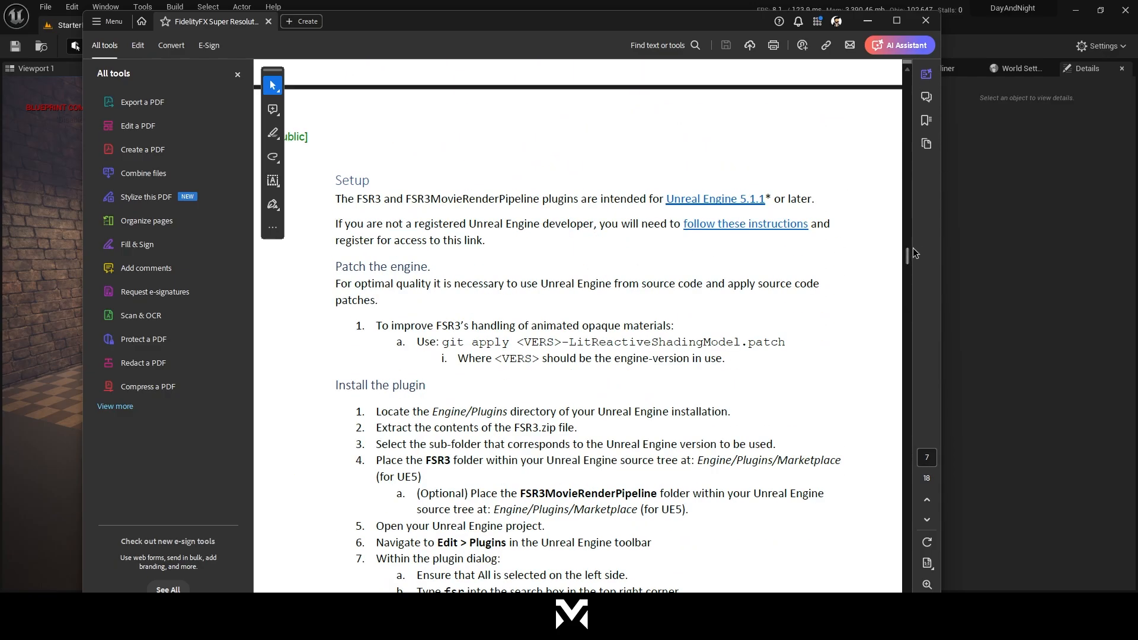
scroll("down", 3)
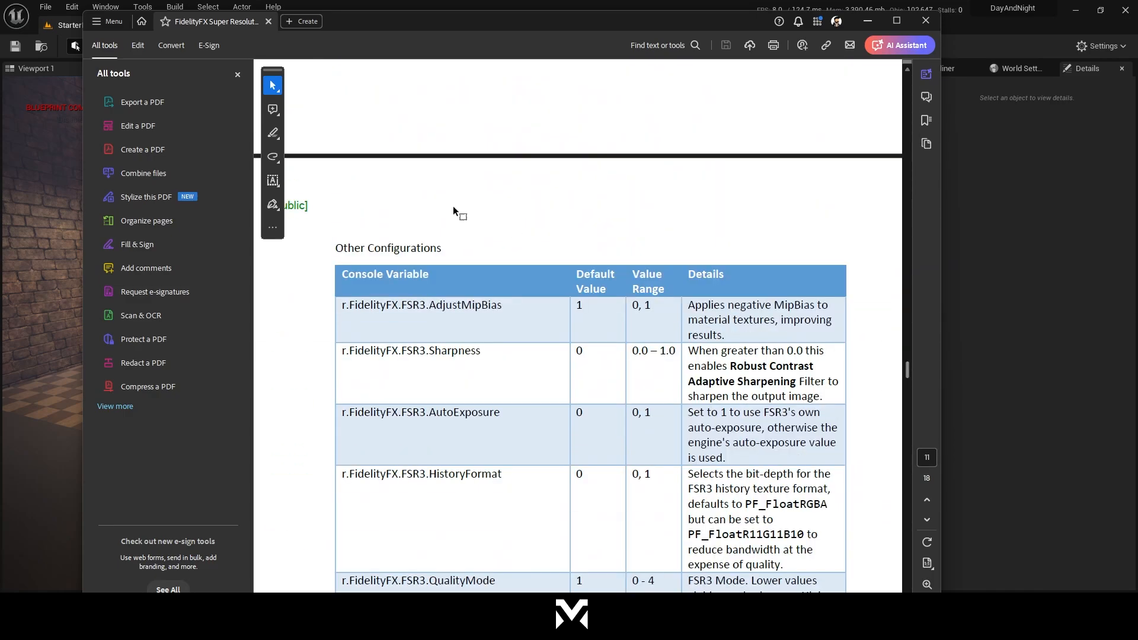
scroll("down", 3)
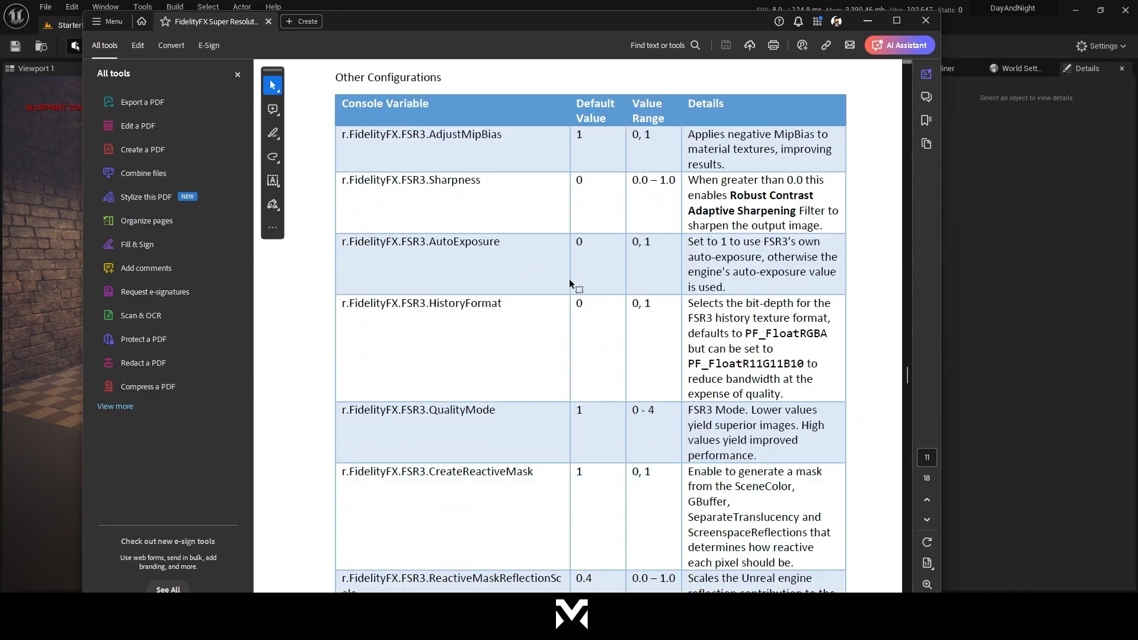
scroll("down", 3)
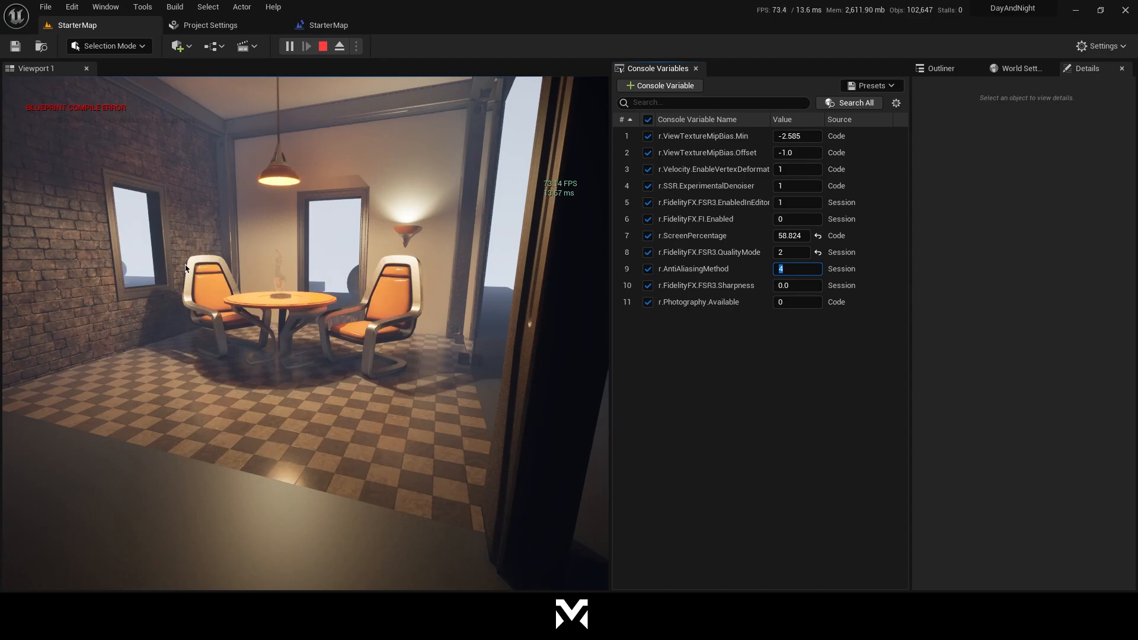
mouse_move(372, 306)
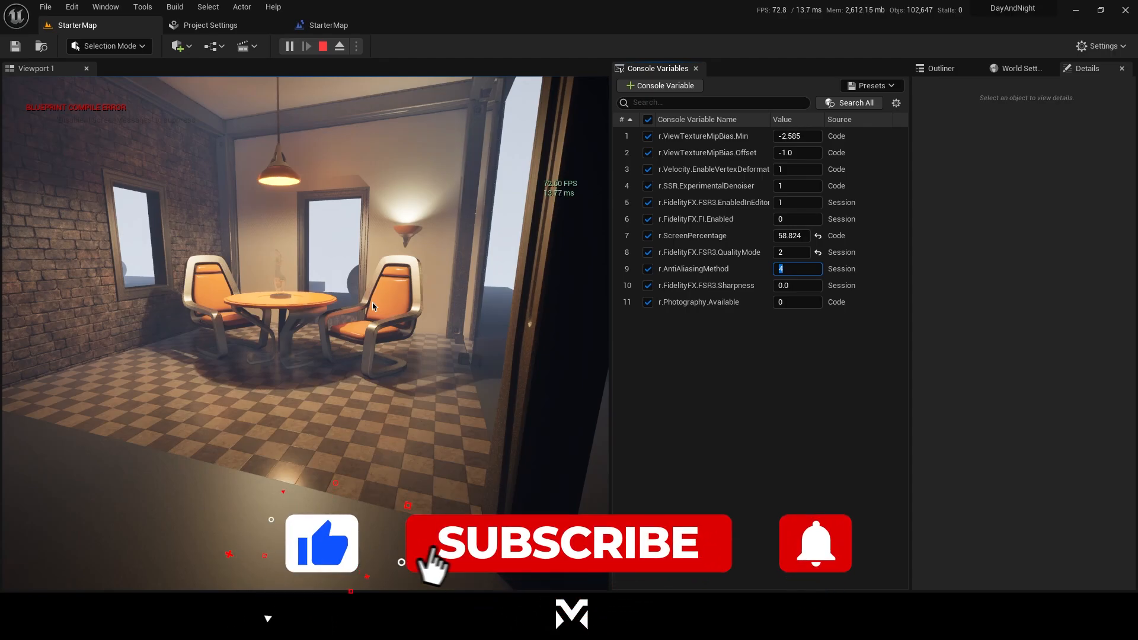
- Return to the running StarterMap with FSR3 quality mode 2 and sharpness 0.0
left_click(568, 543)
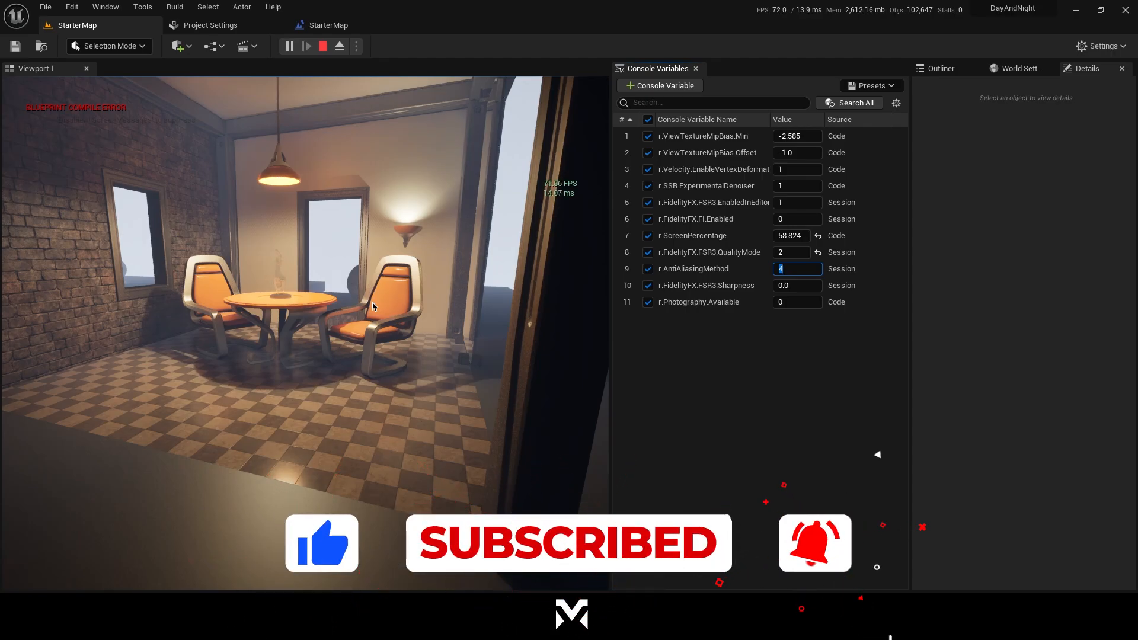